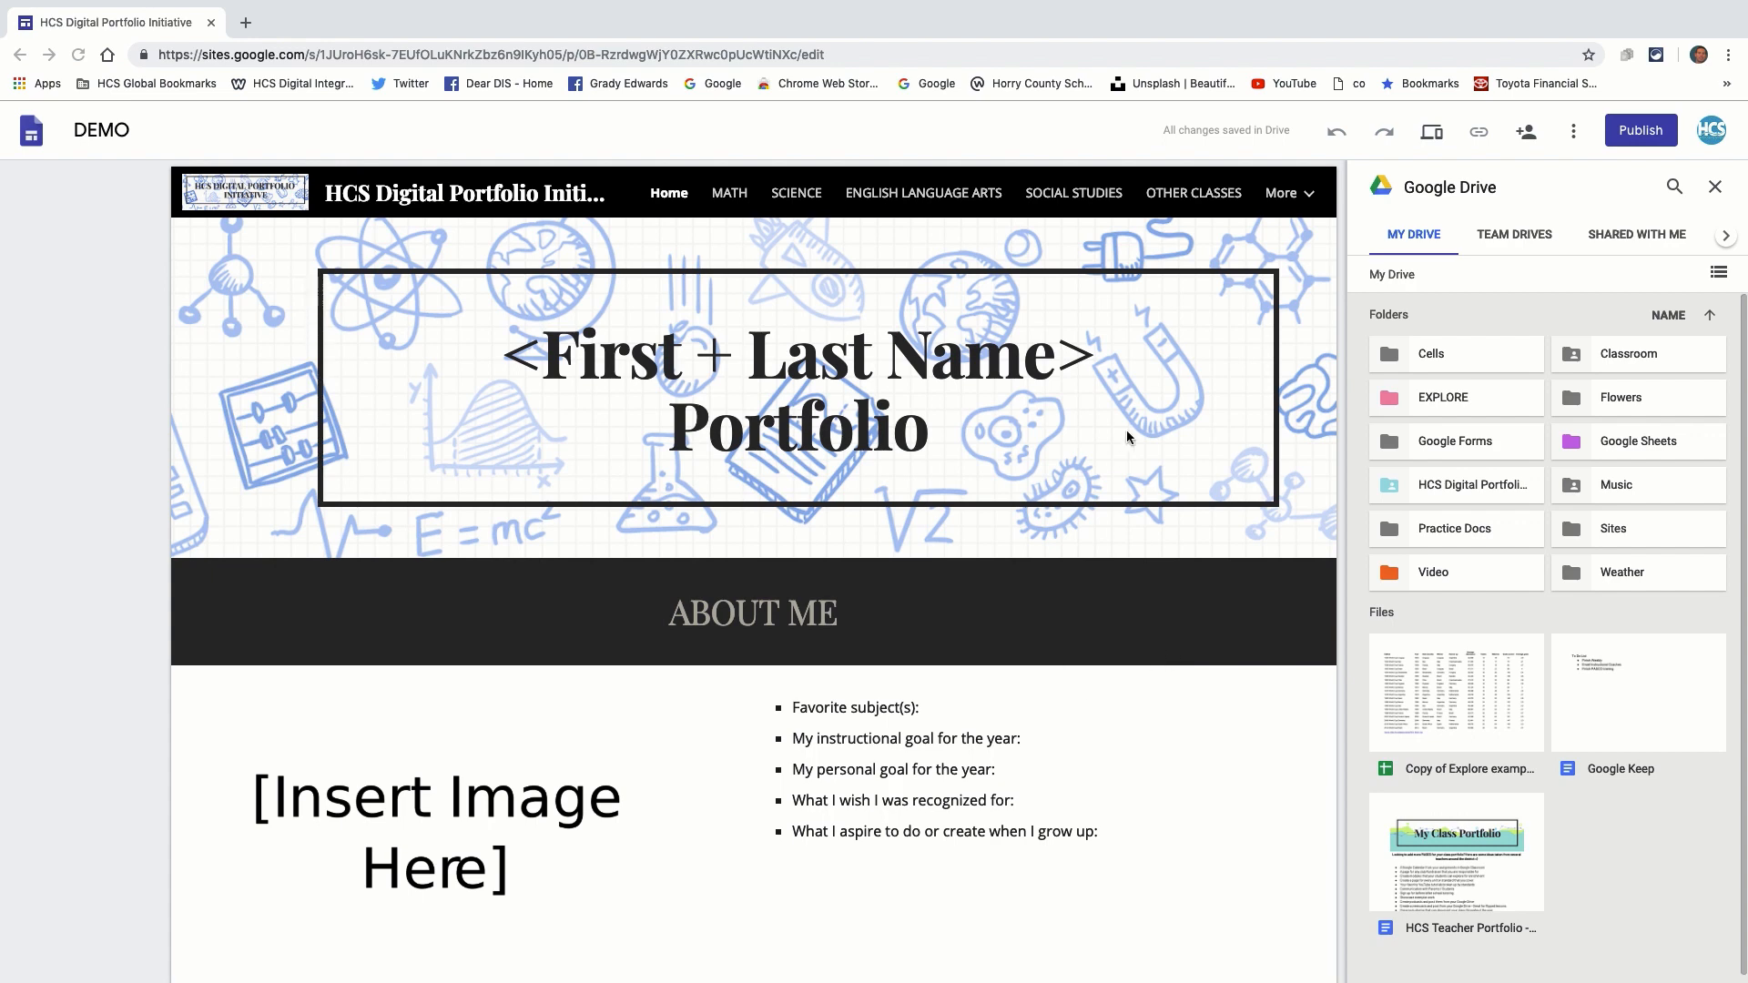
Review the portfolio page and close the Drive file browser to return to insert options.
scroll("down", 3)
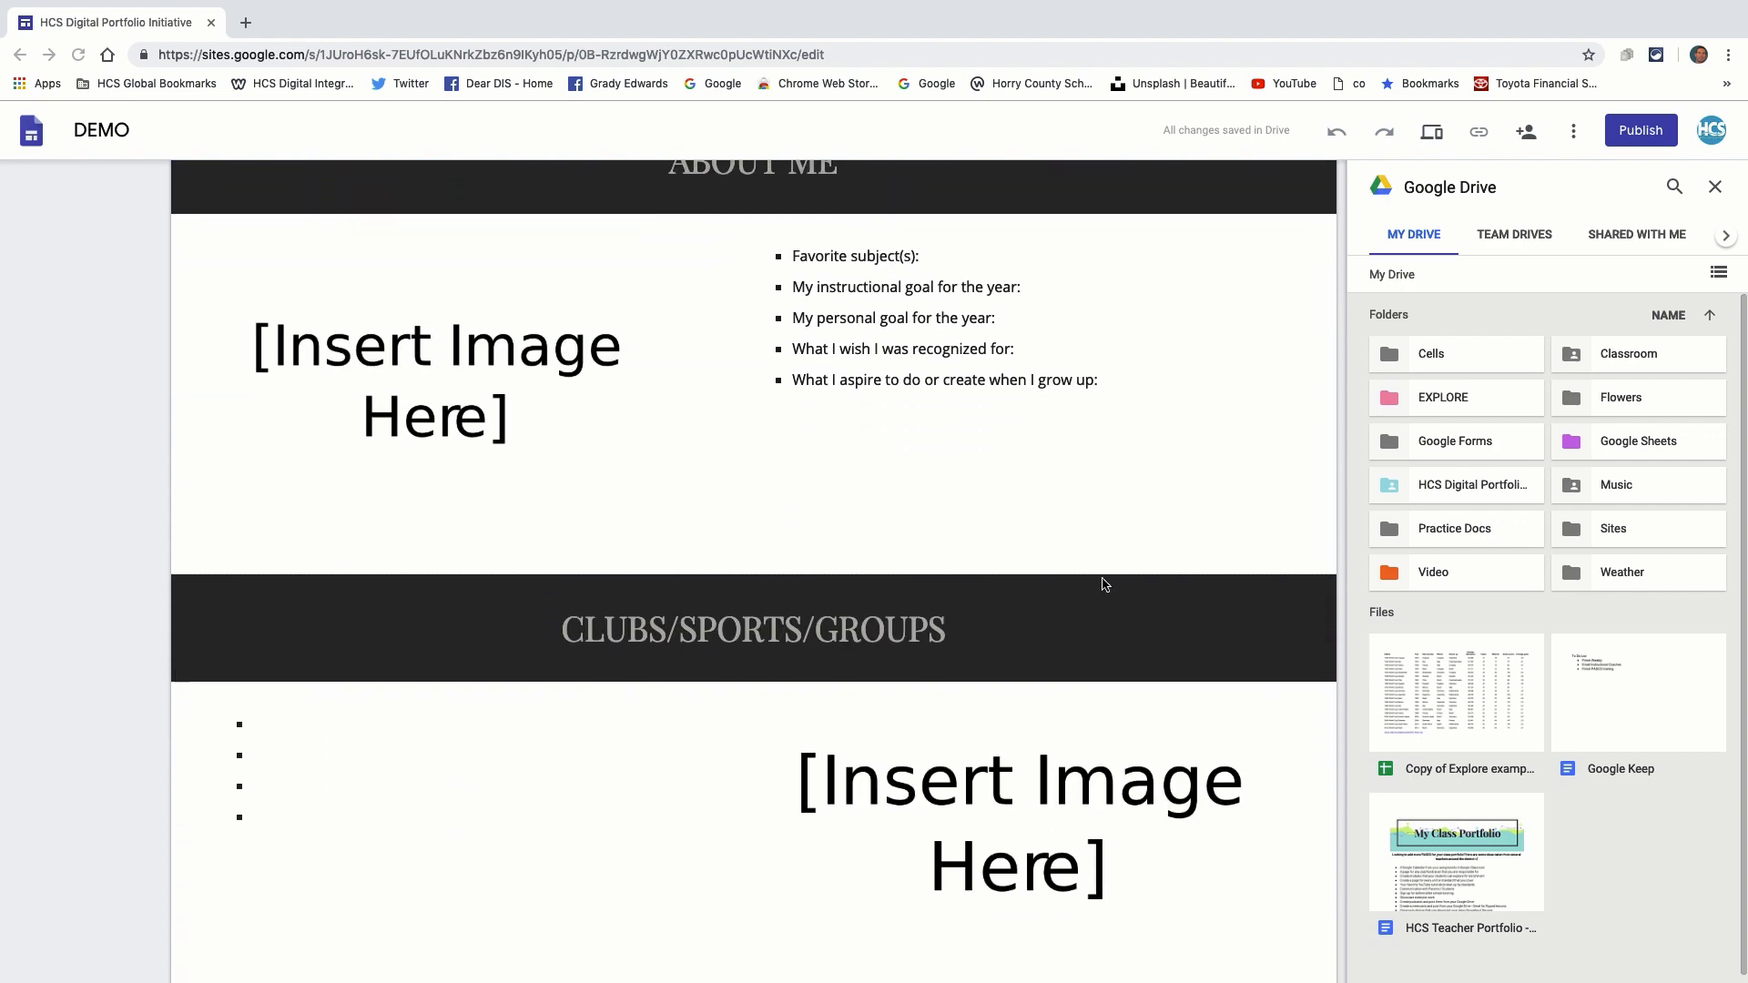
scroll("down", 3)
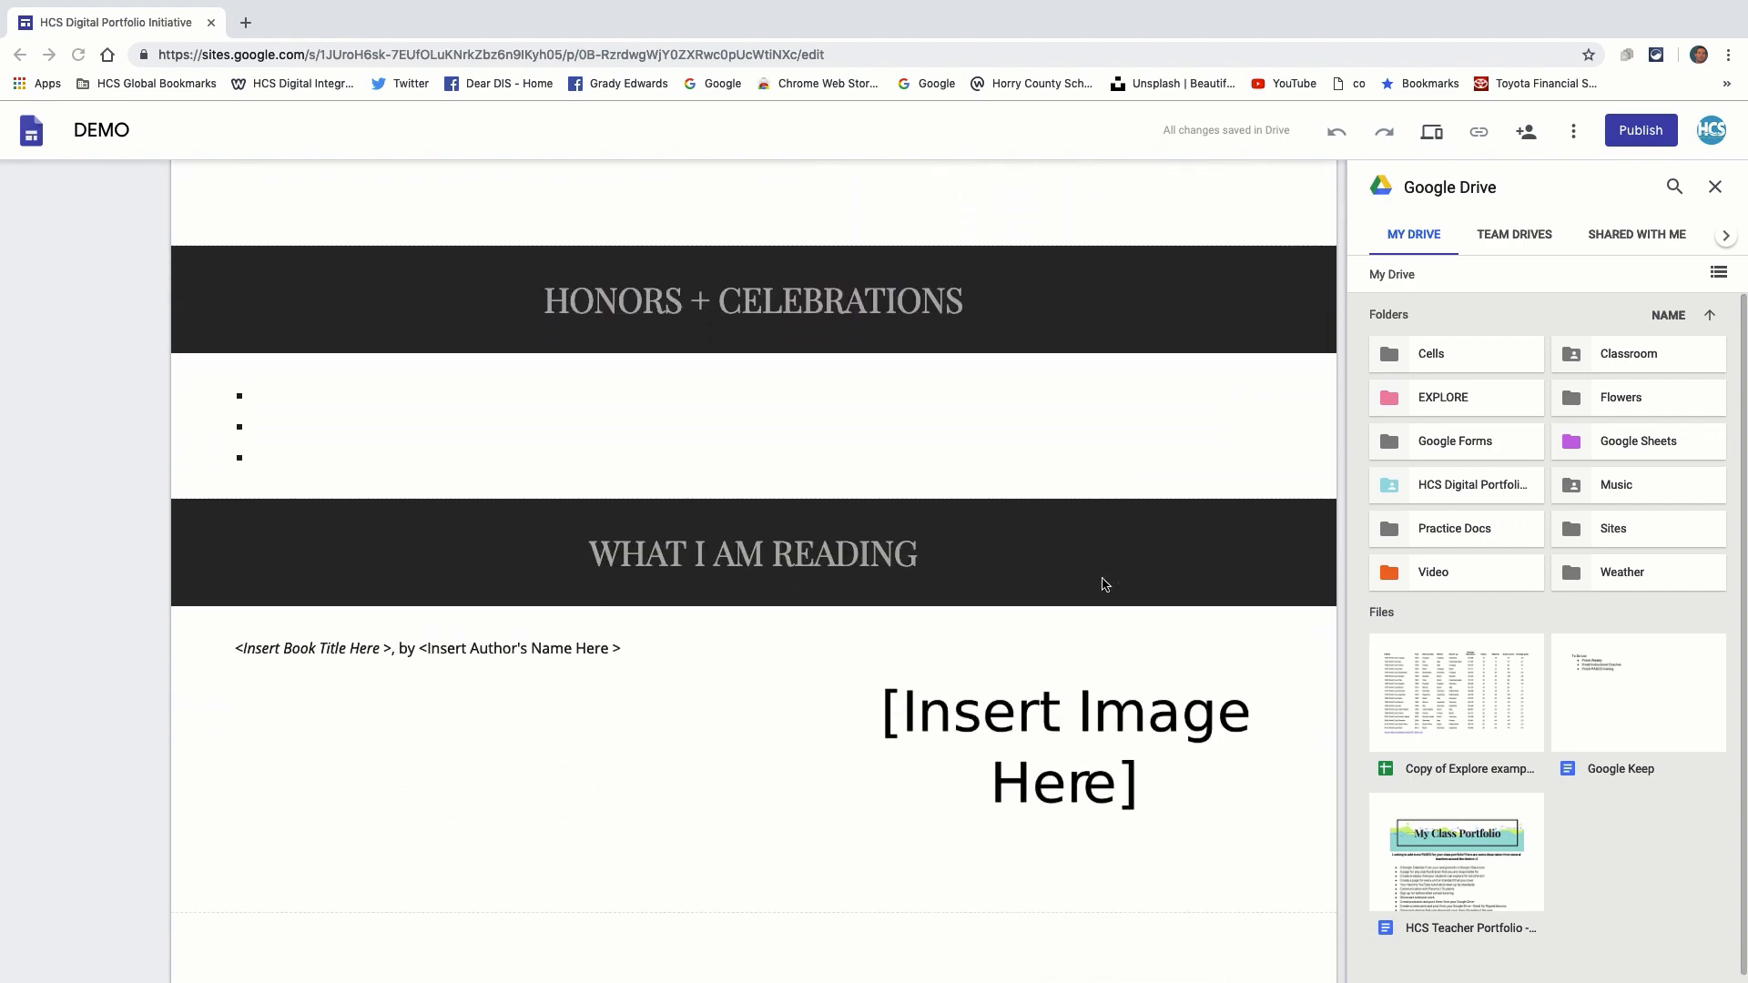
scroll("up", 3)
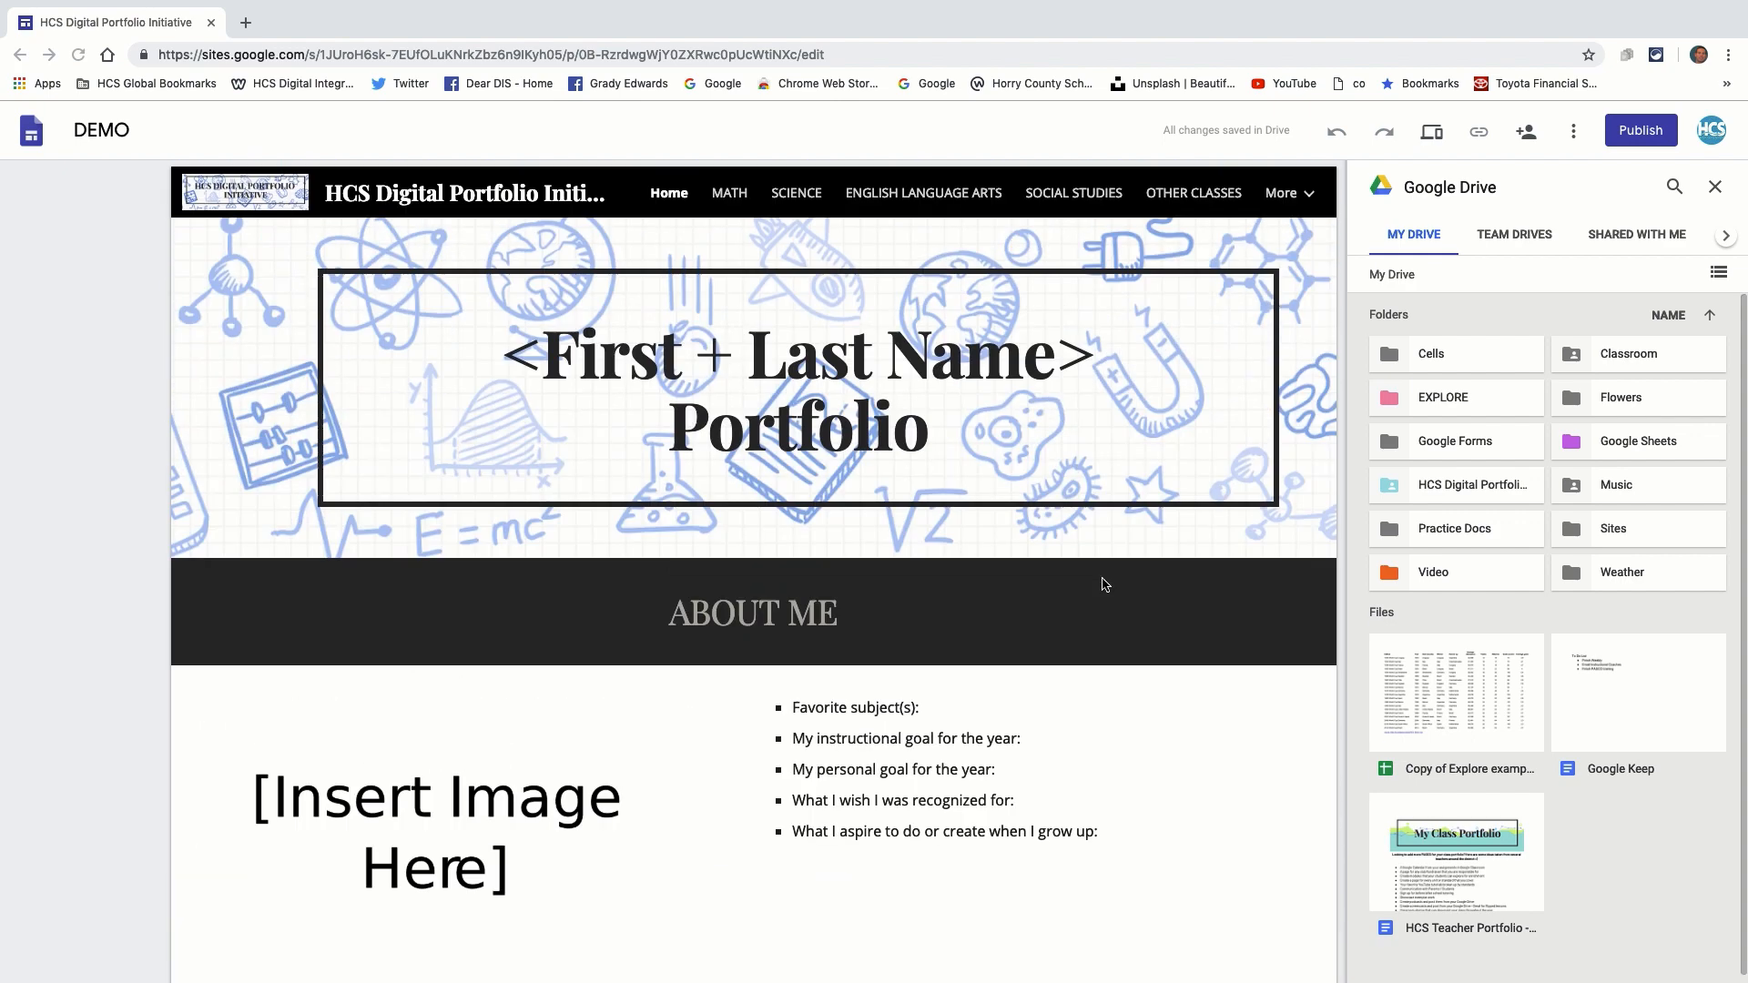
mouse_move(1160, 451)
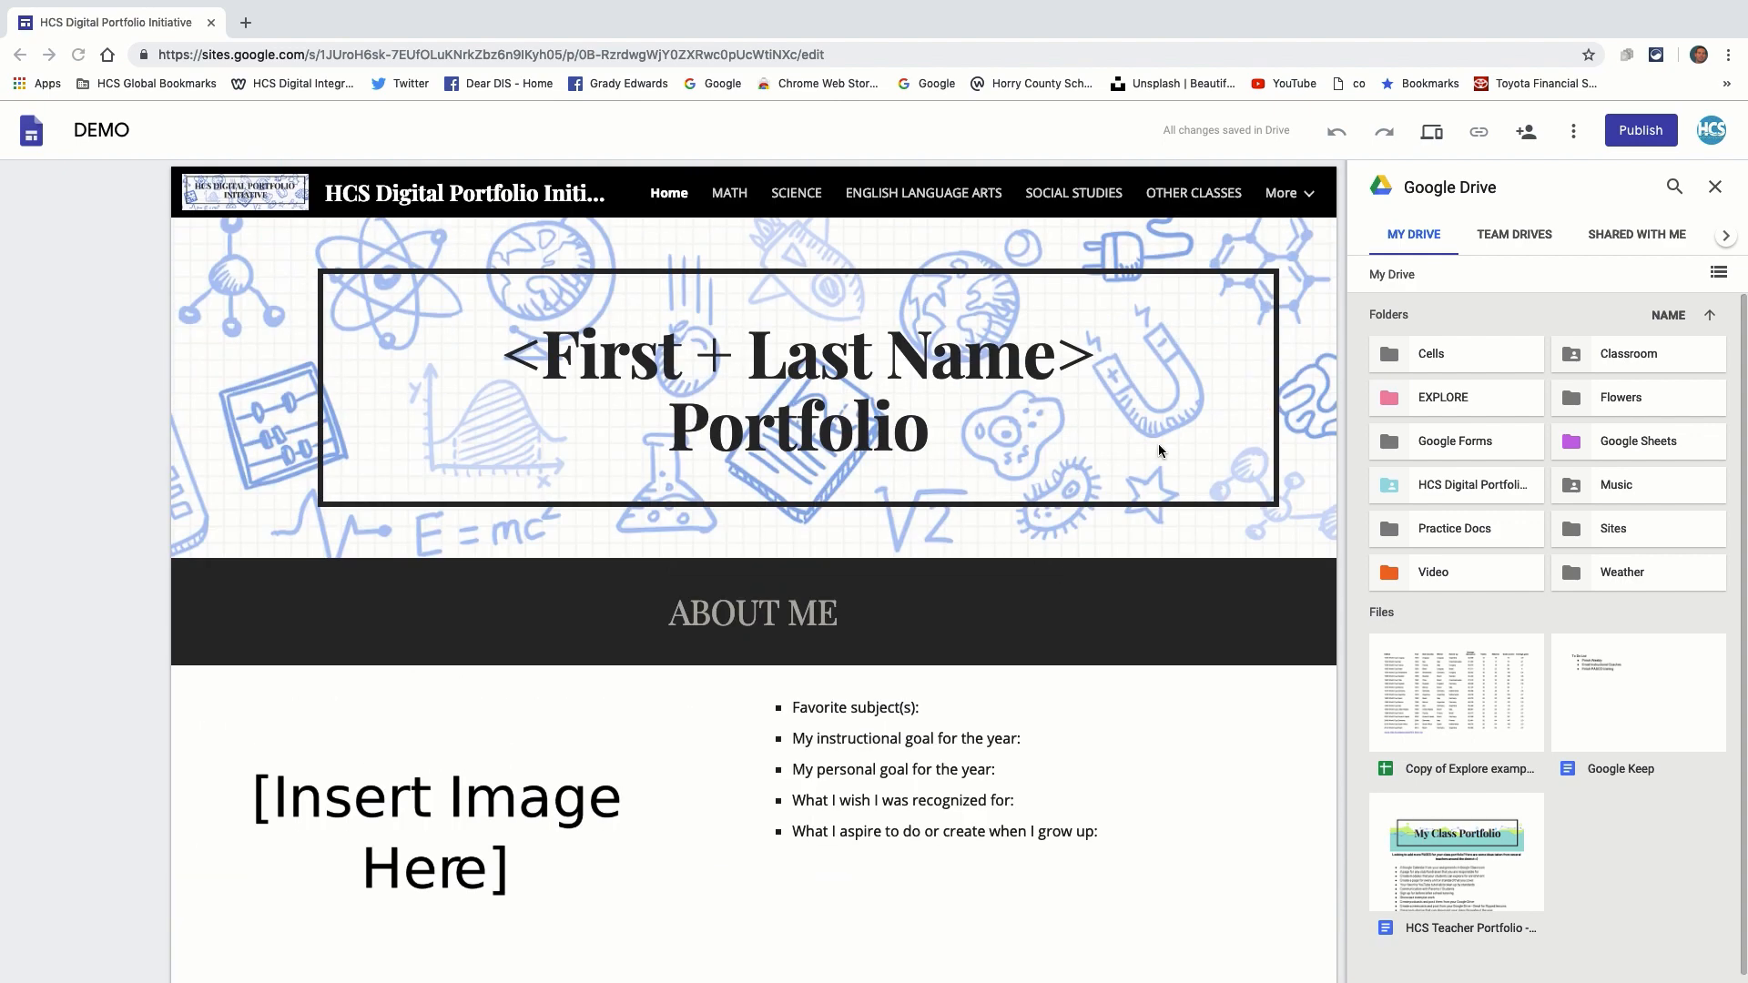
mouse_move(1215, 708)
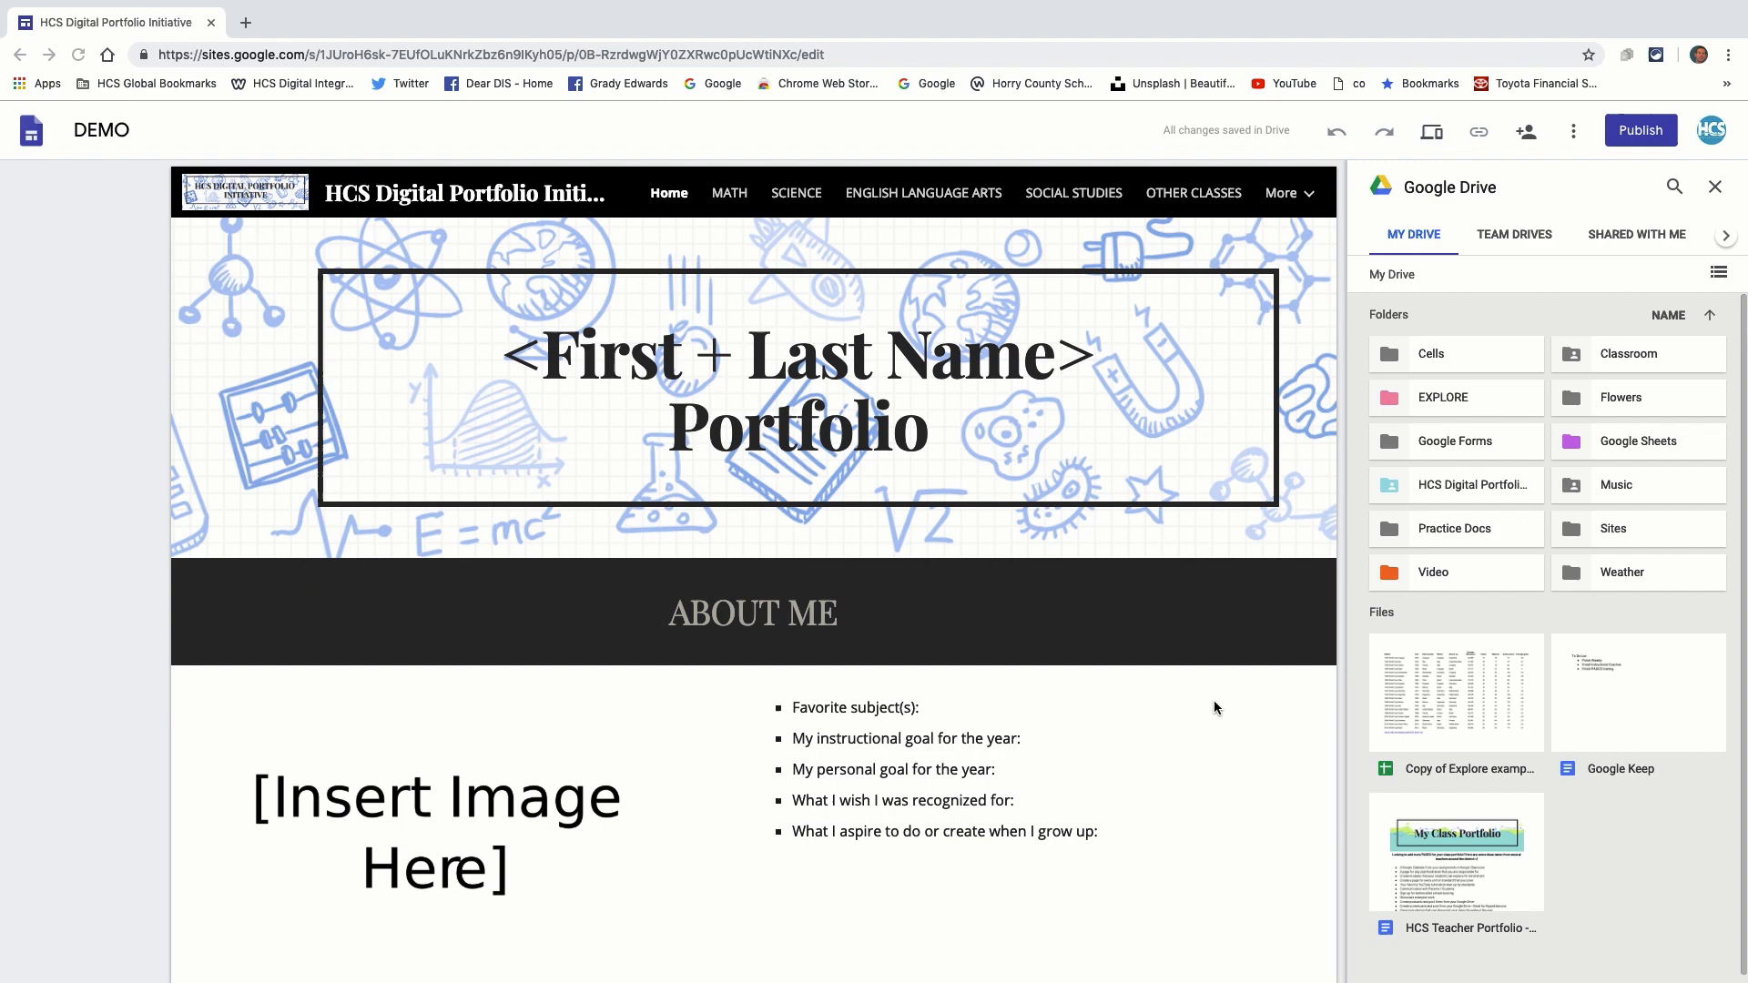
mouse_move(998, 544)
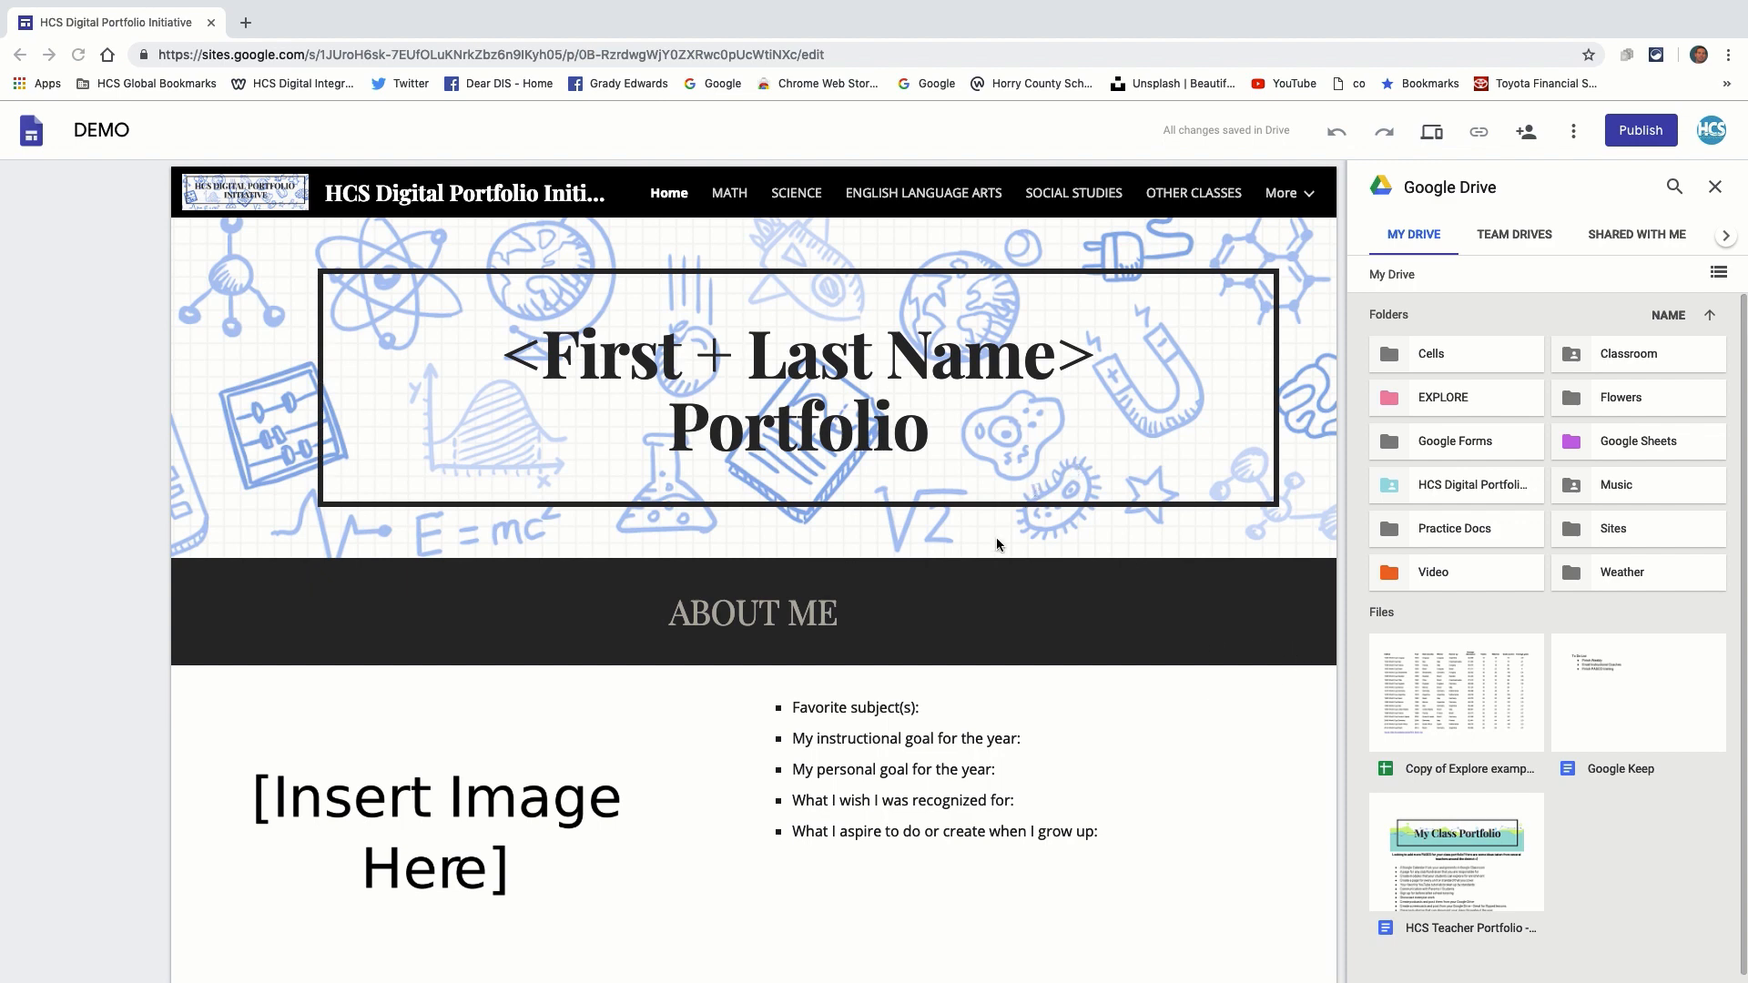
mouse_move(980, 559)
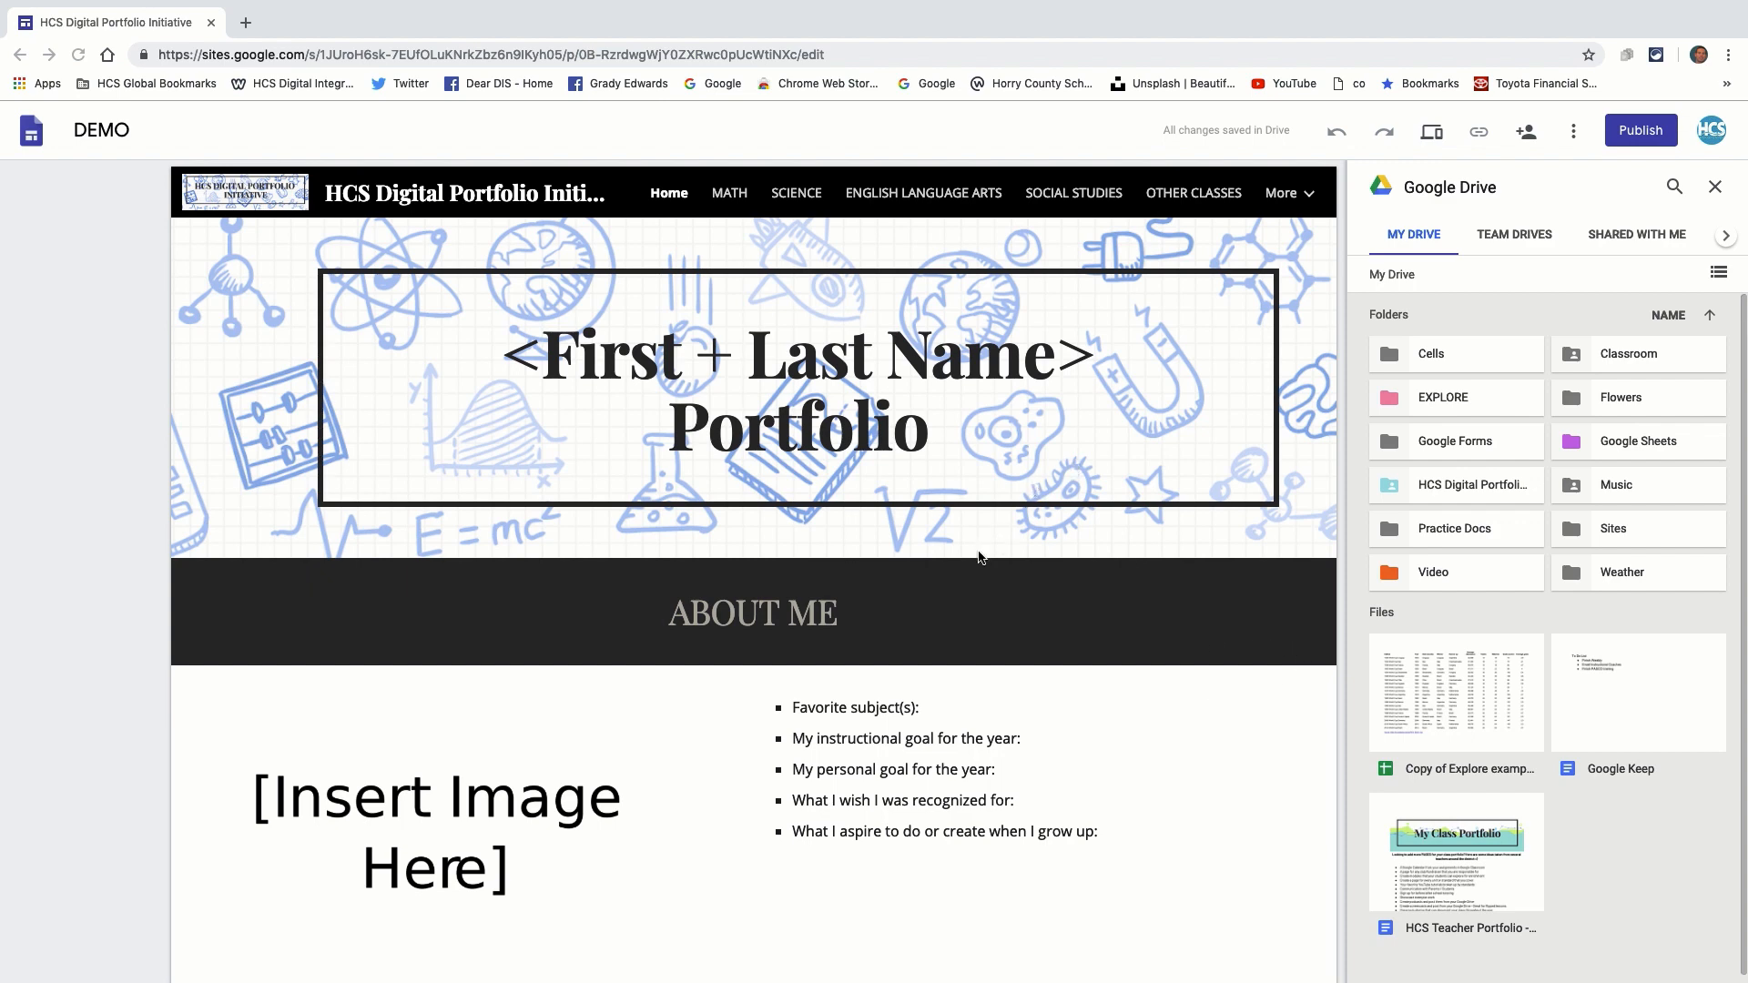
mouse_move(977, 390)
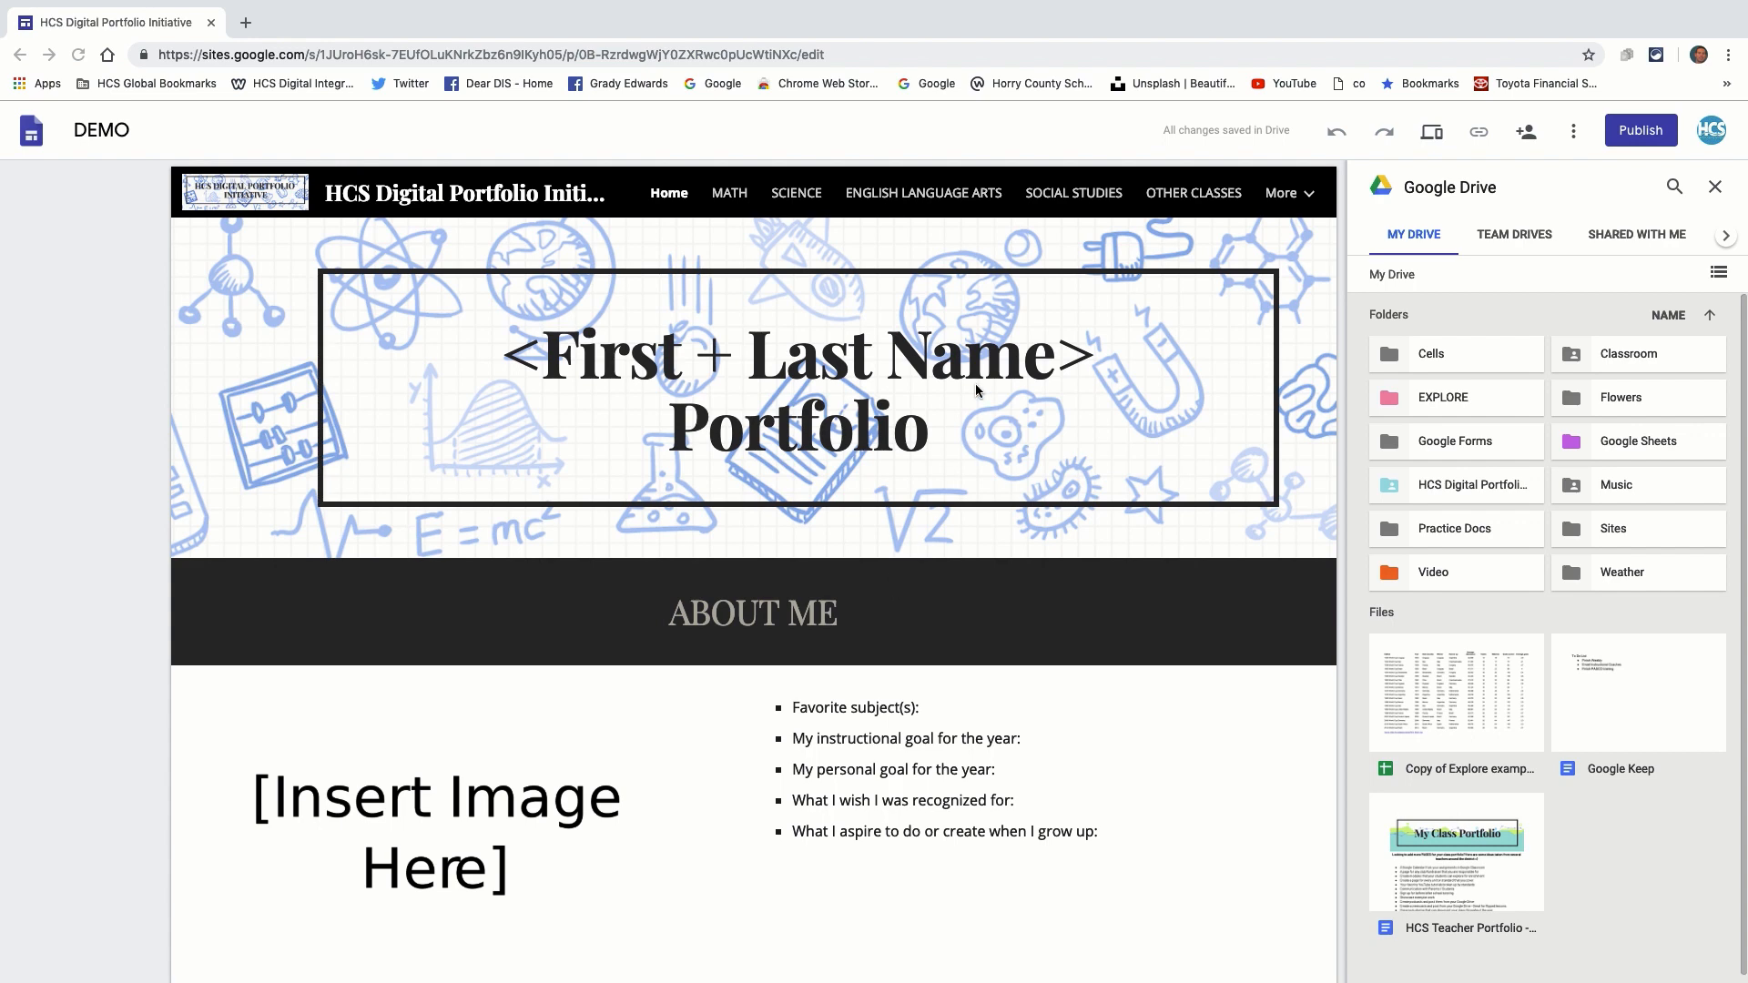
mouse_move(1506, 375)
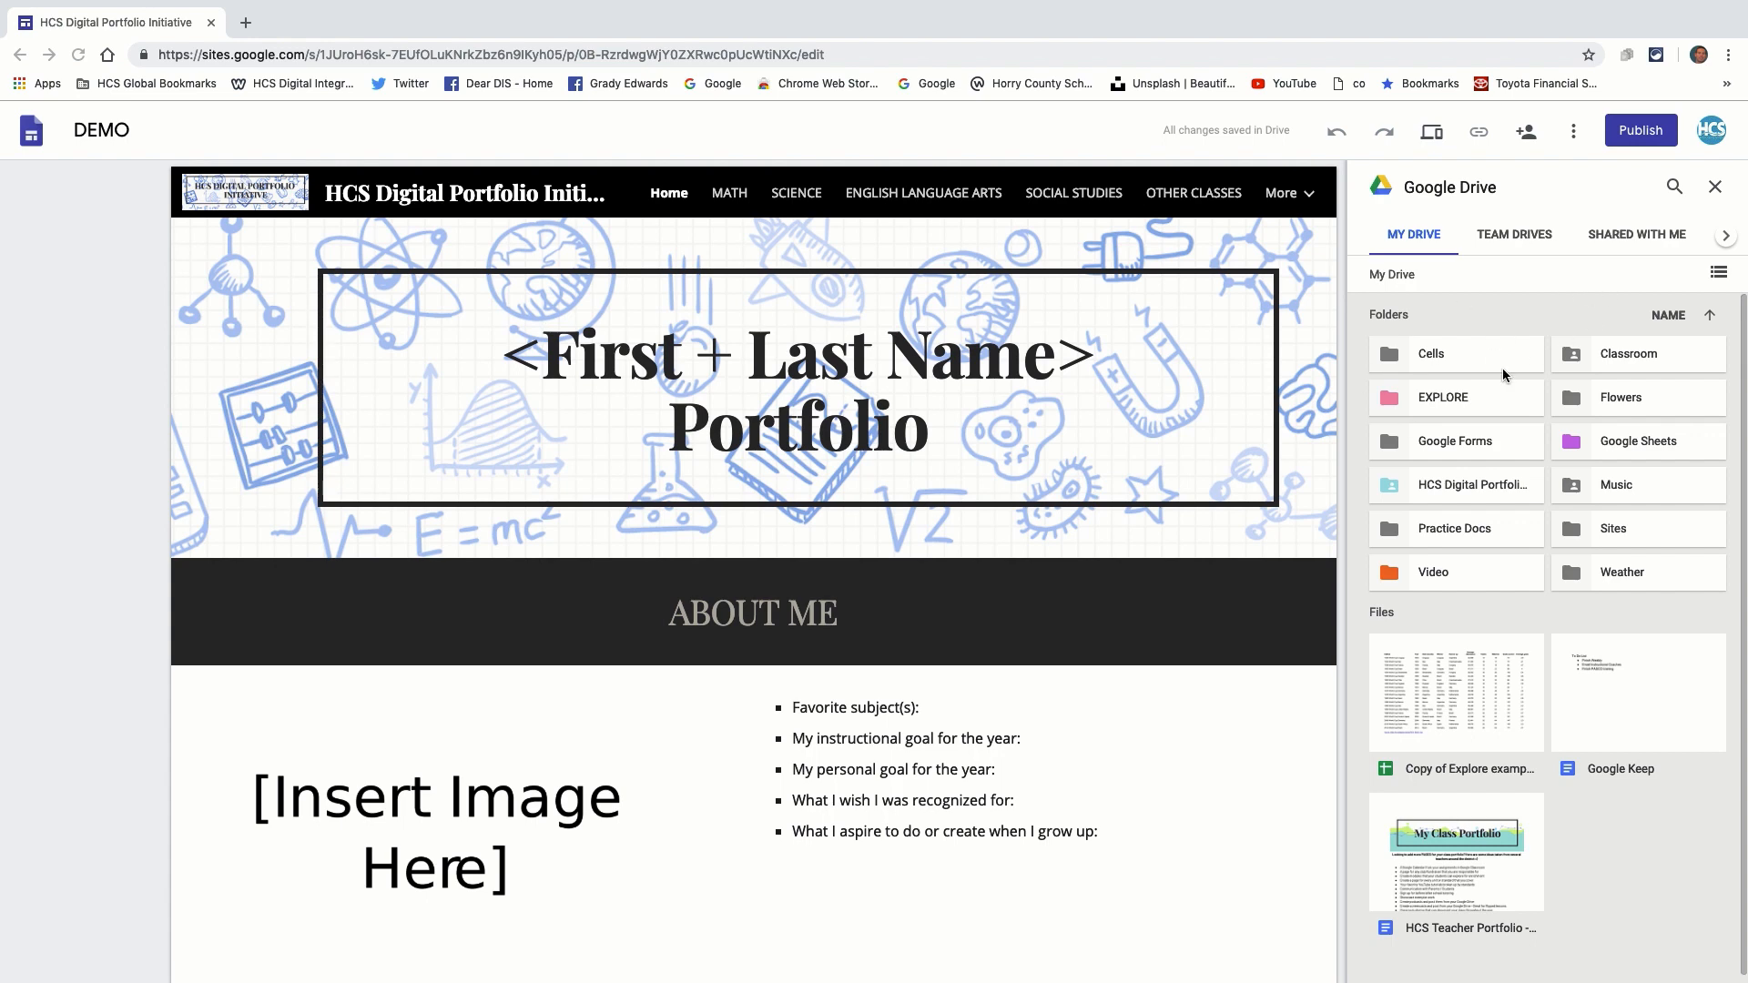
mouse_move(1628, 276)
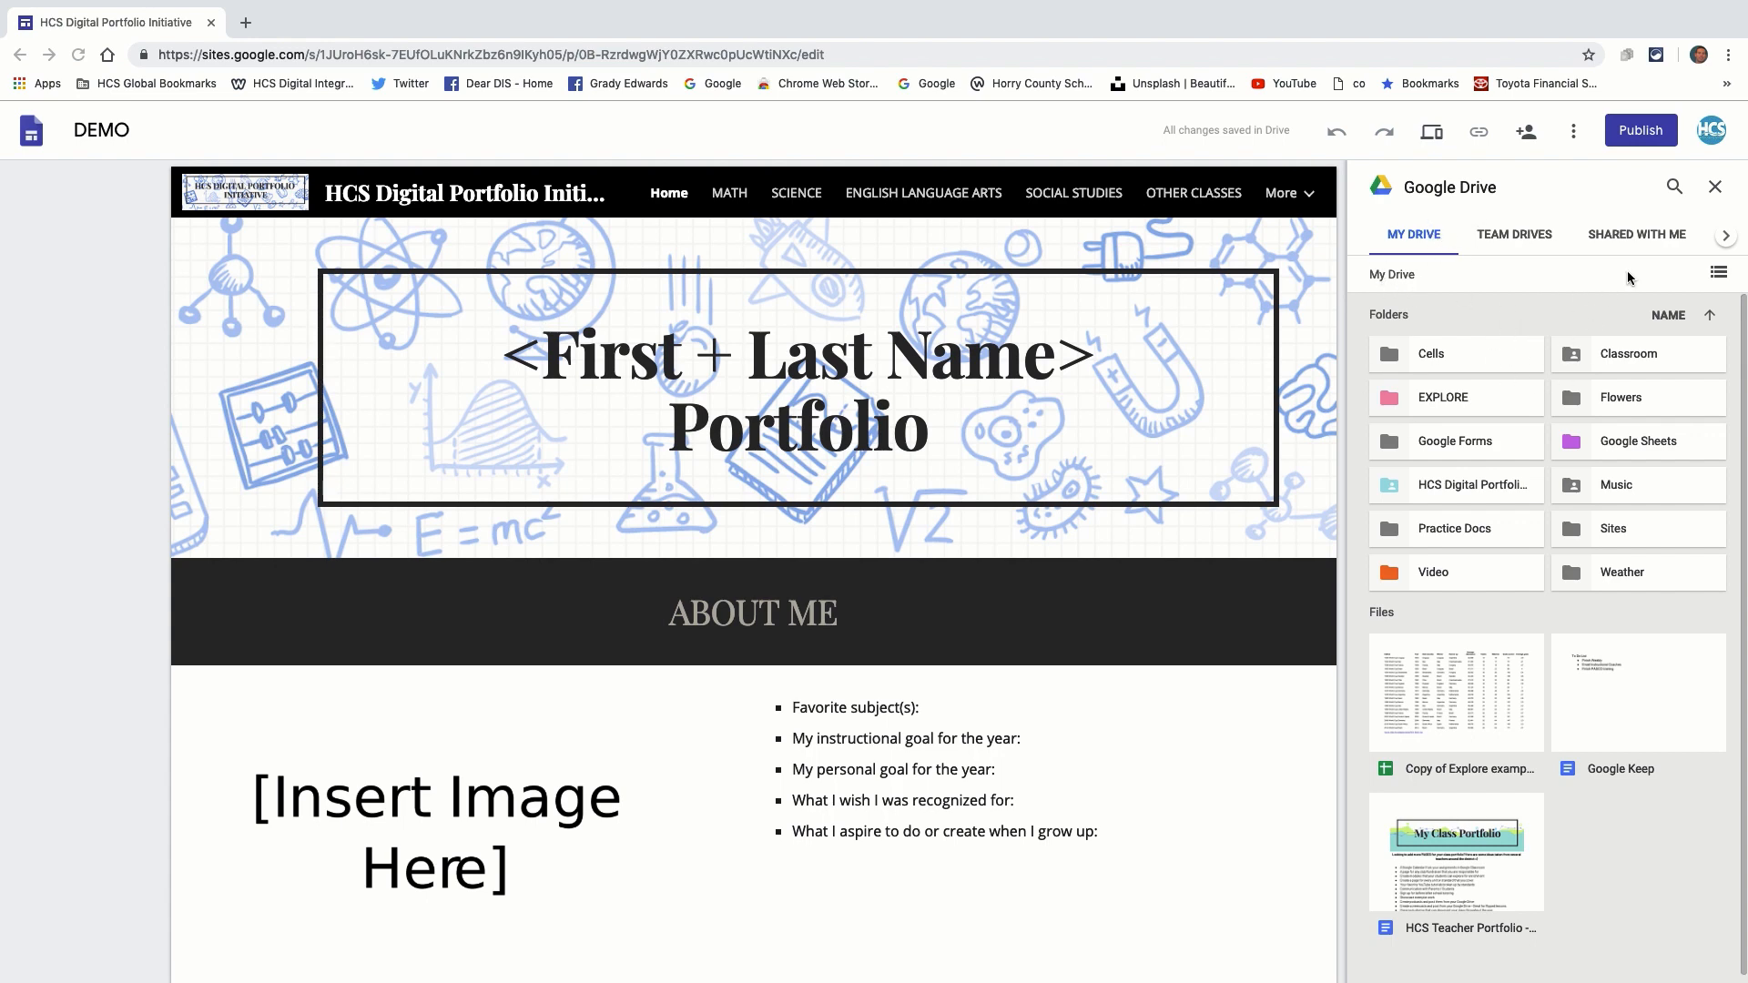
left_click(1715, 186)
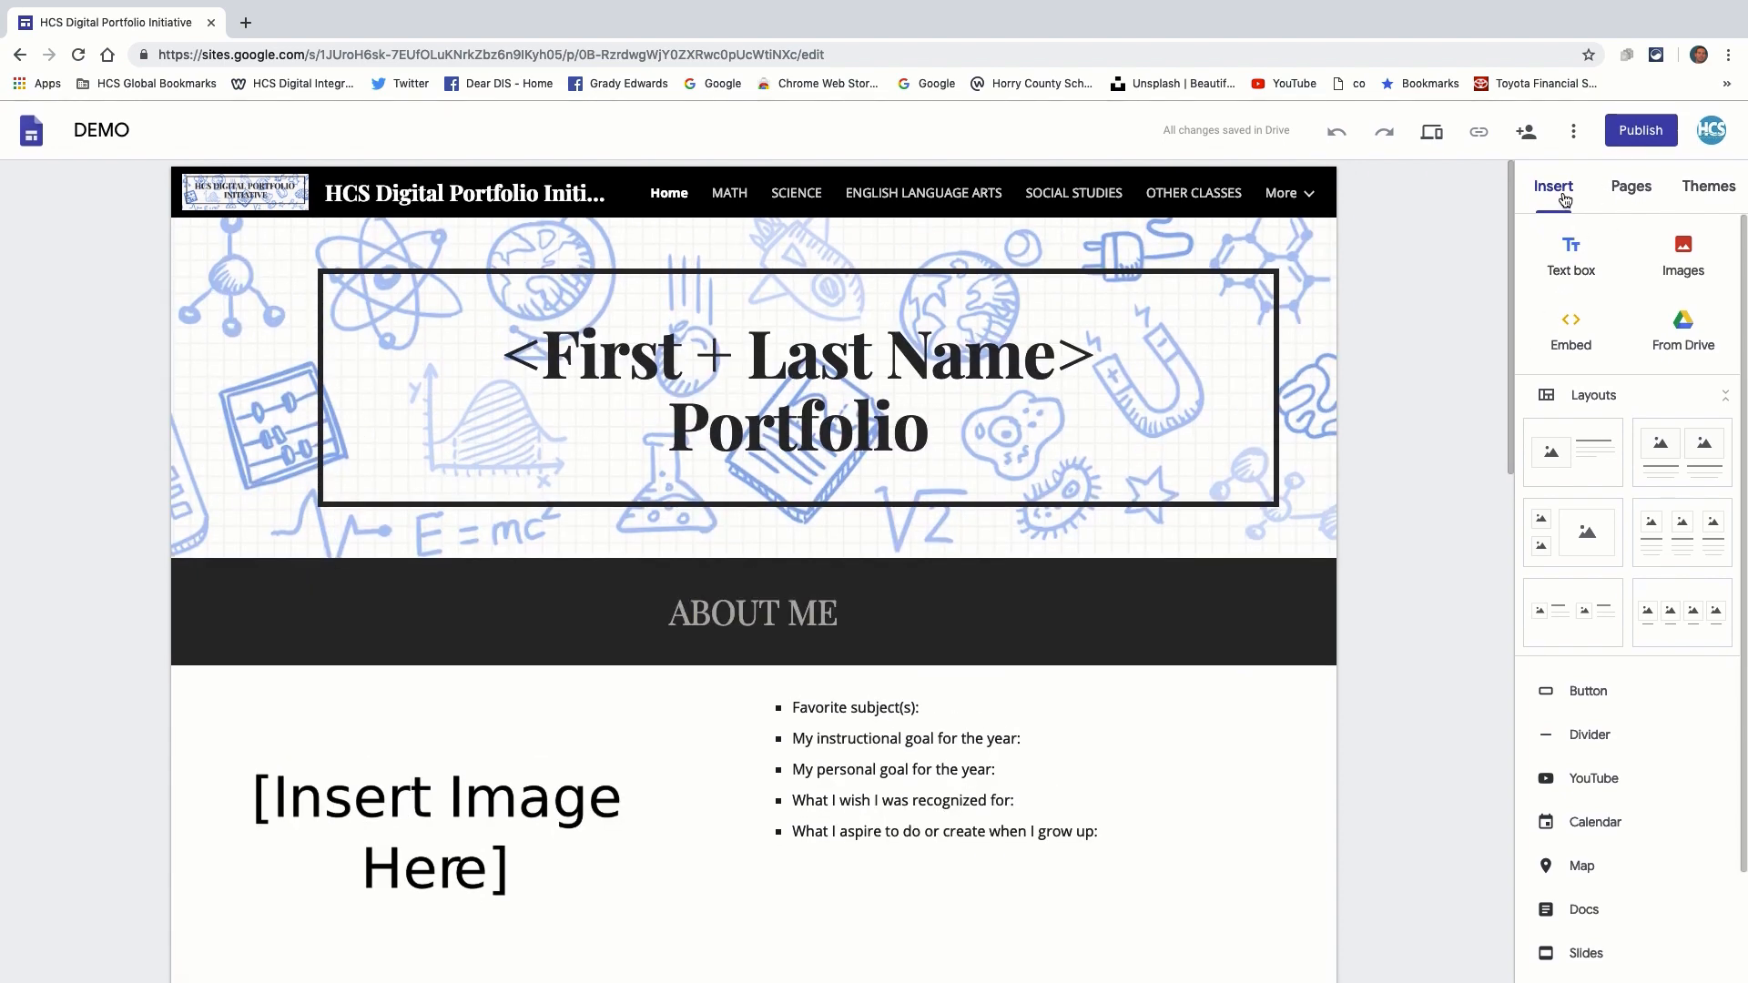
mouse_move(1639, 215)
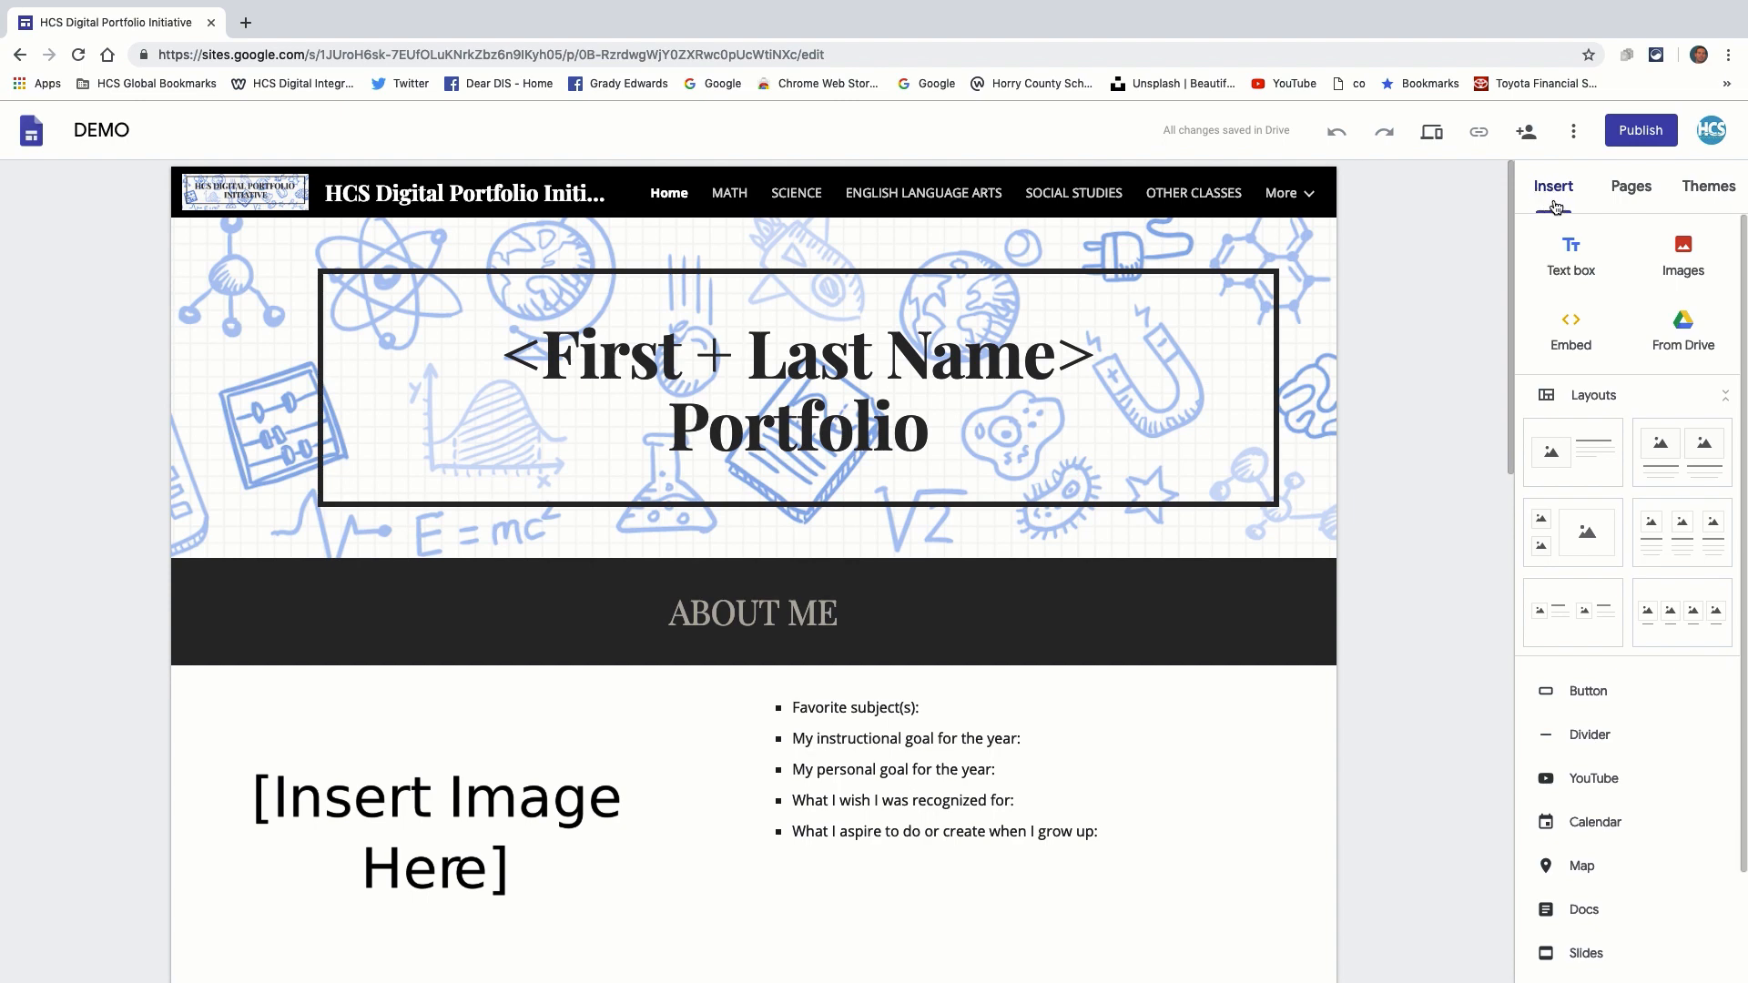
mouse_move(1561, 217)
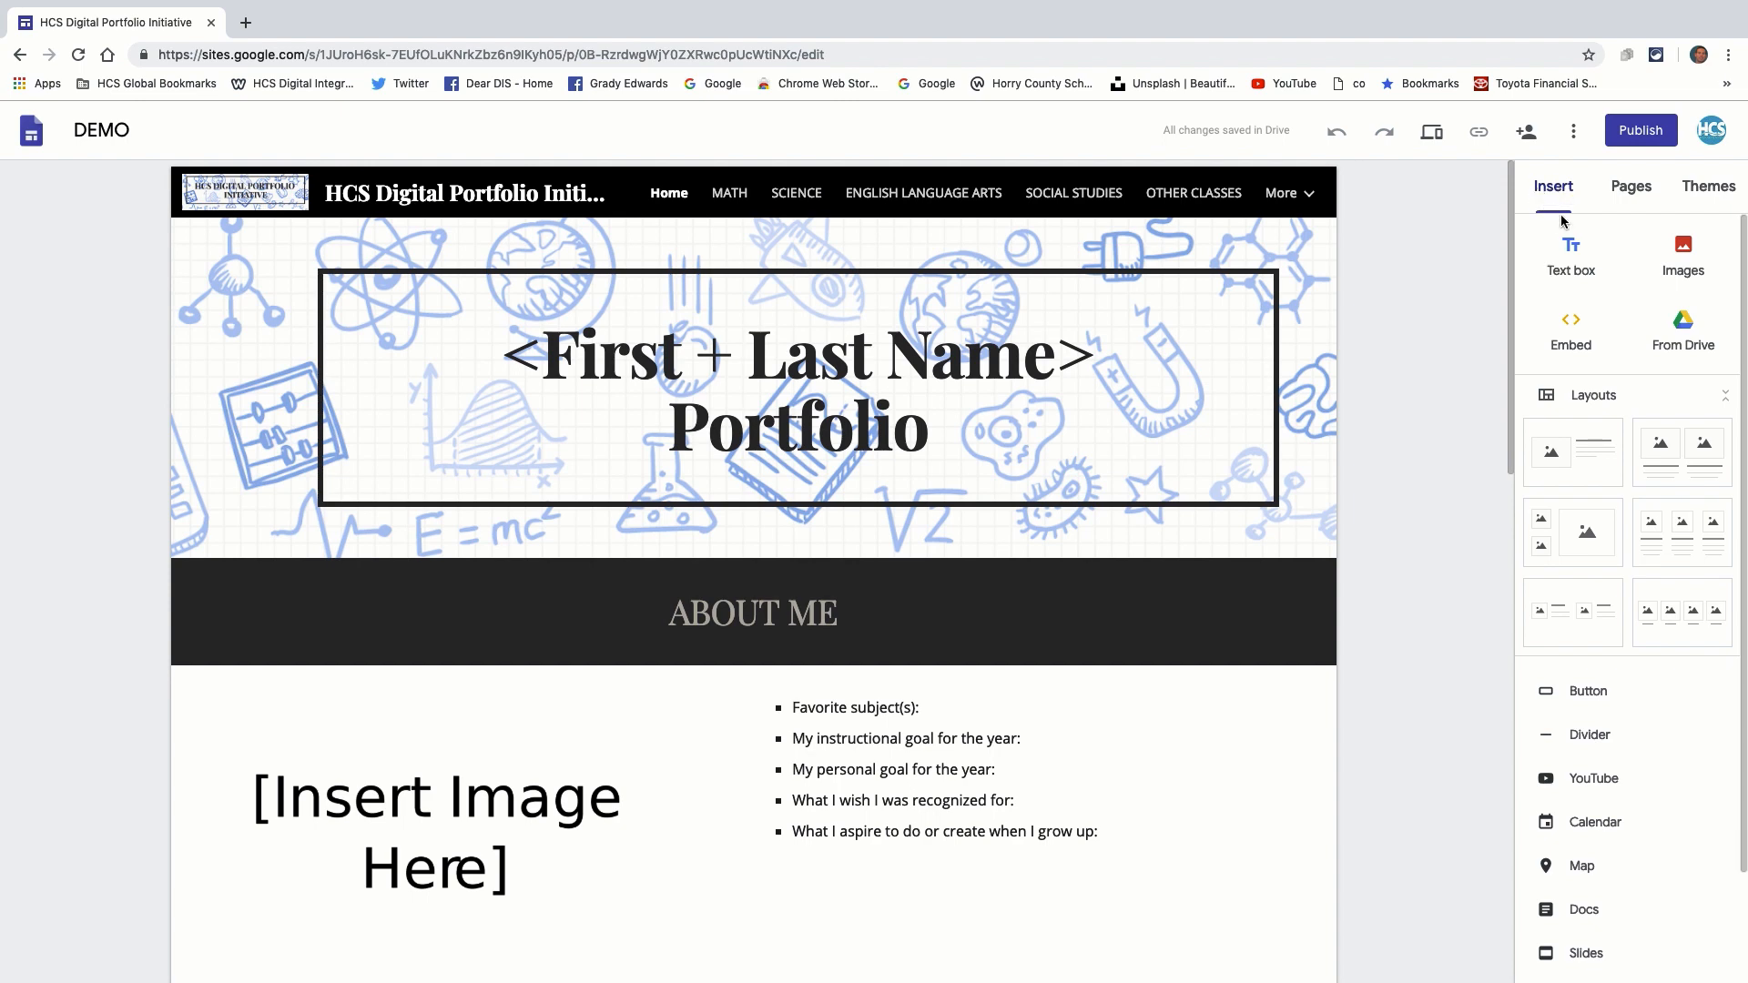
mouse_move(1635, 291)
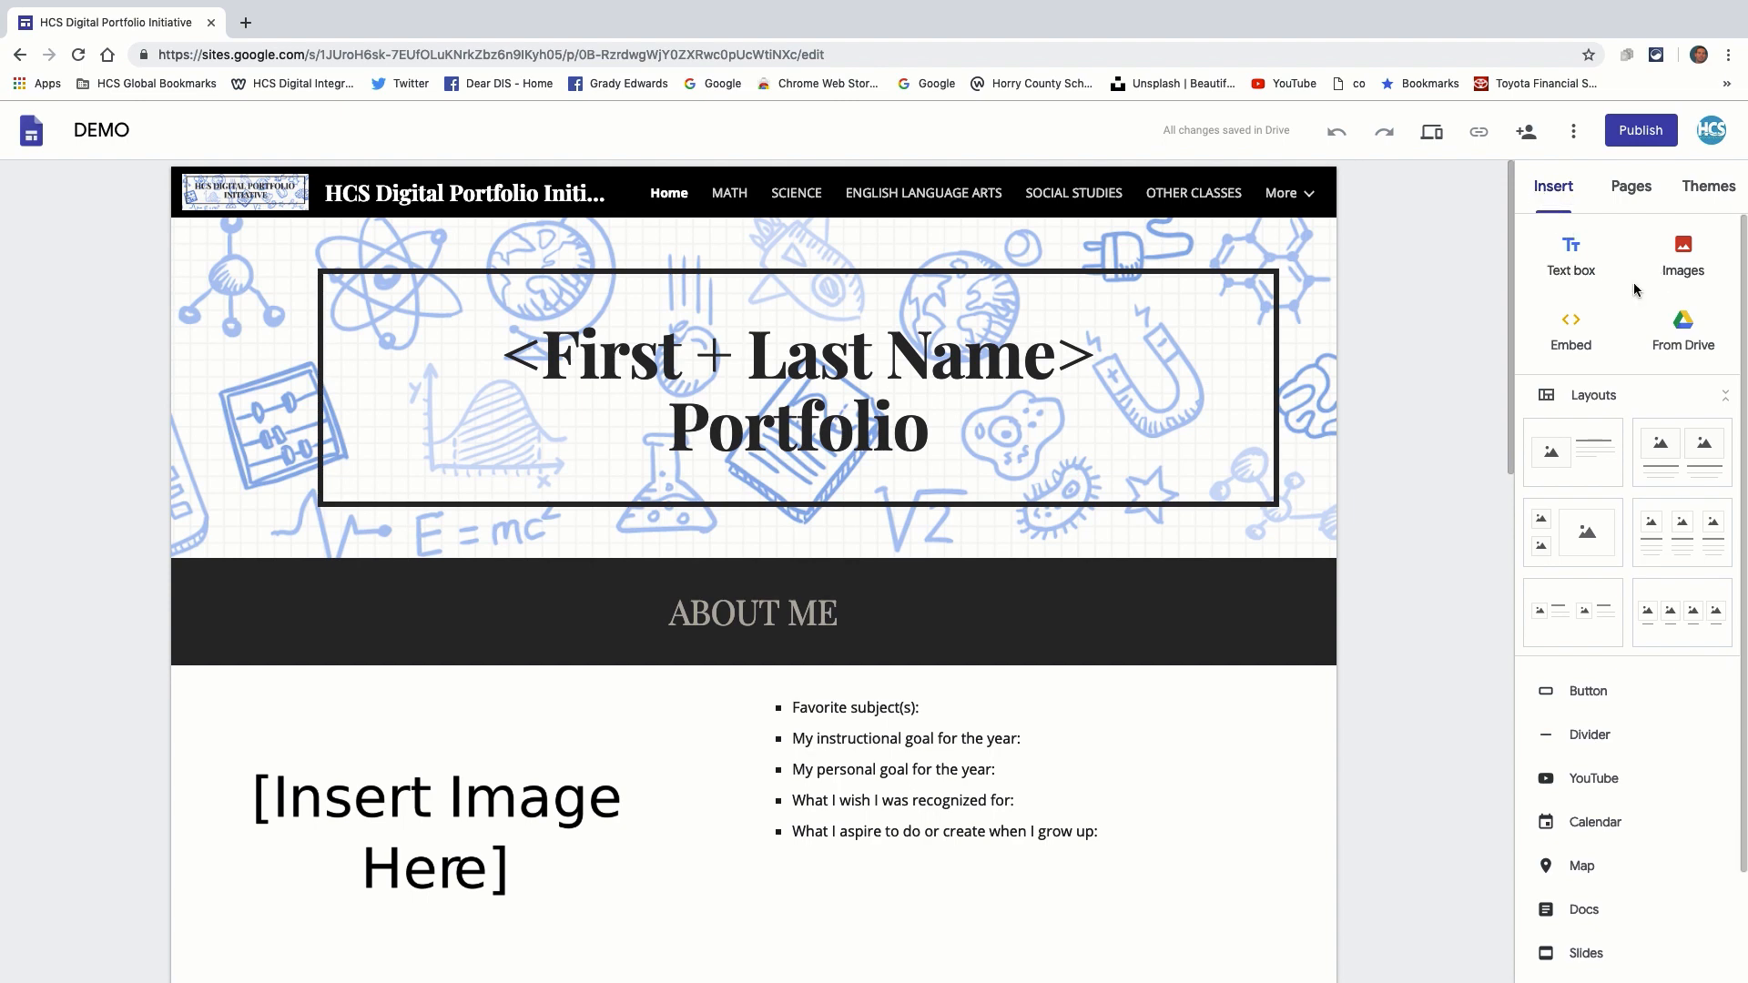
mouse_move(1571, 335)
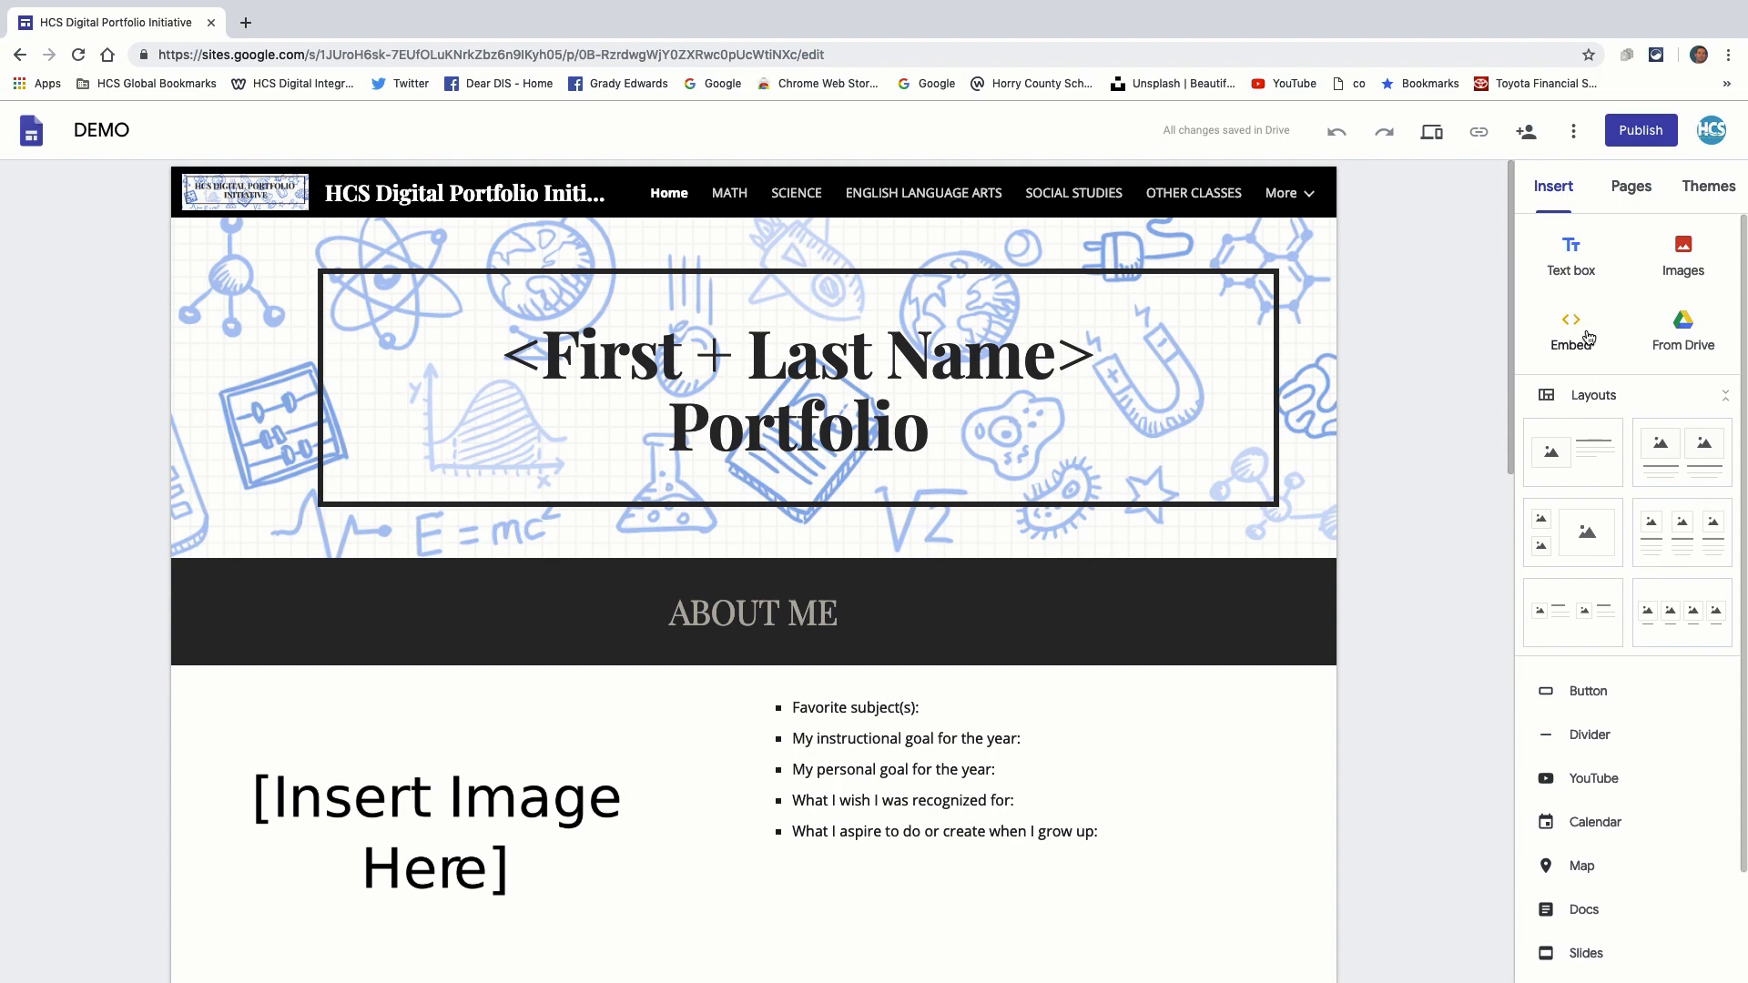
mouse_move(1572, 341)
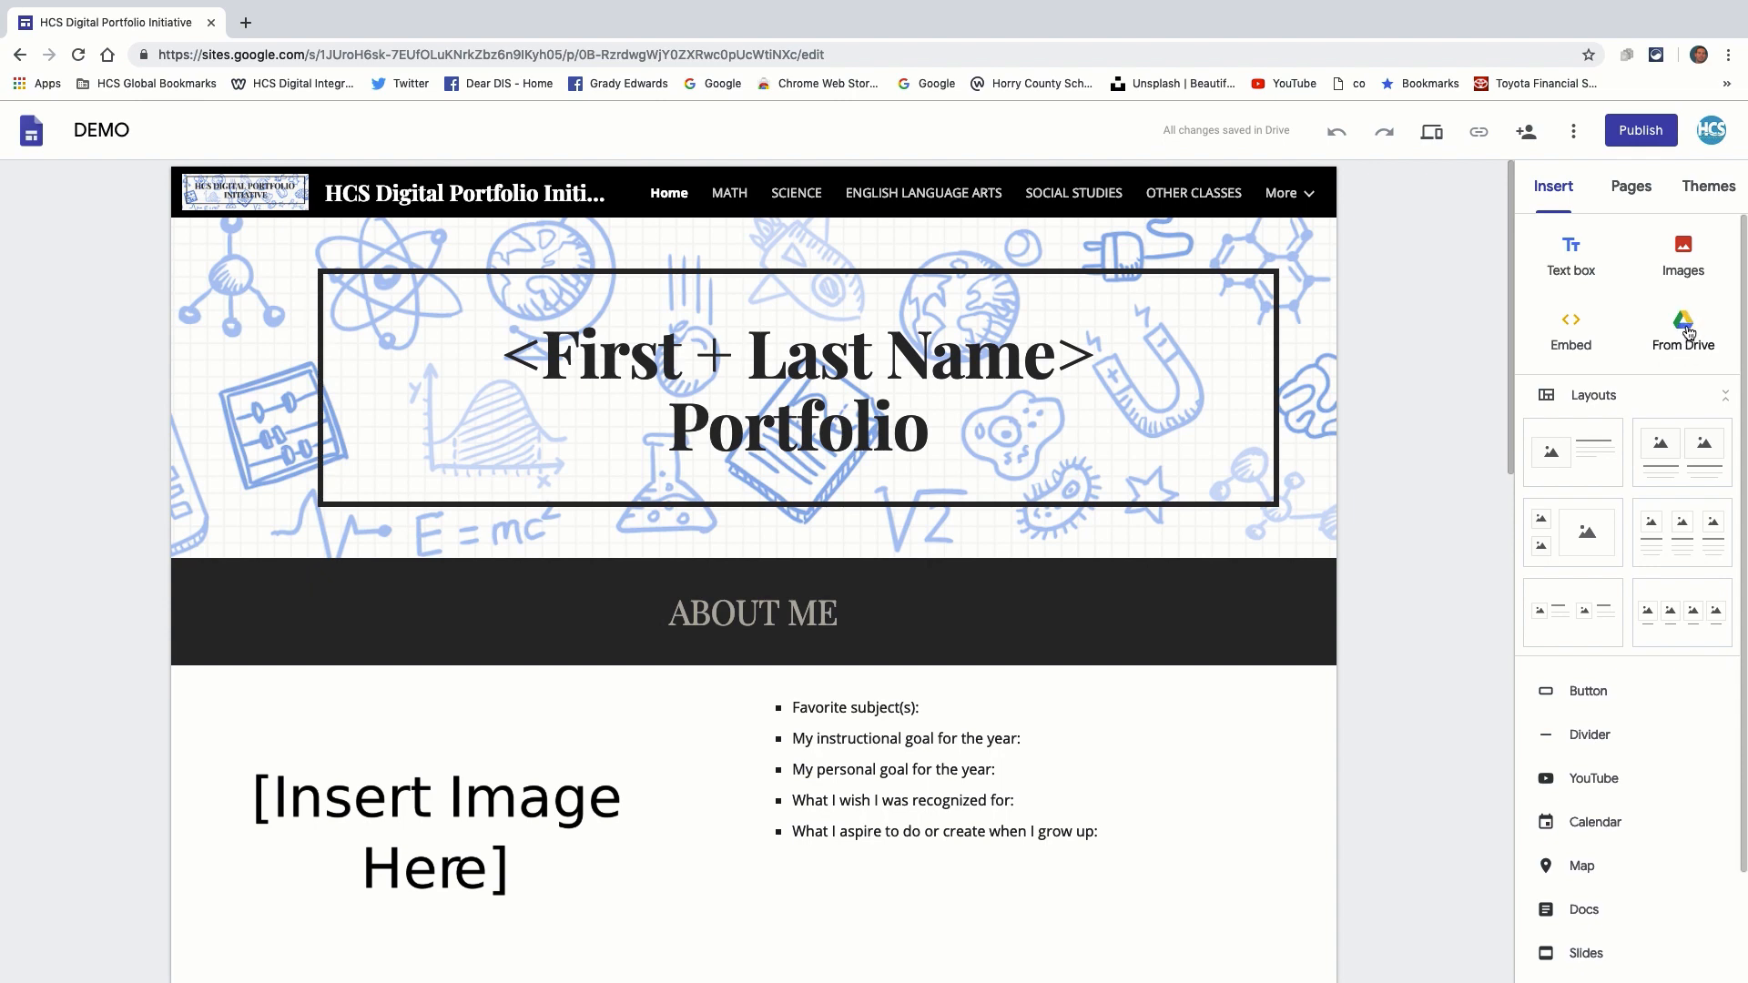
mouse_move(1686, 336)
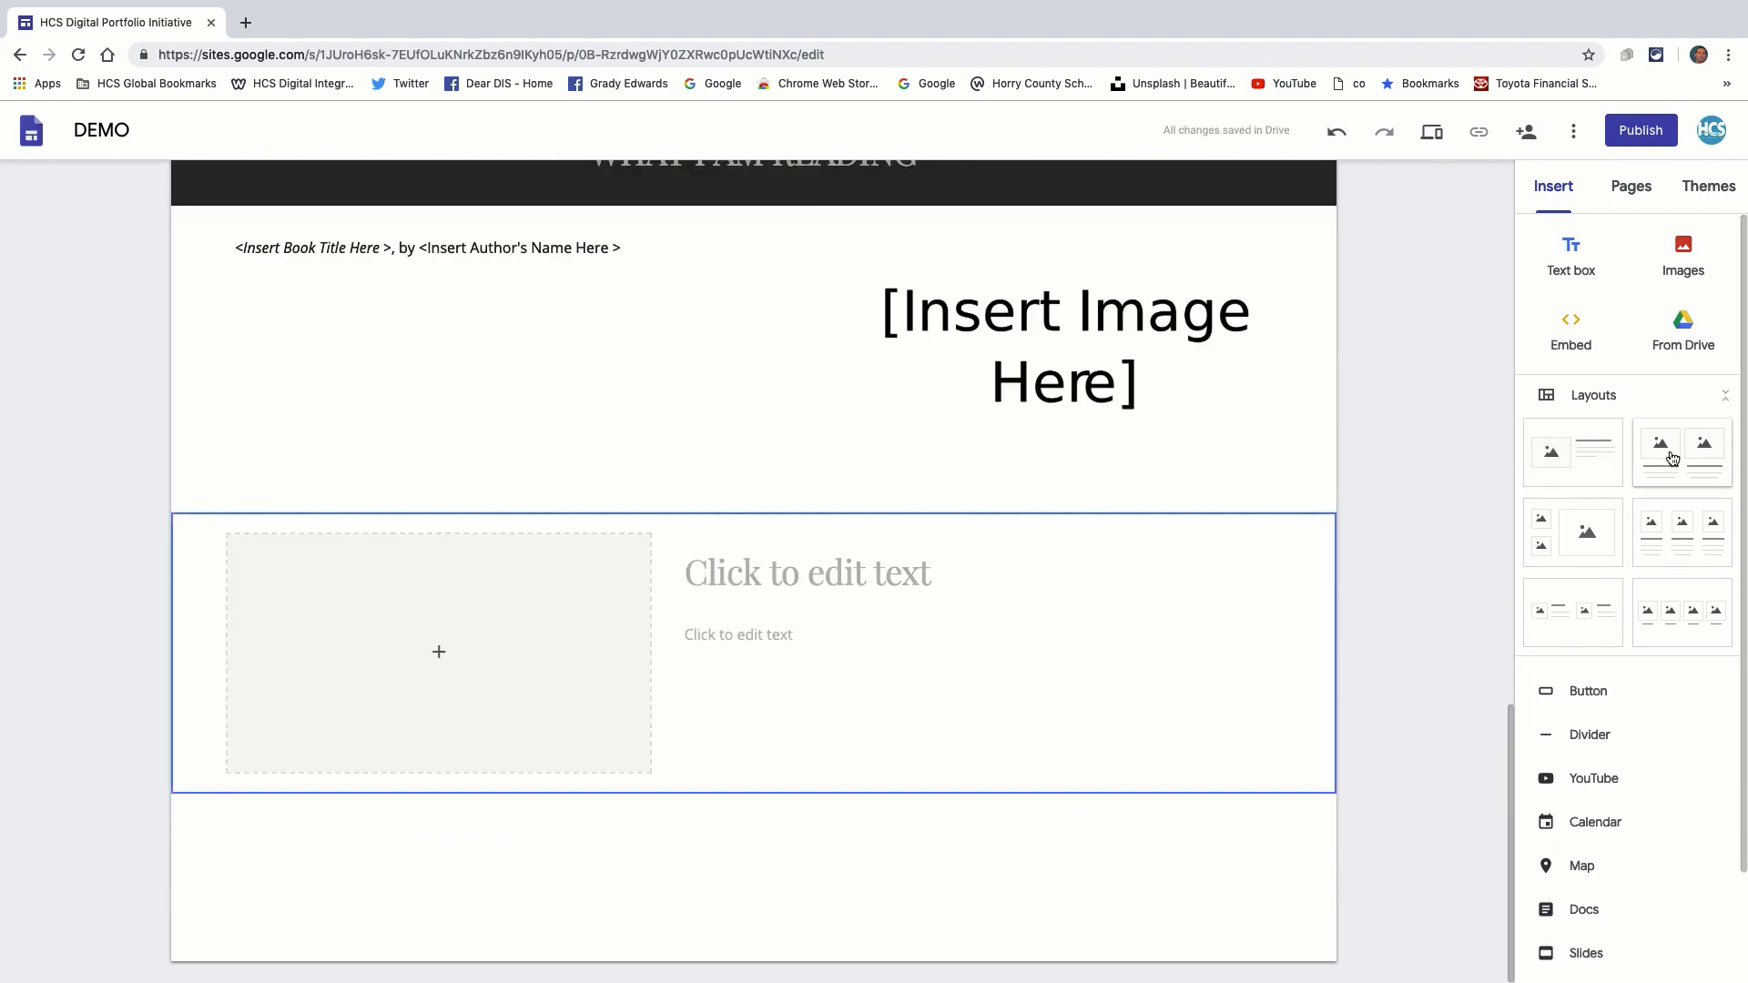
left_click(1335, 131)
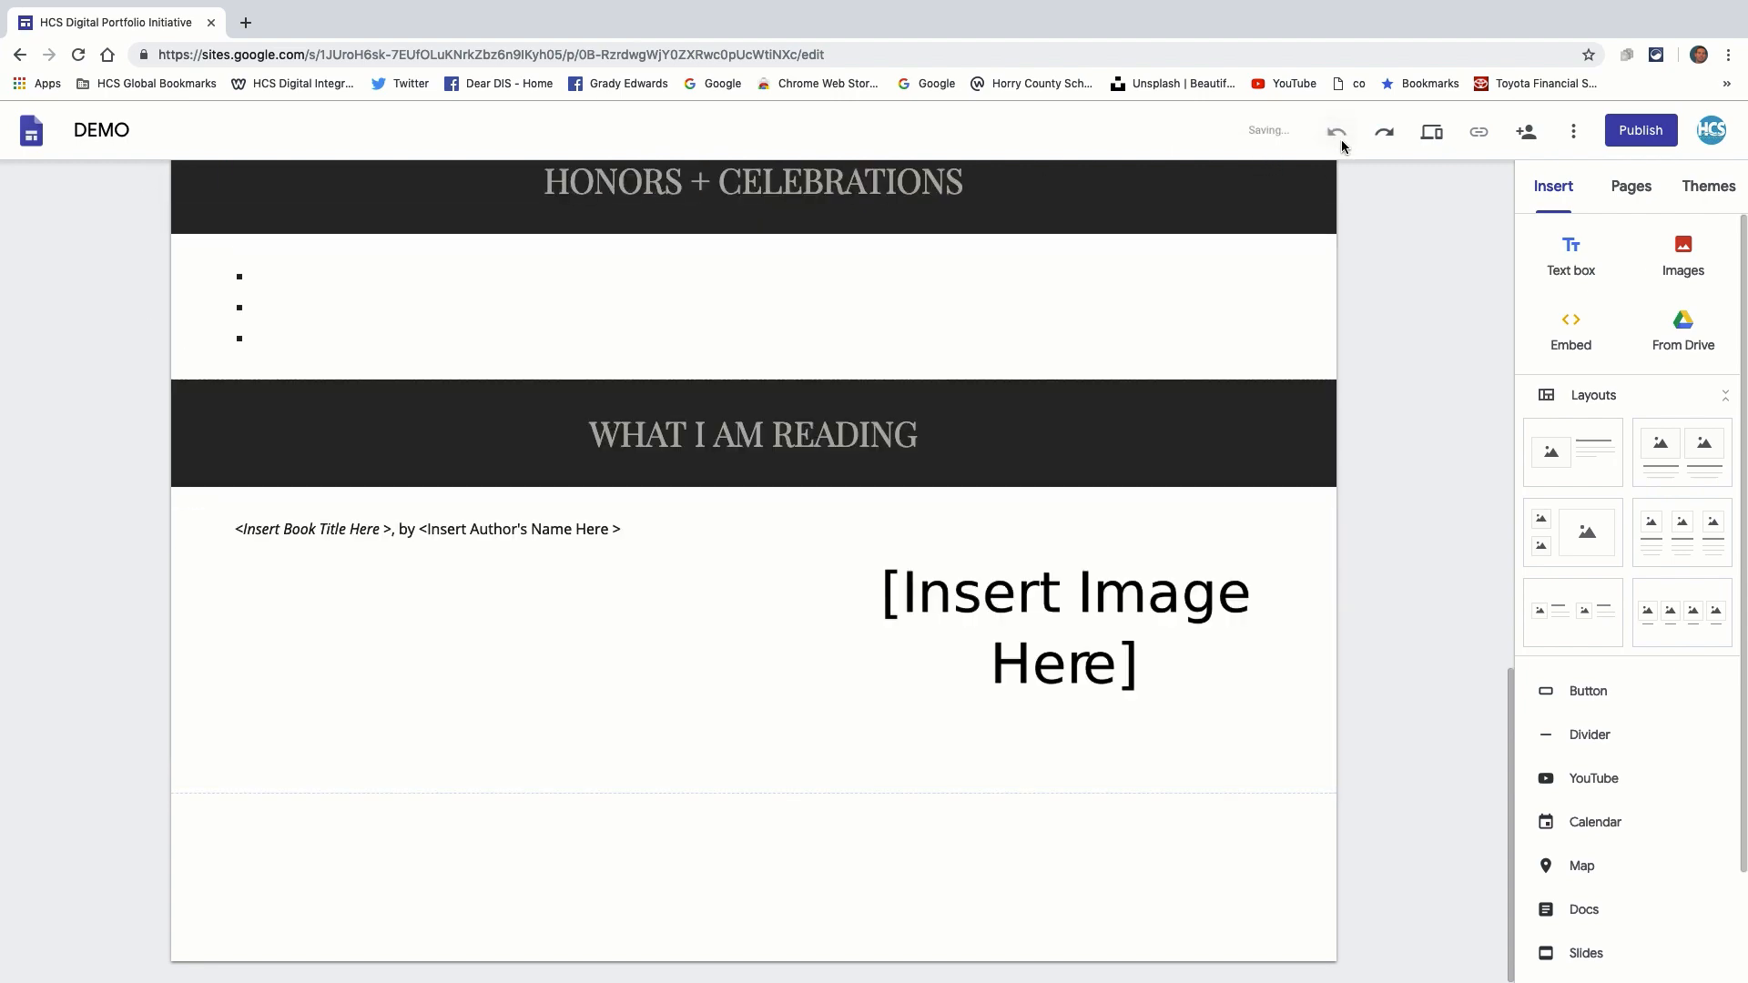
scroll("up", 3)
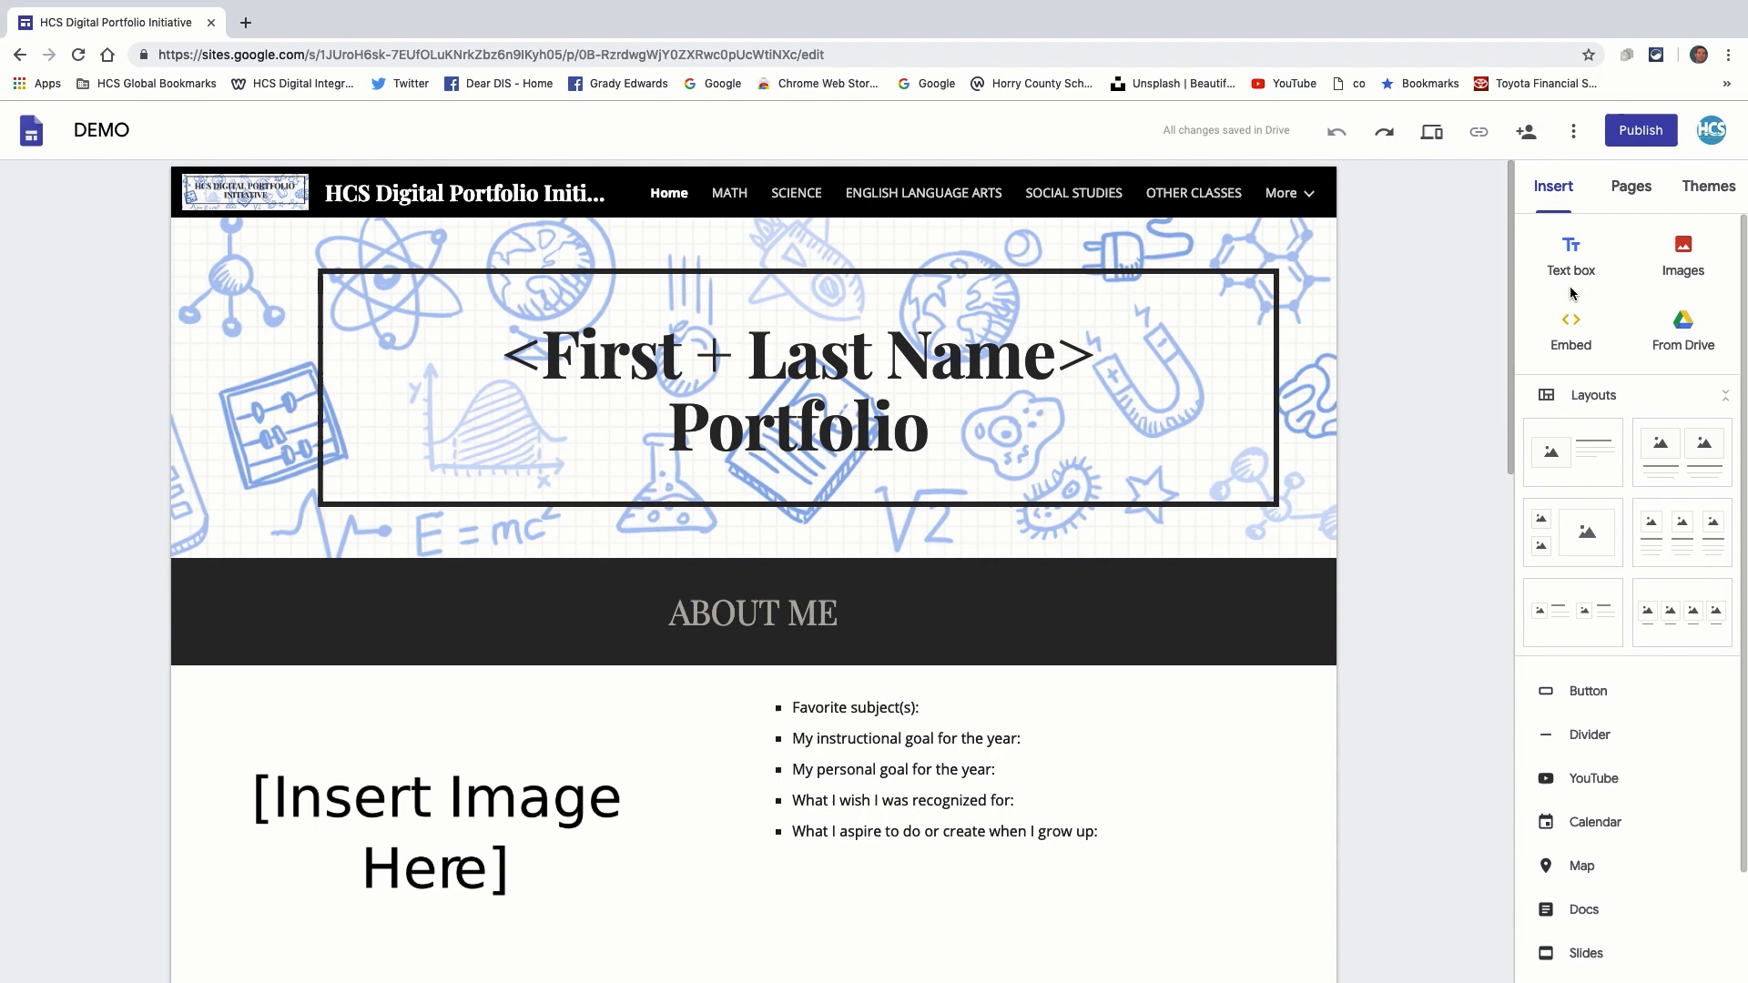
mouse_move(1554, 709)
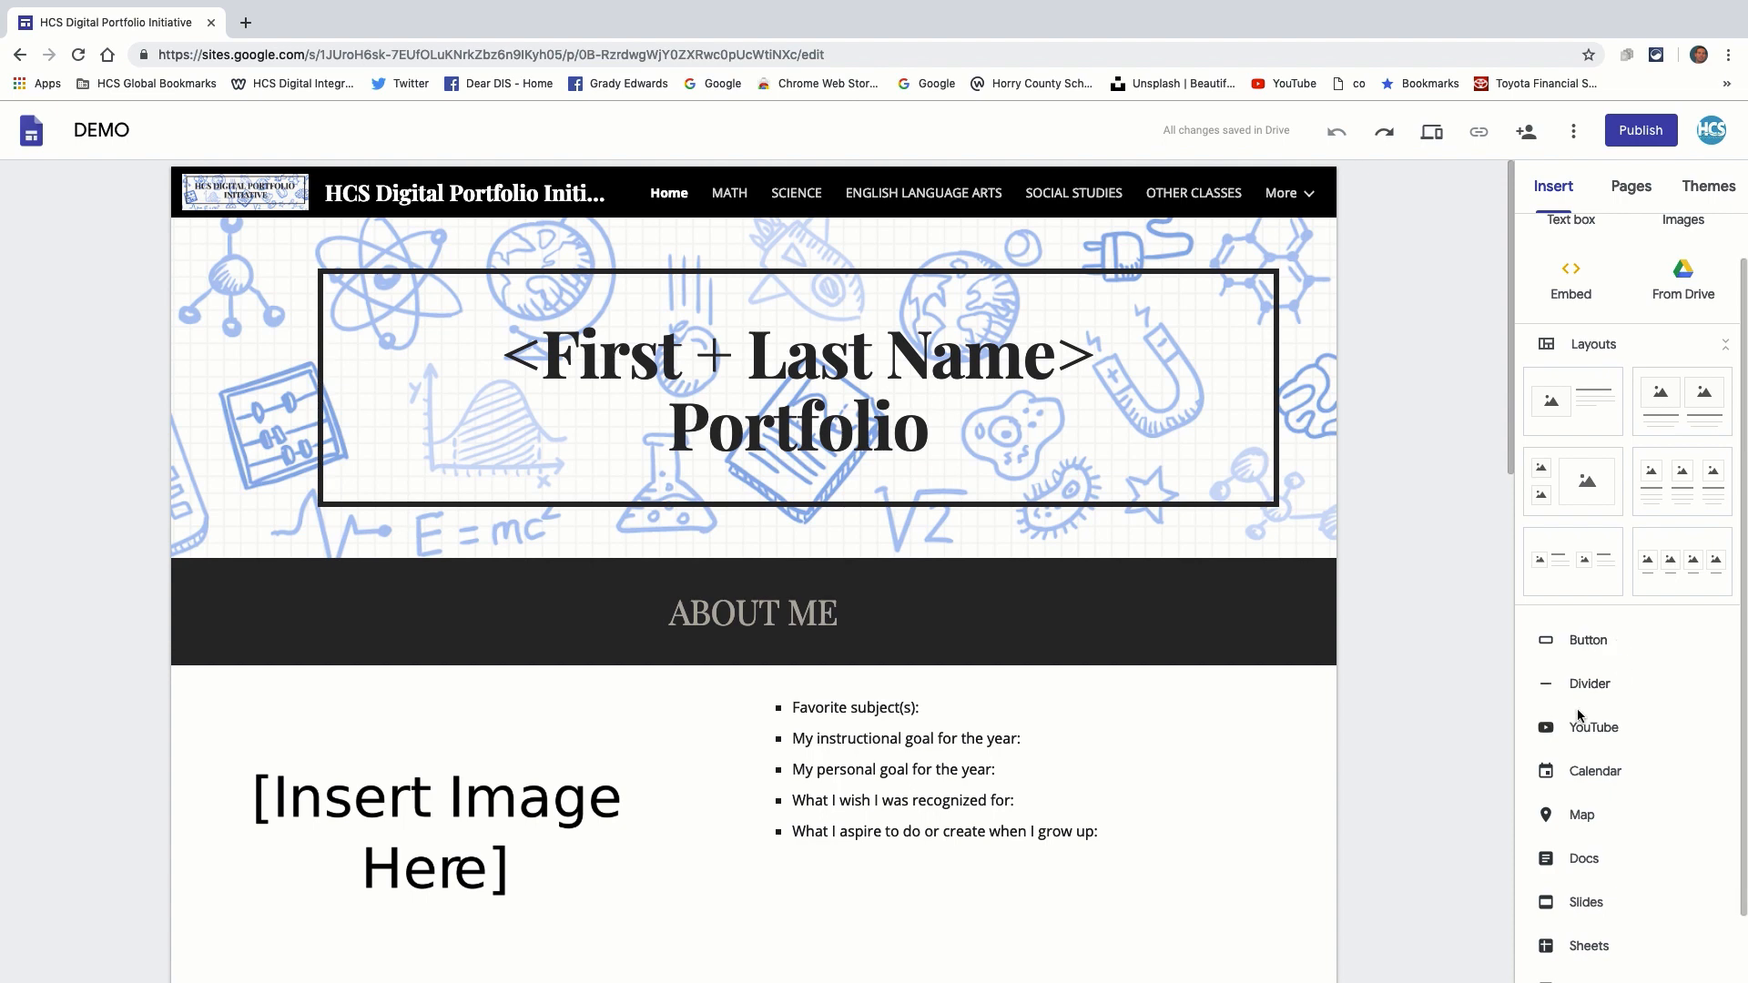
scroll("down", 3)
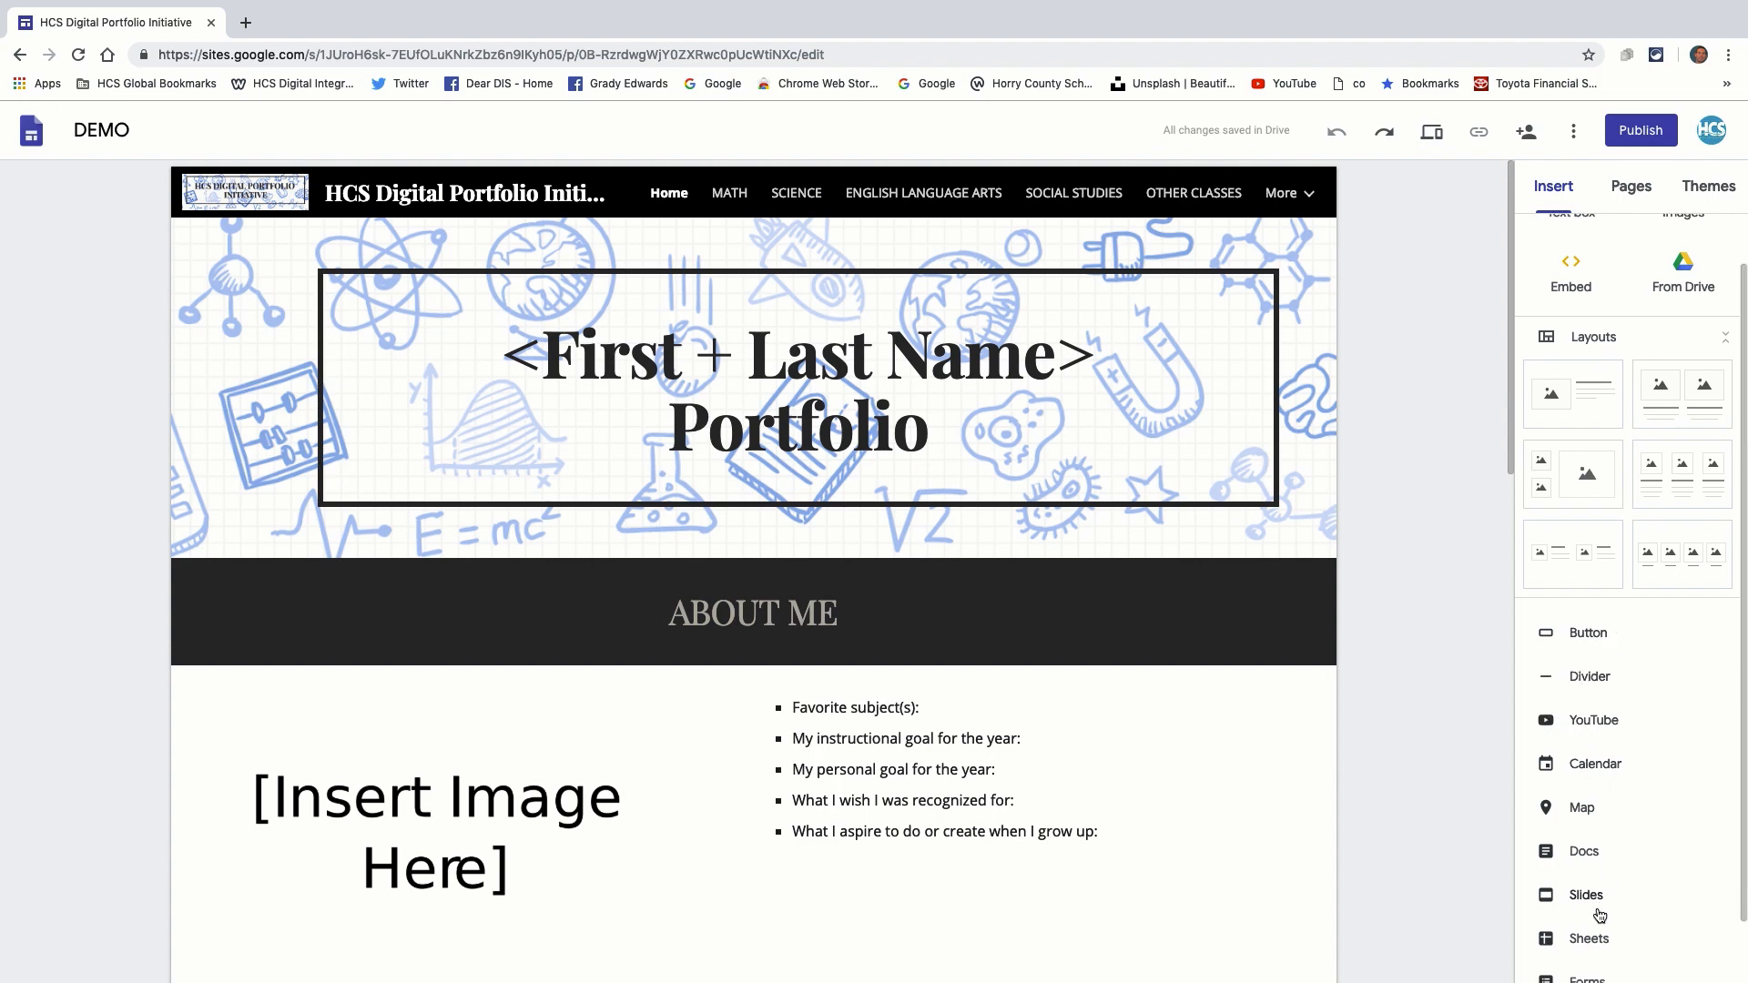
scroll("down", 3)
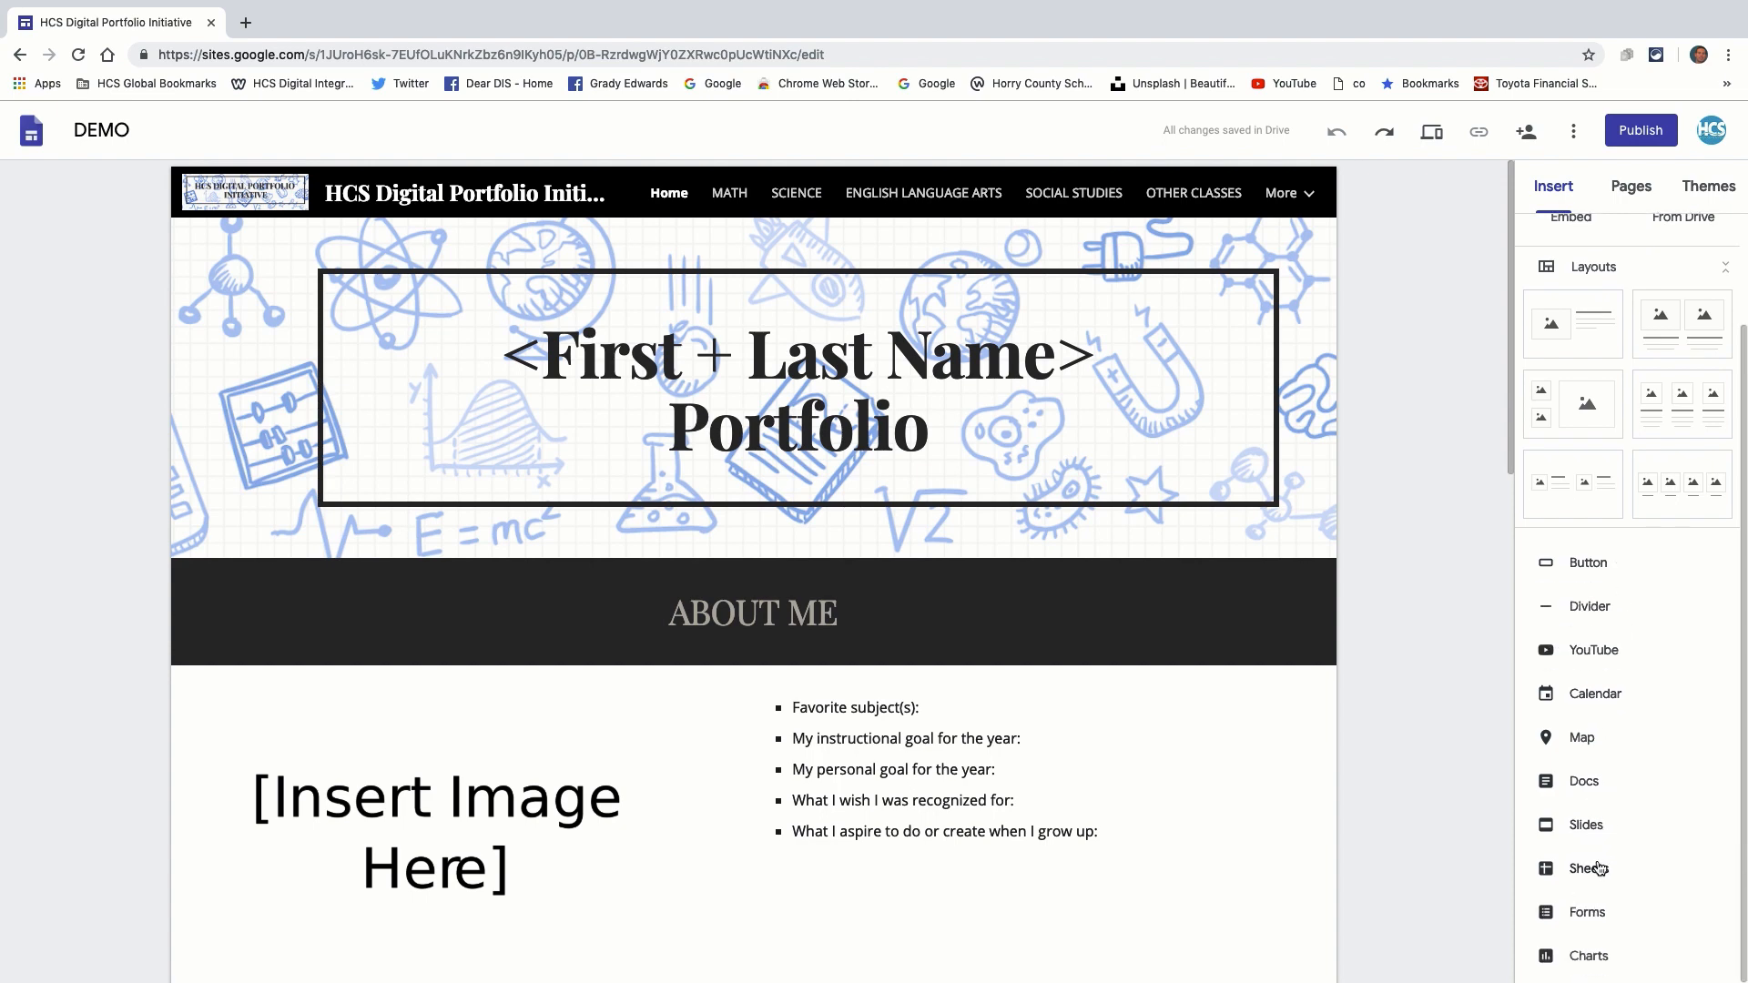
mouse_move(1586, 803)
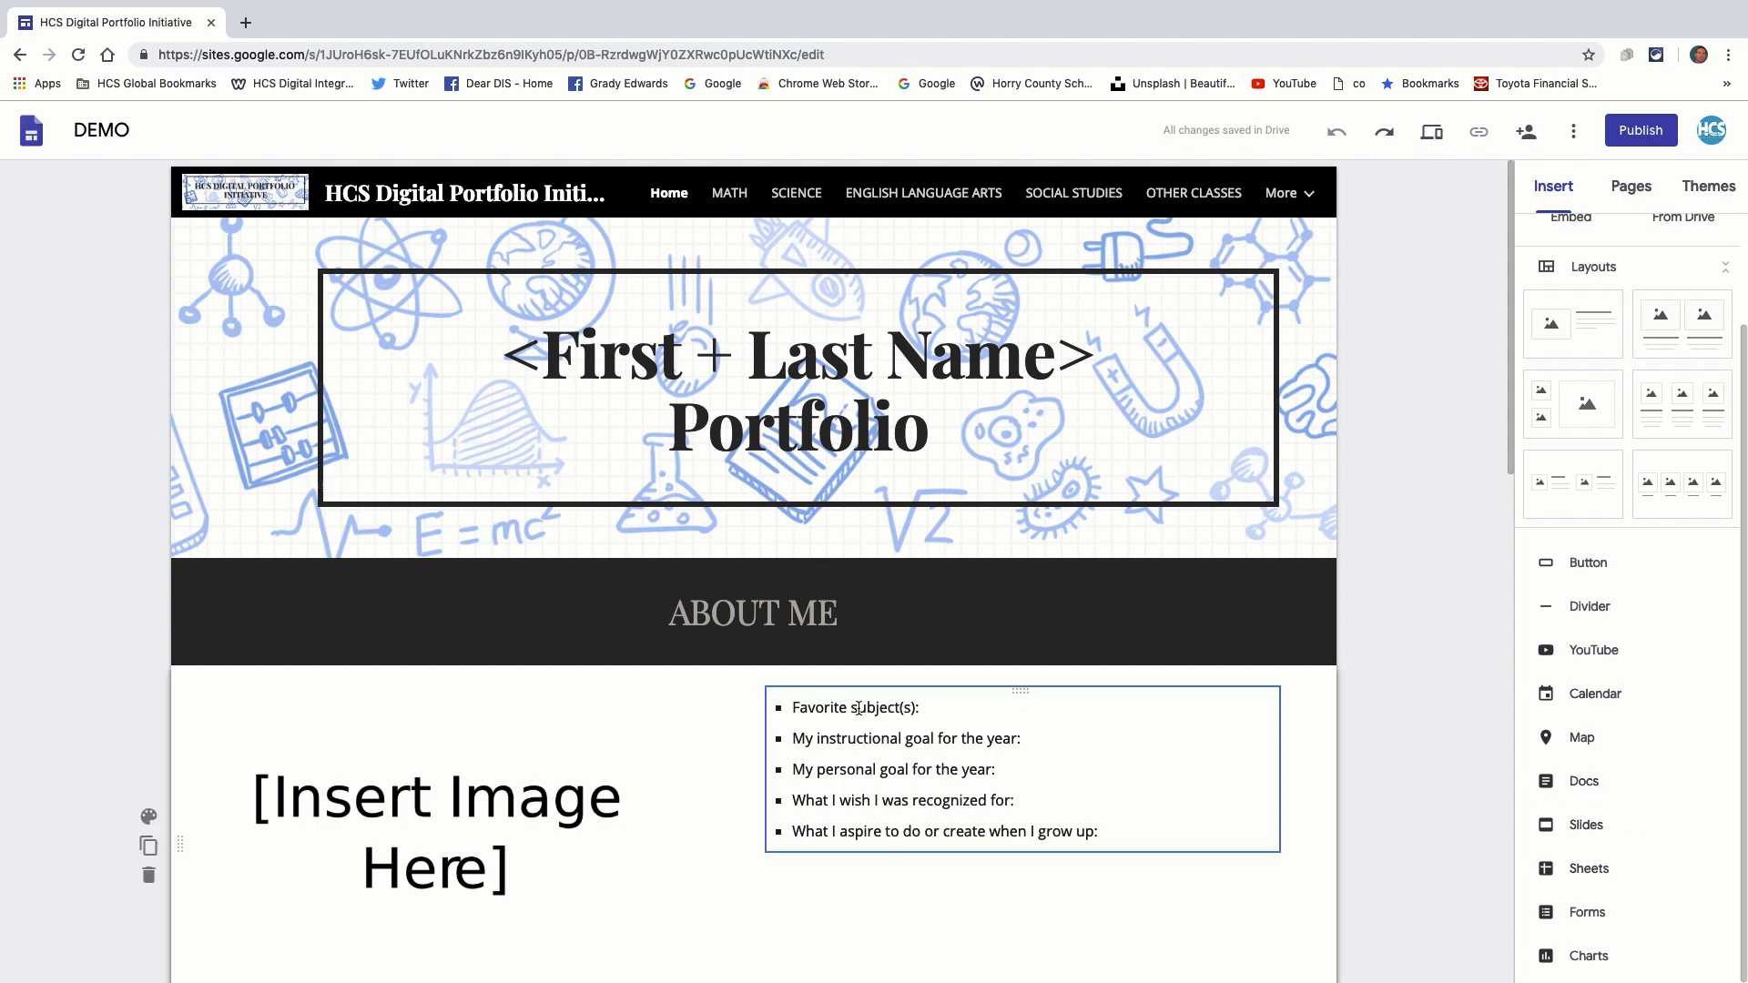
scroll("up", 3)
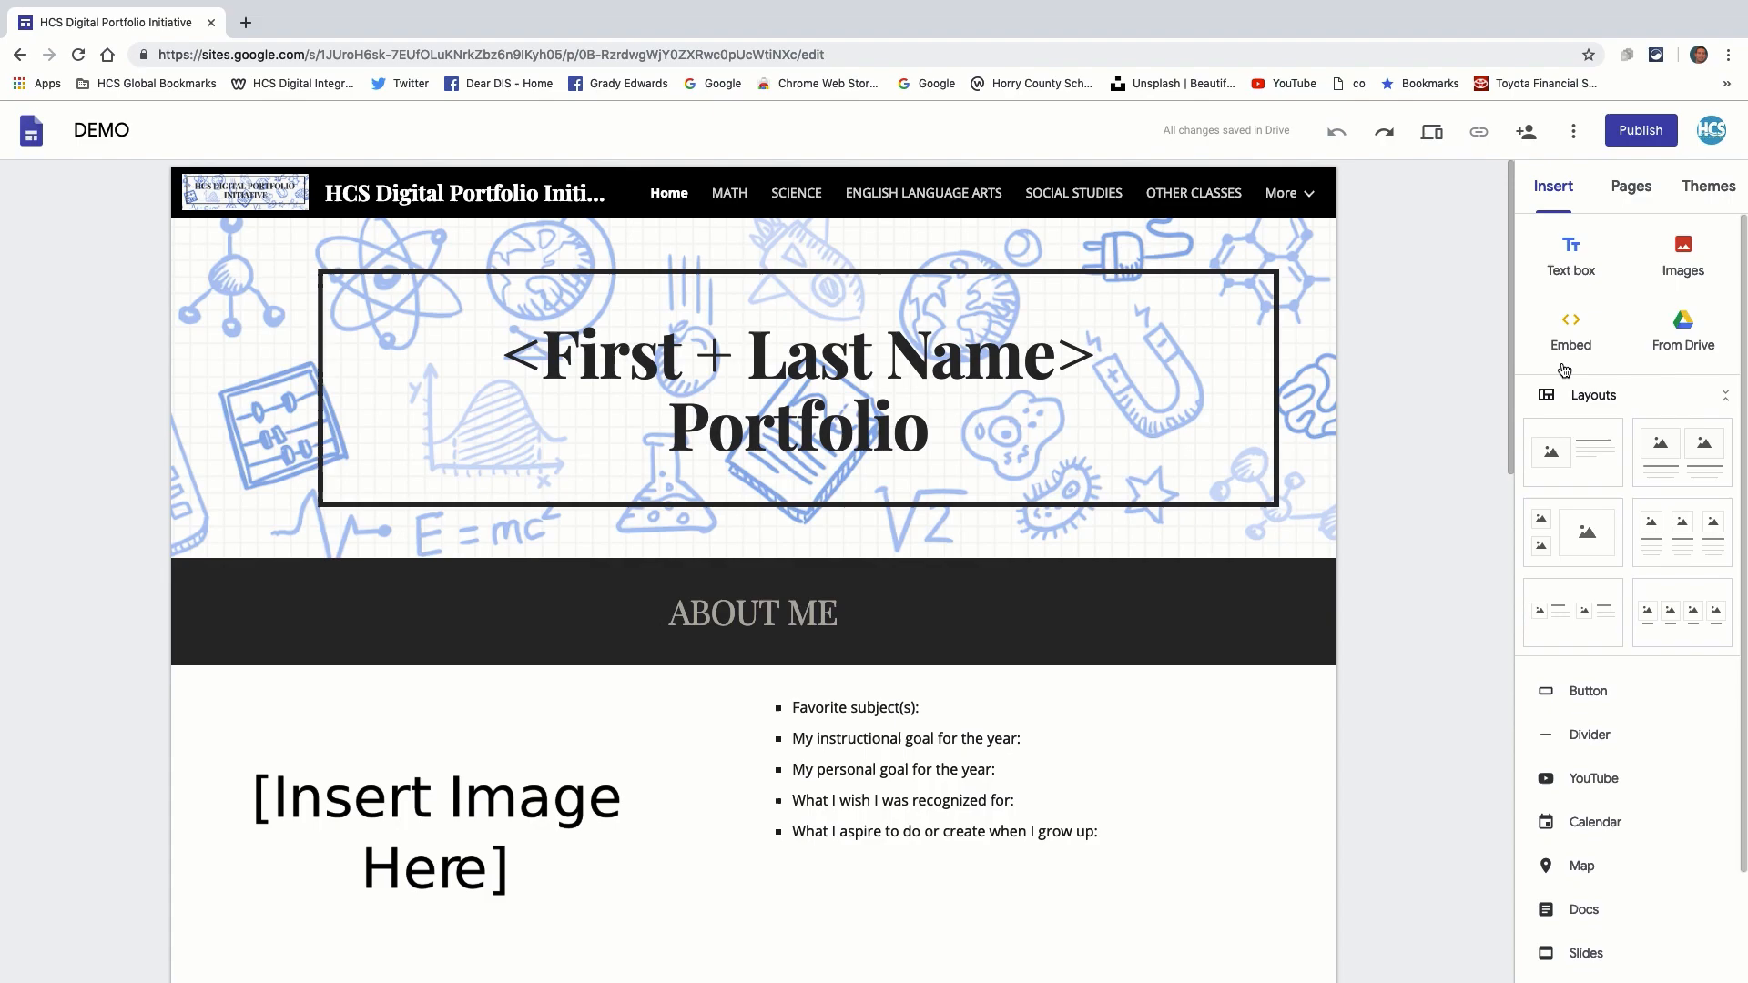
Insert the flower JPEG from the Drive Flowers folder into the About Me image placeholder, headed 'Flower'.
left_click(1683, 335)
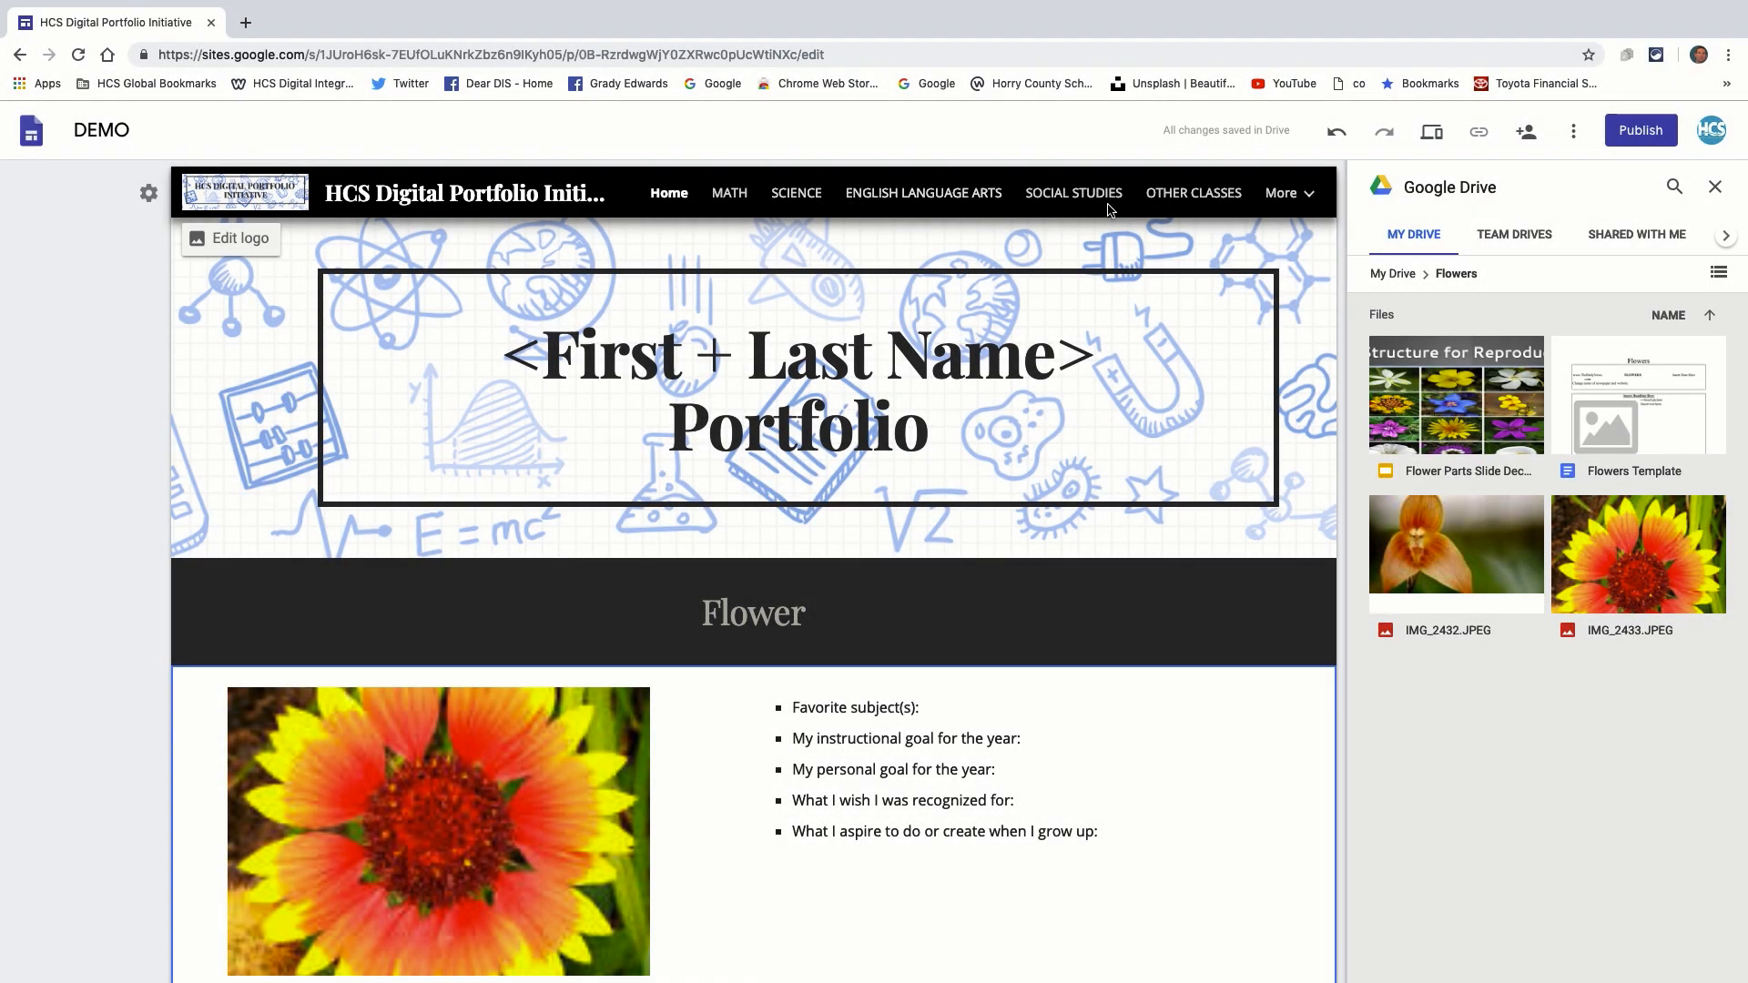
left_click(1194, 193)
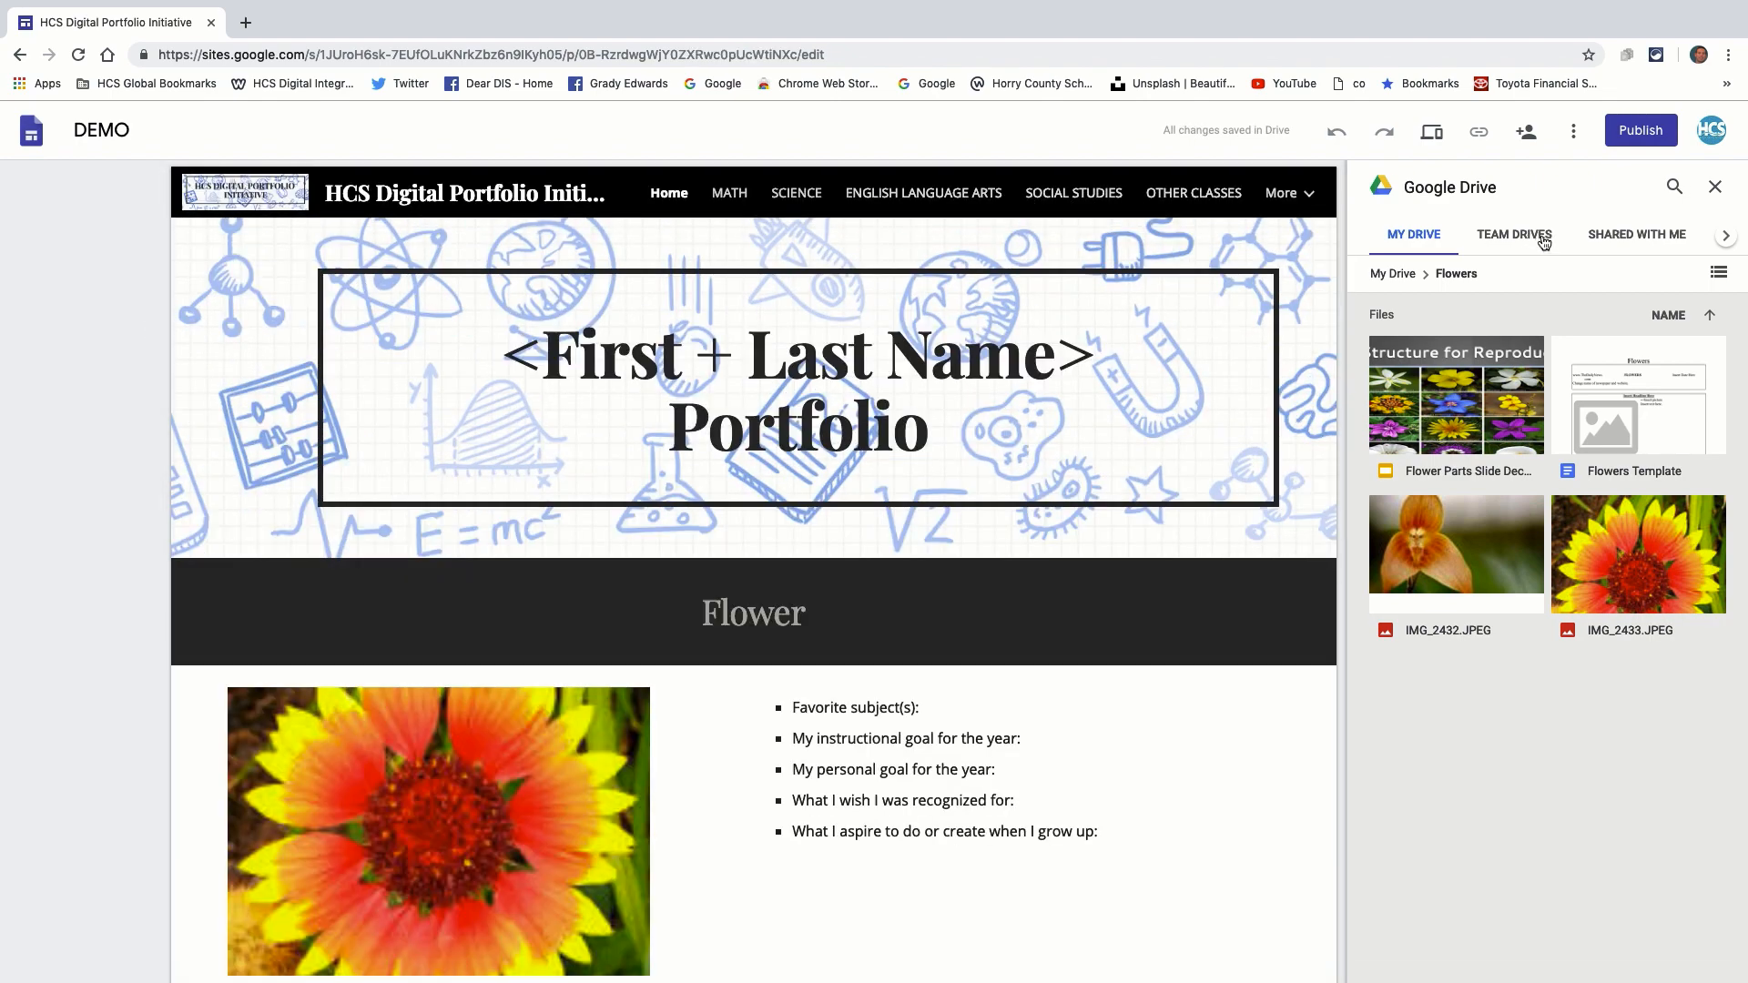
left_click(1715, 186)
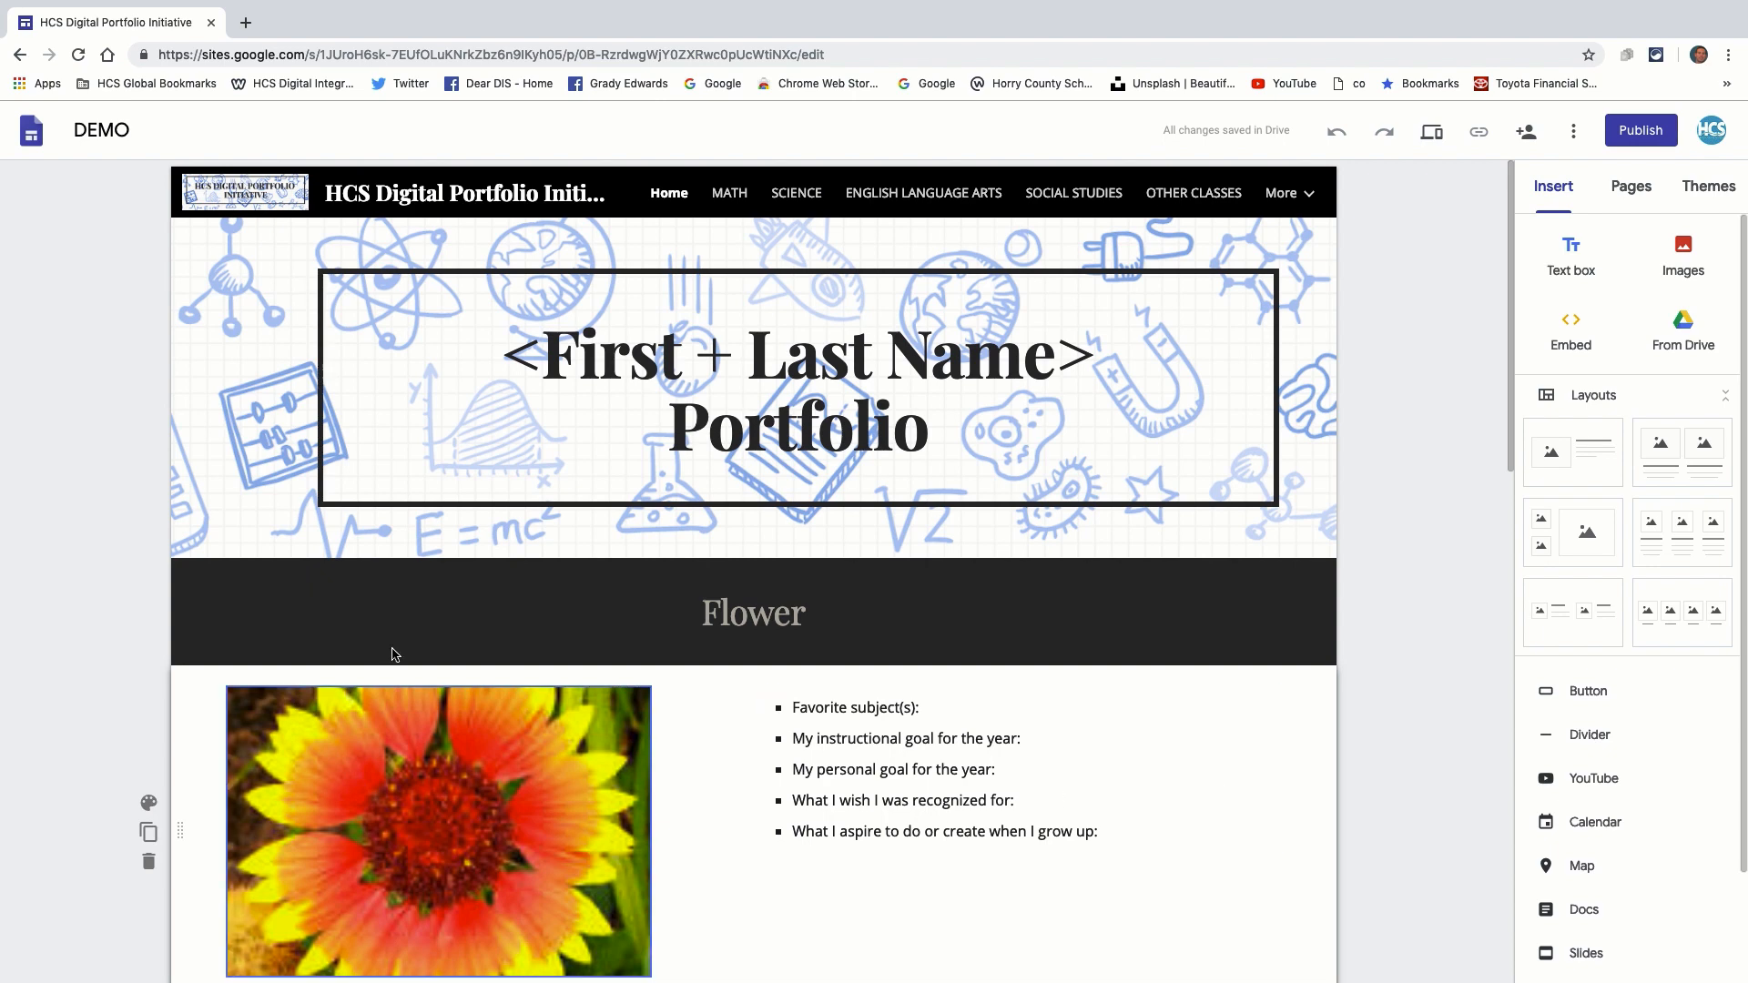
Style the flower photo section with the light grey Emphasis 1 background.
scroll("down", 3)
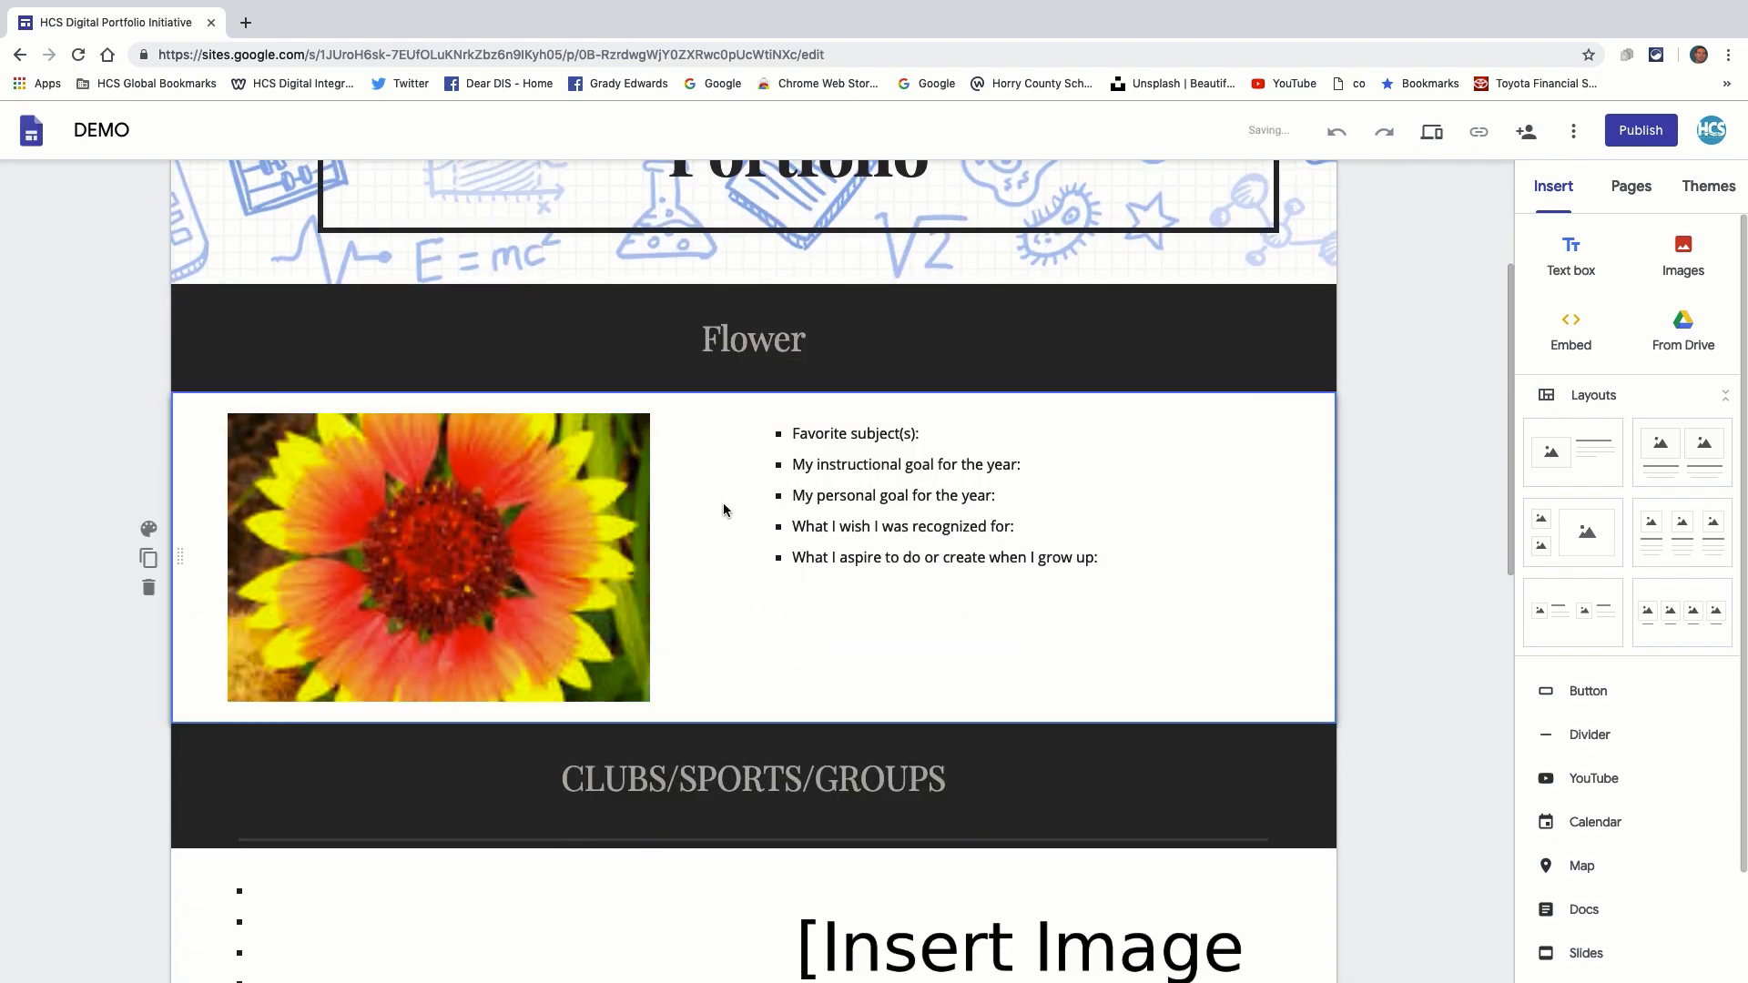
mouse_move(1315, 509)
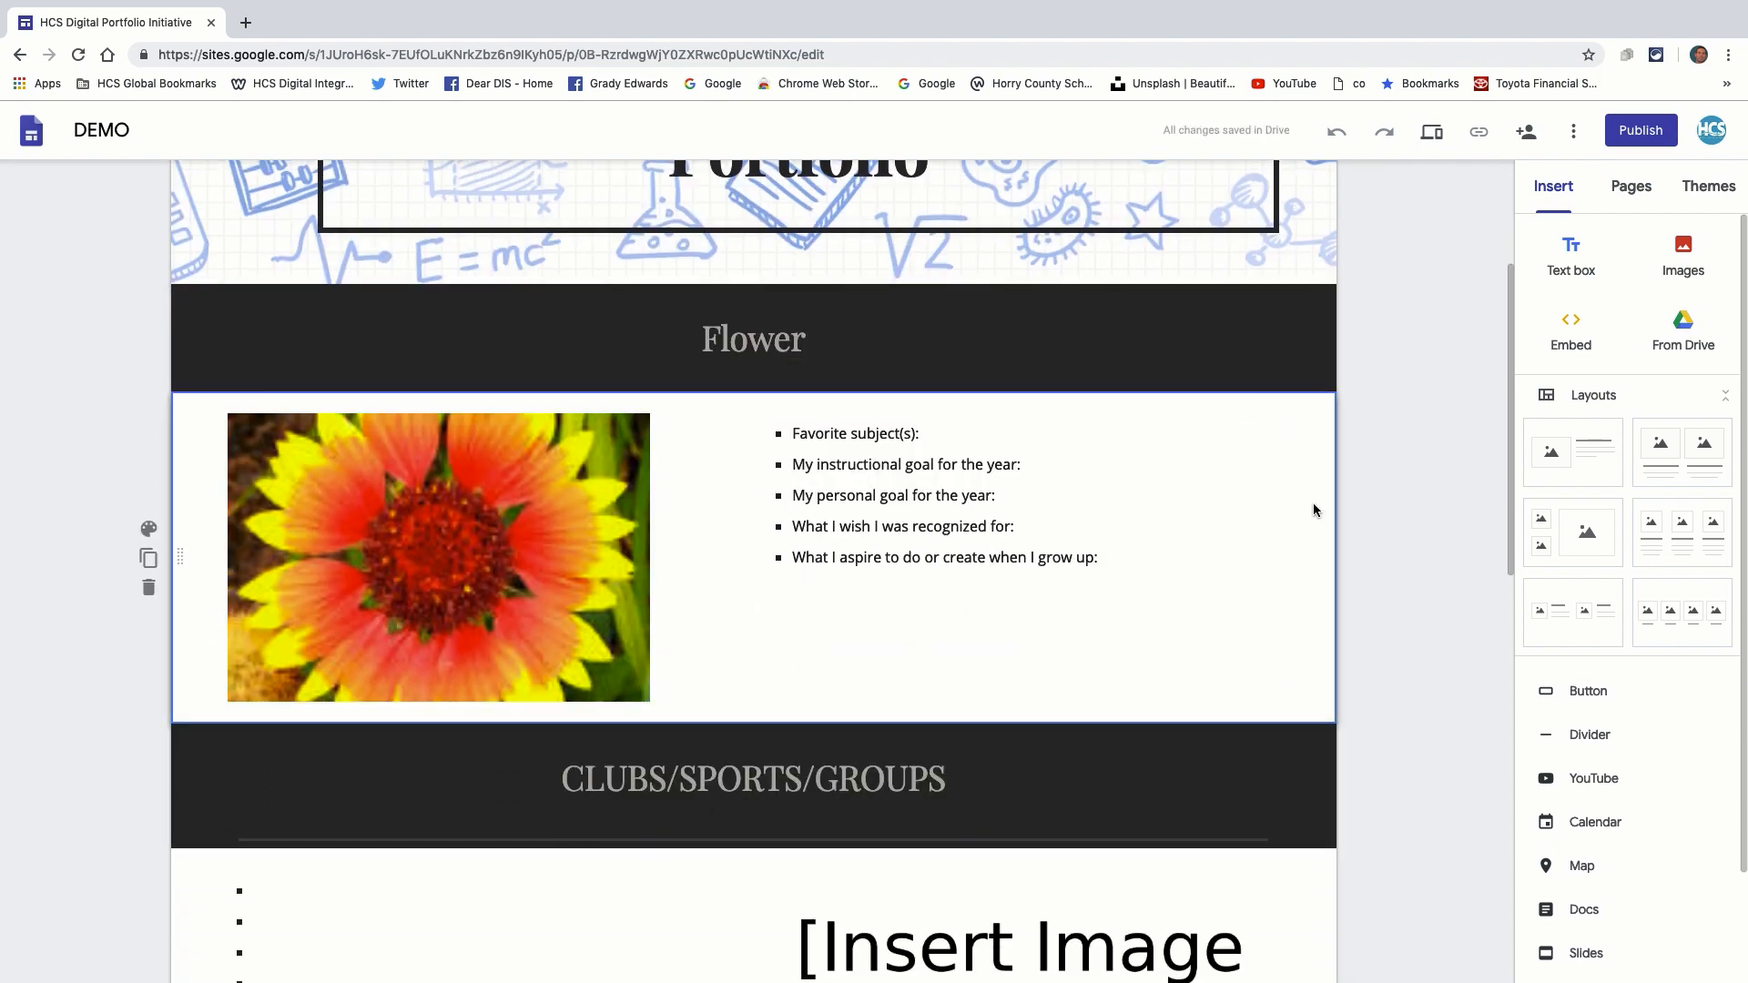
left_click(147, 528)
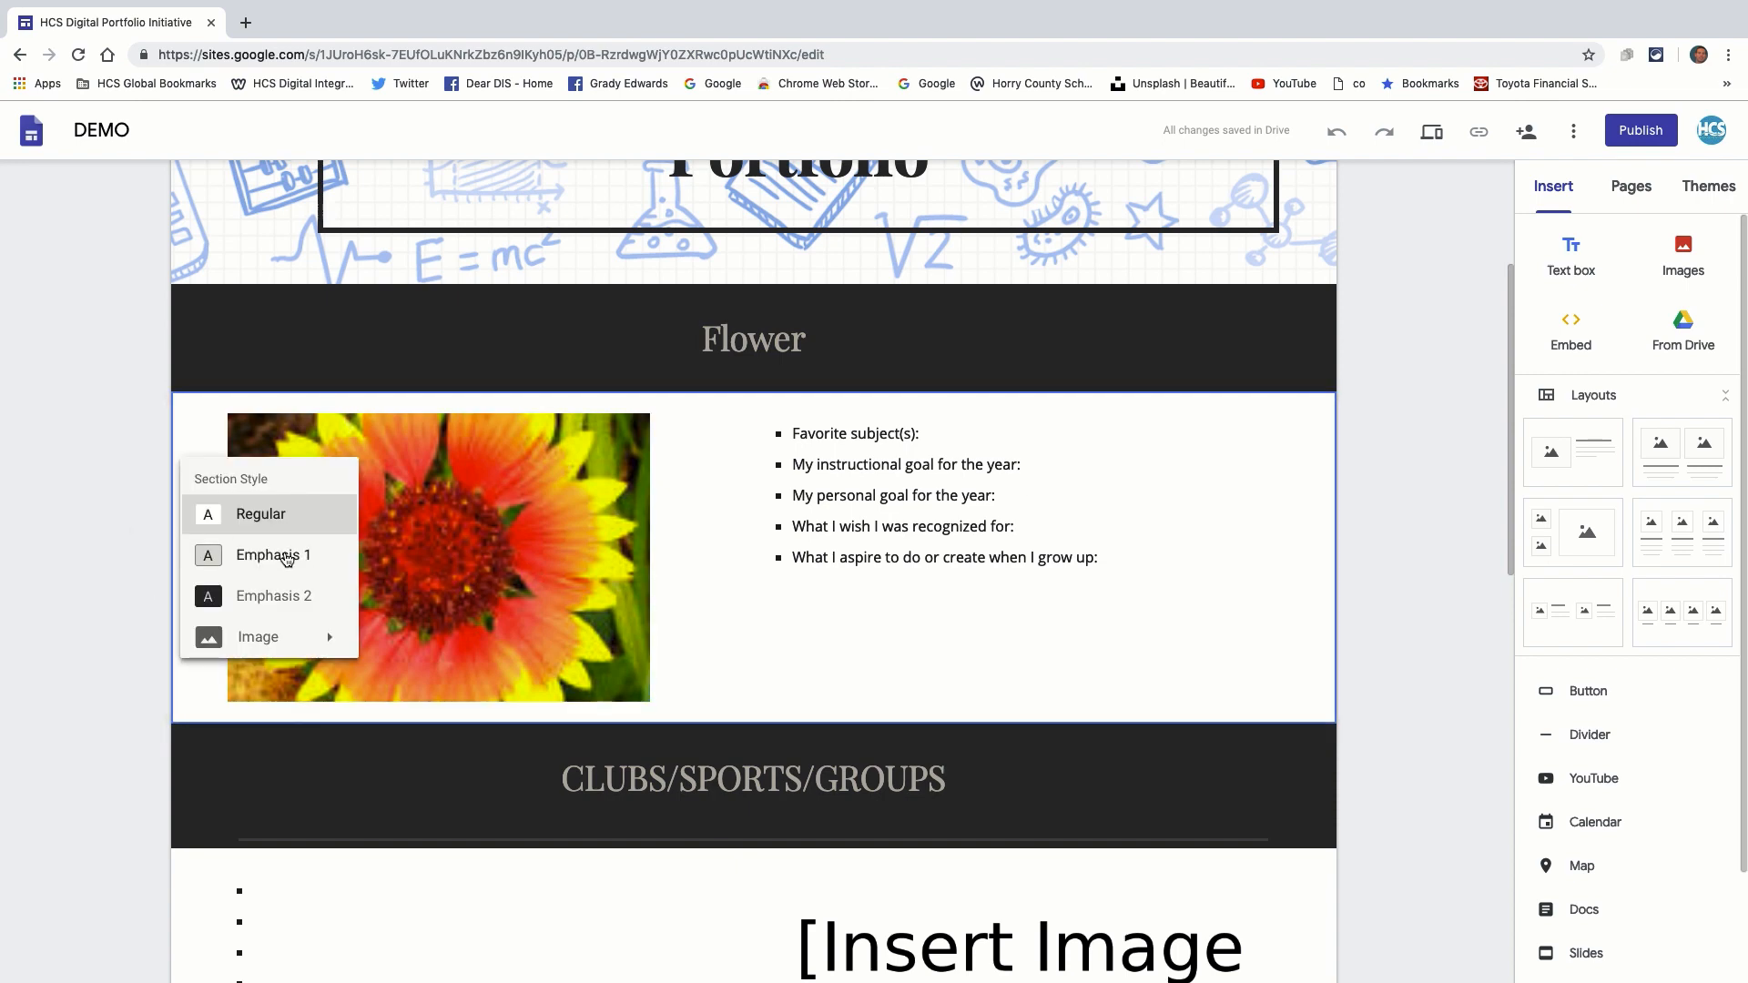
left_click(273, 596)
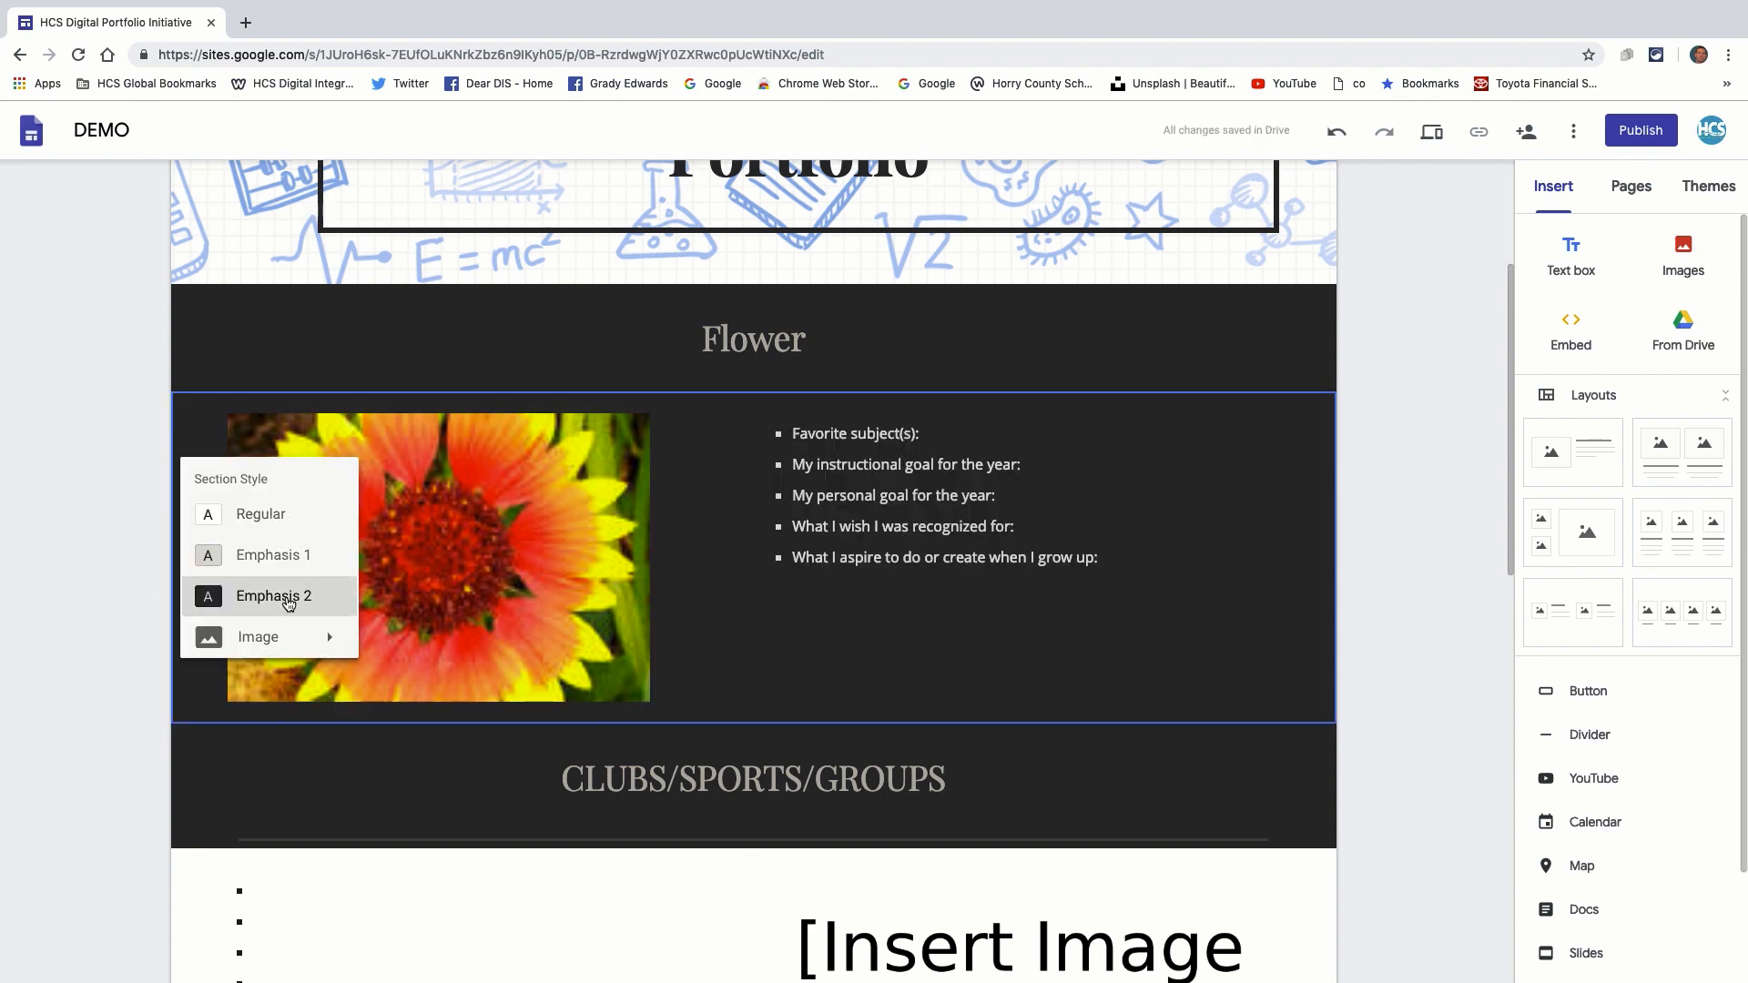
left_click(271, 553)
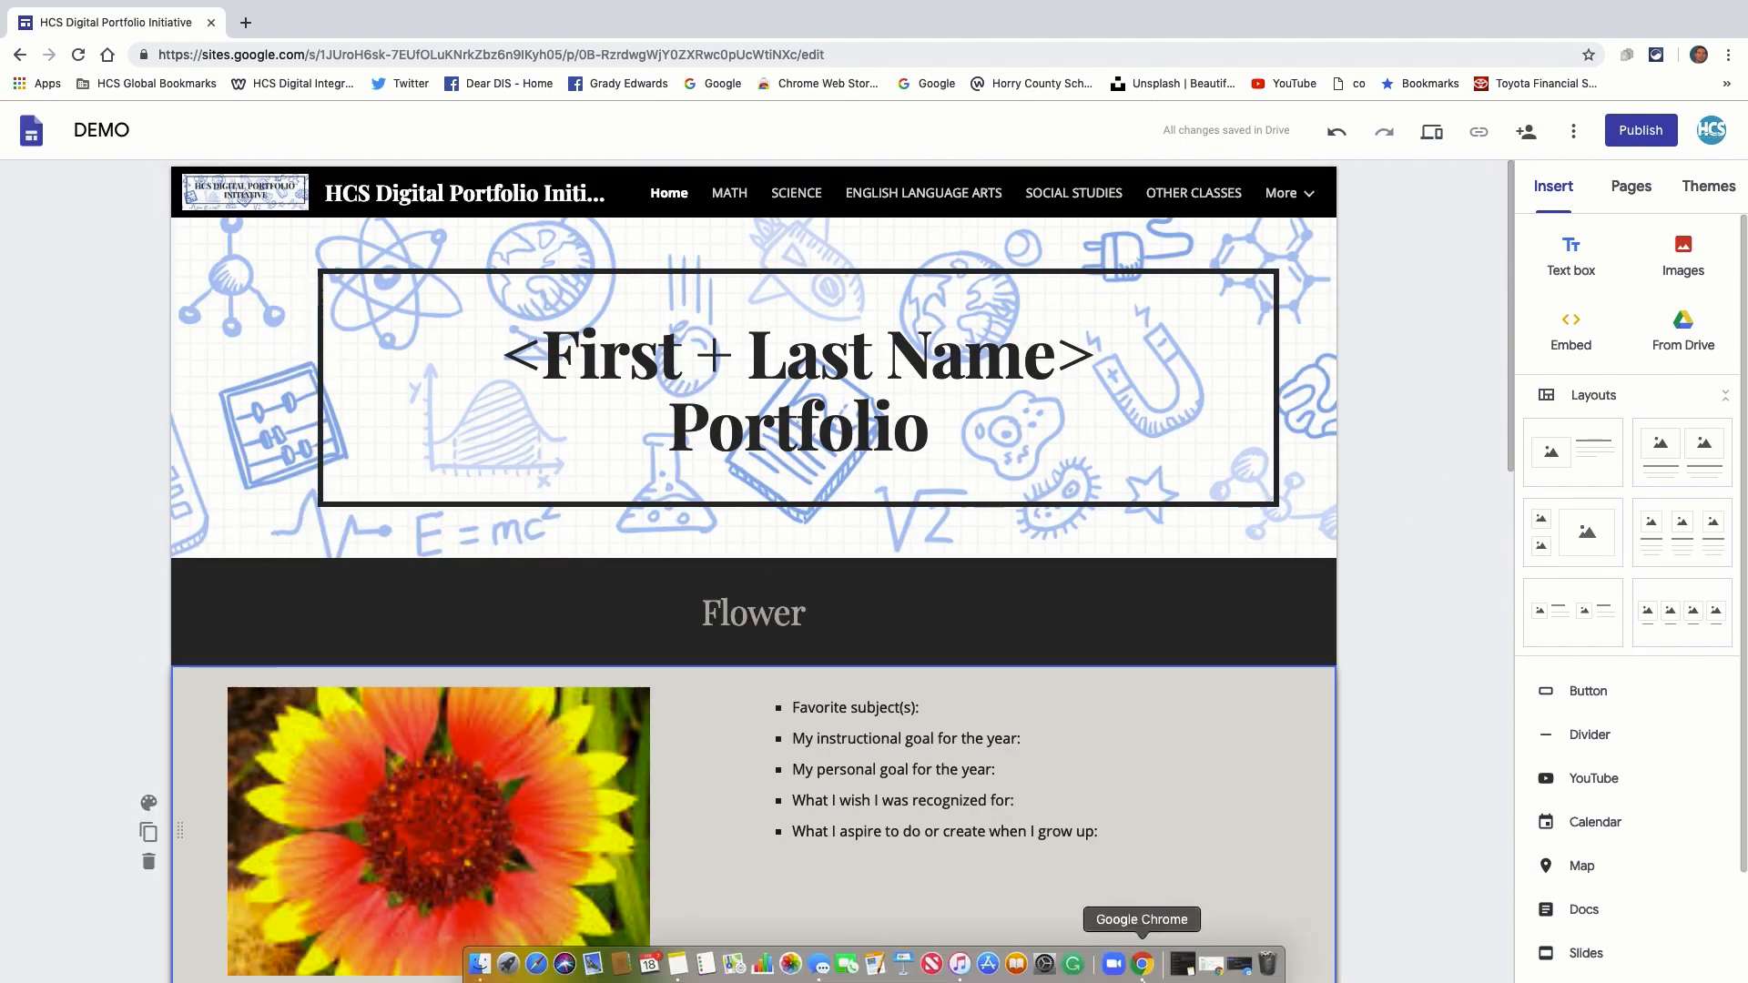
scroll("down", 3)
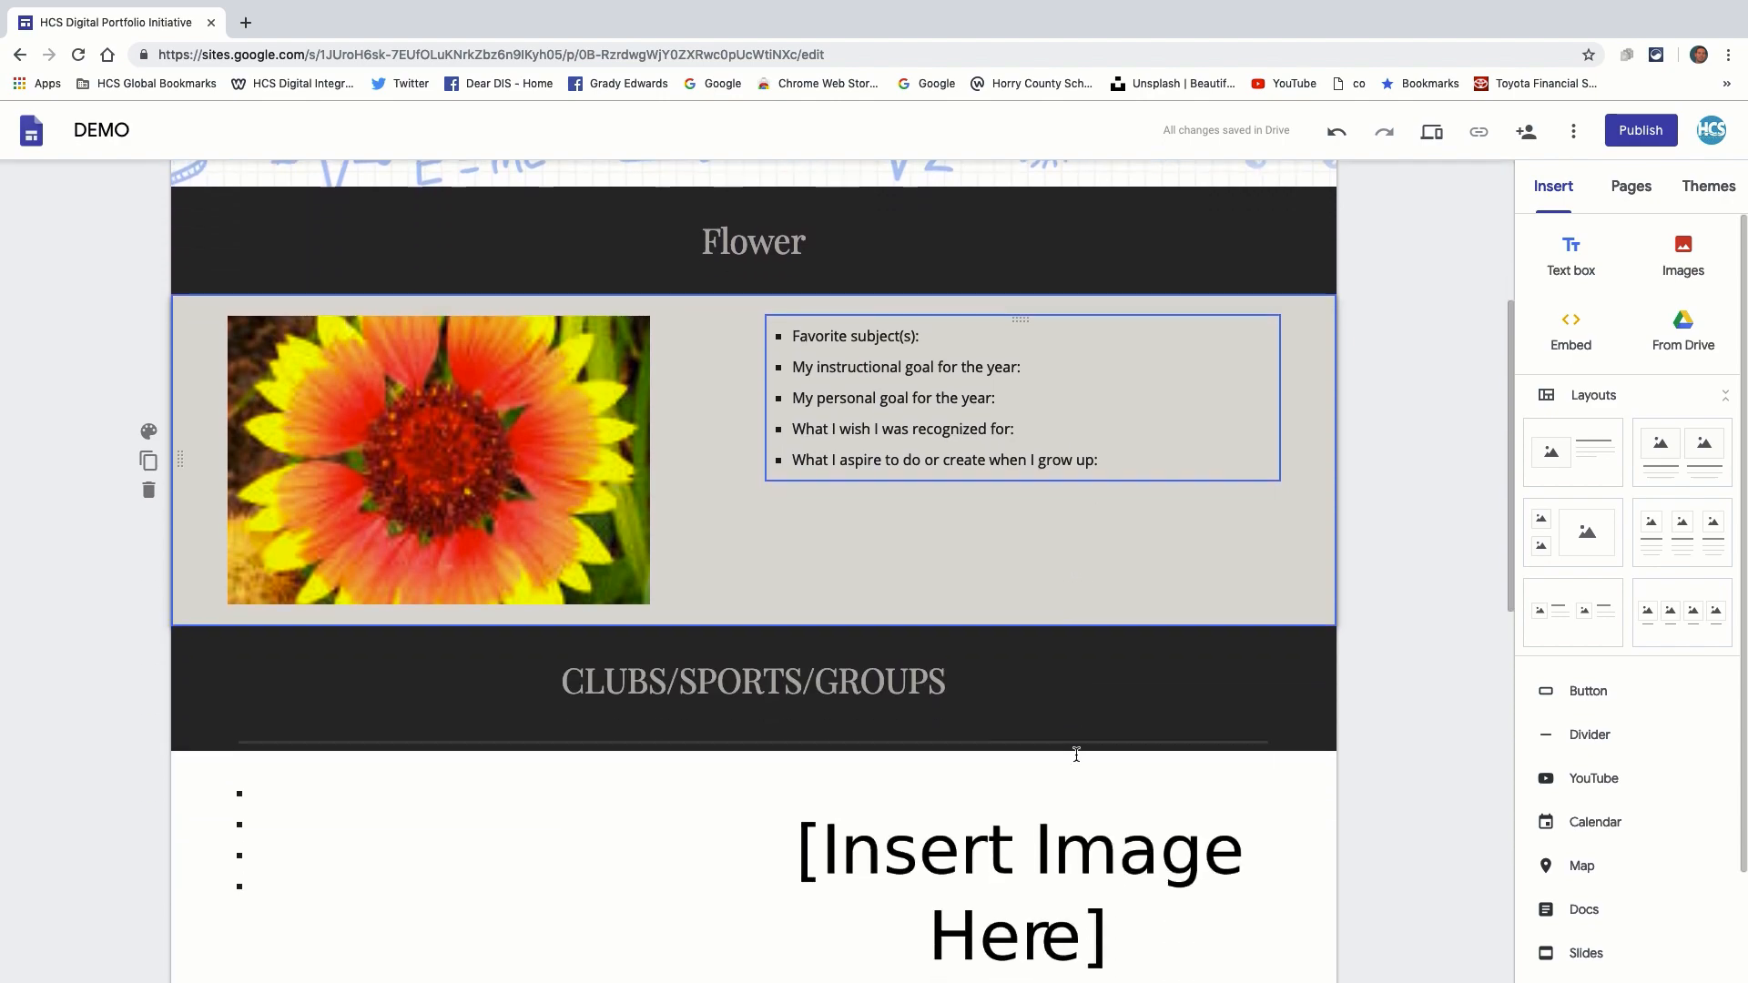
scroll("up", 3)
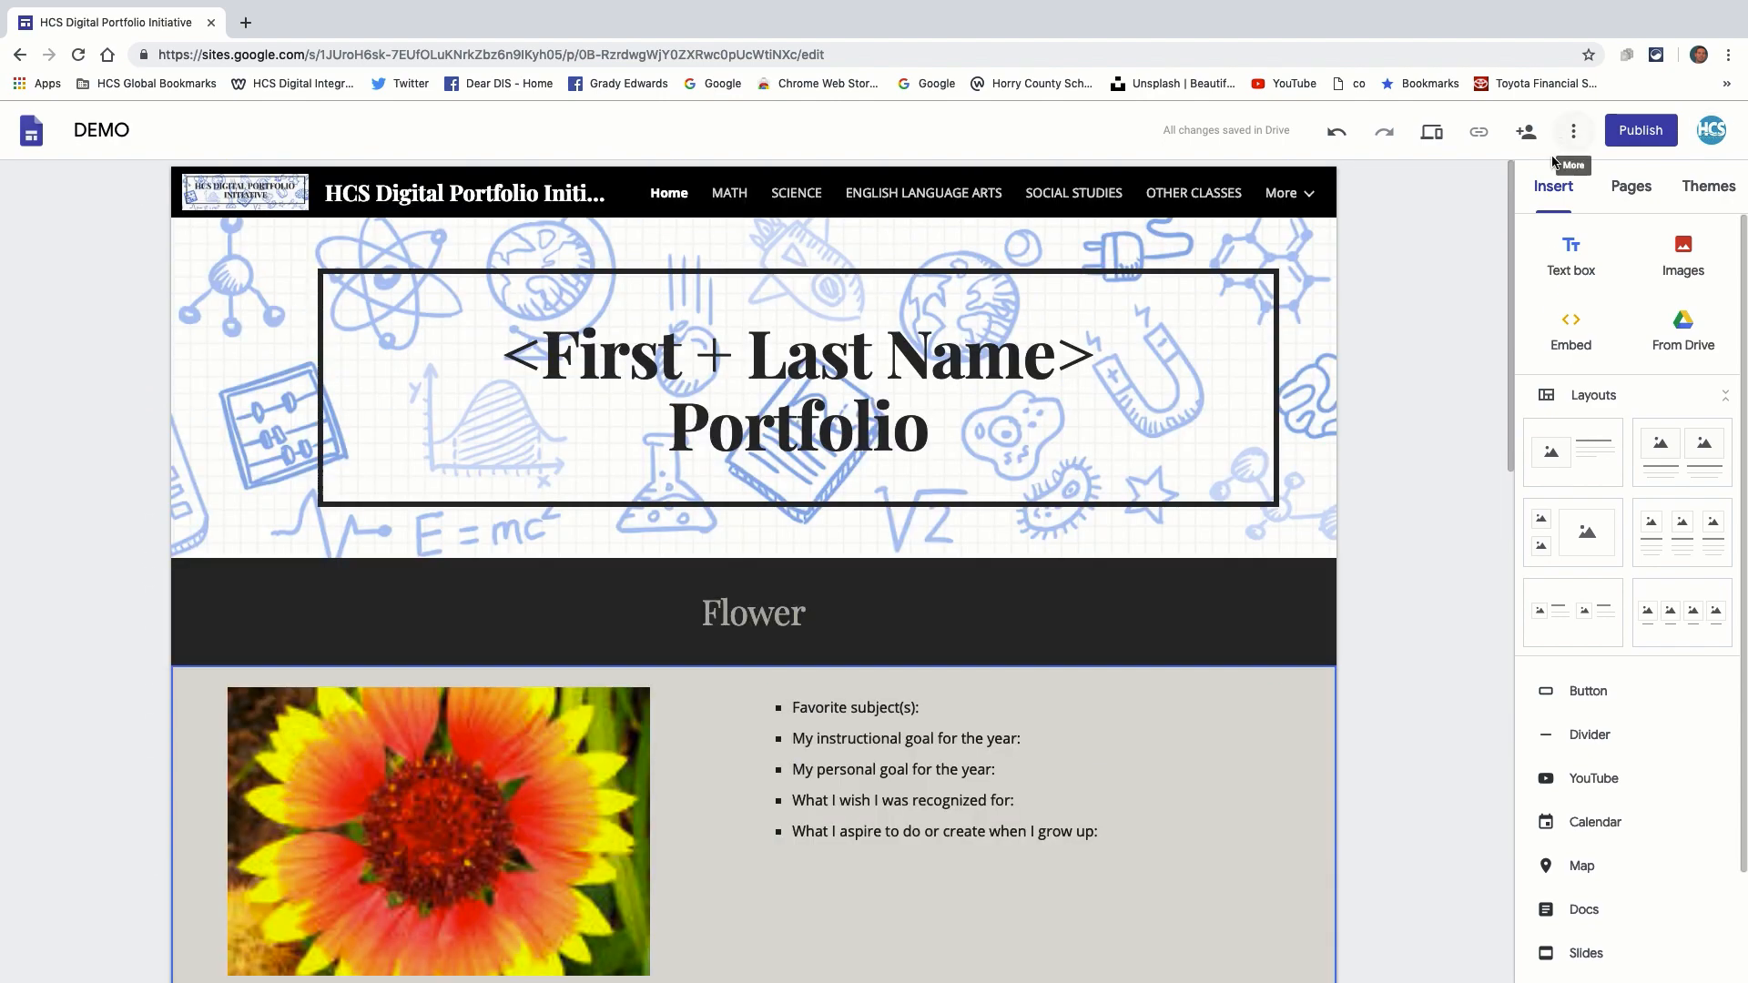
mouse_move(1646, 246)
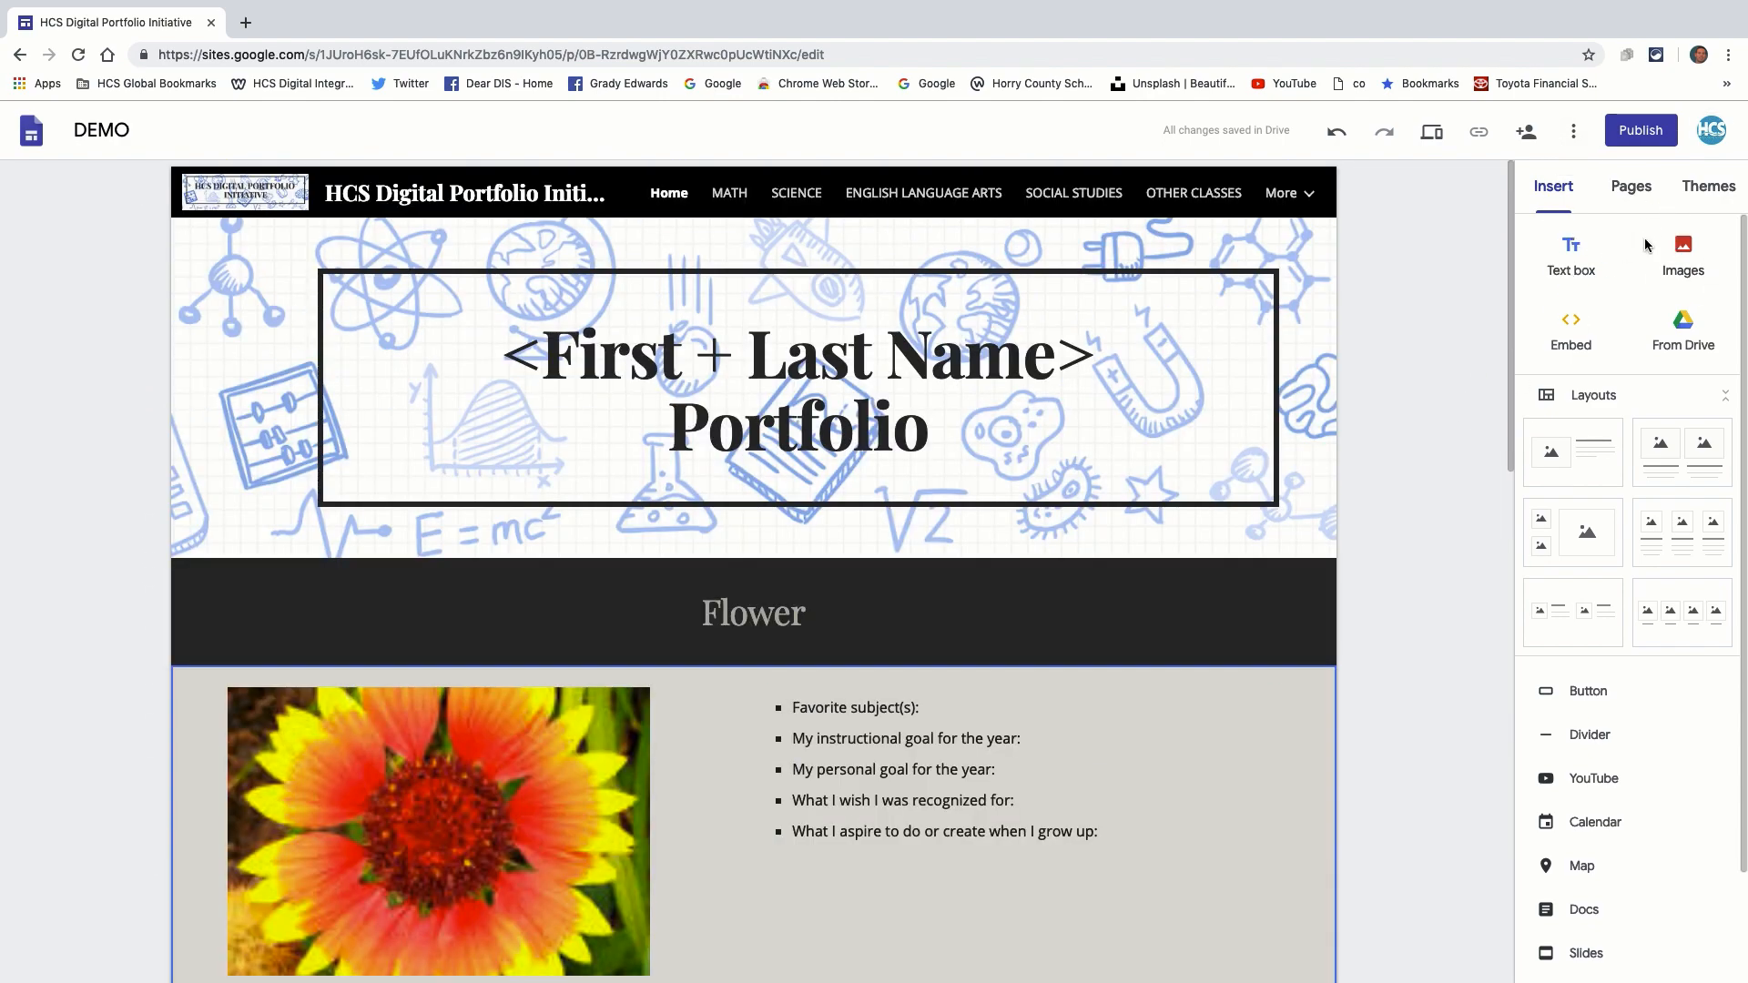
Show the theme gallery listing Simple, Aristotle, Diplomat, Vision, Level and Impression.
left_click(1628, 185)
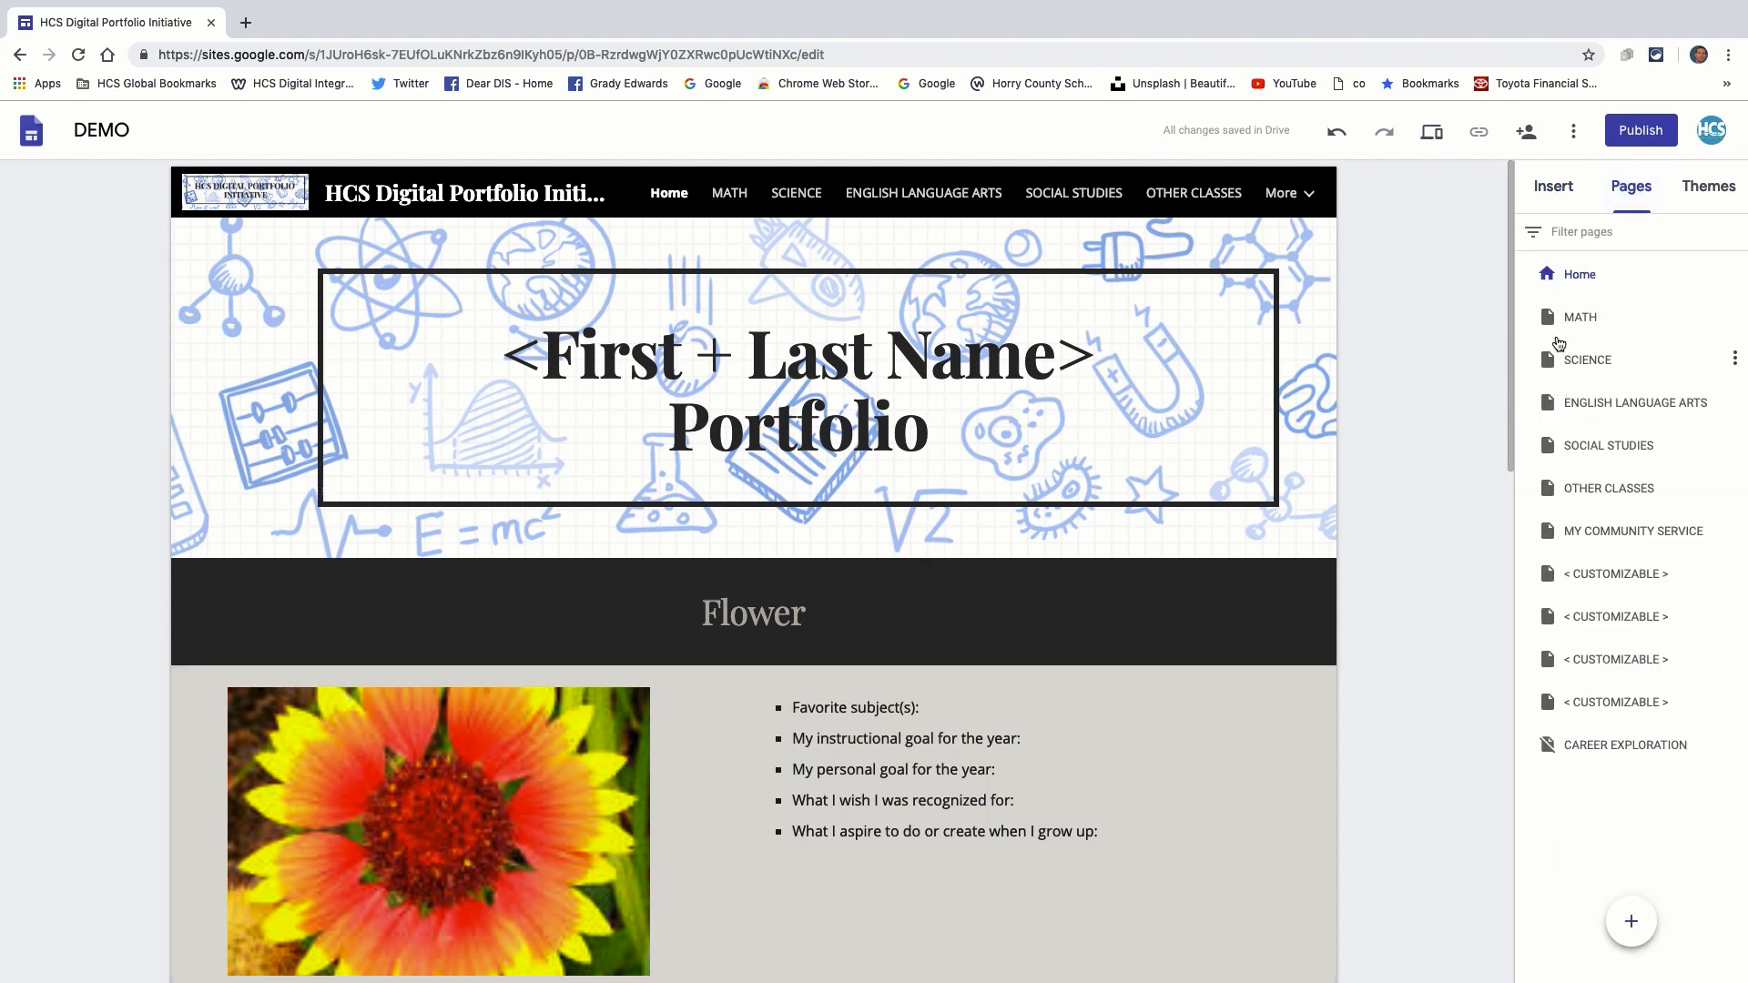
left_click(1706, 186)
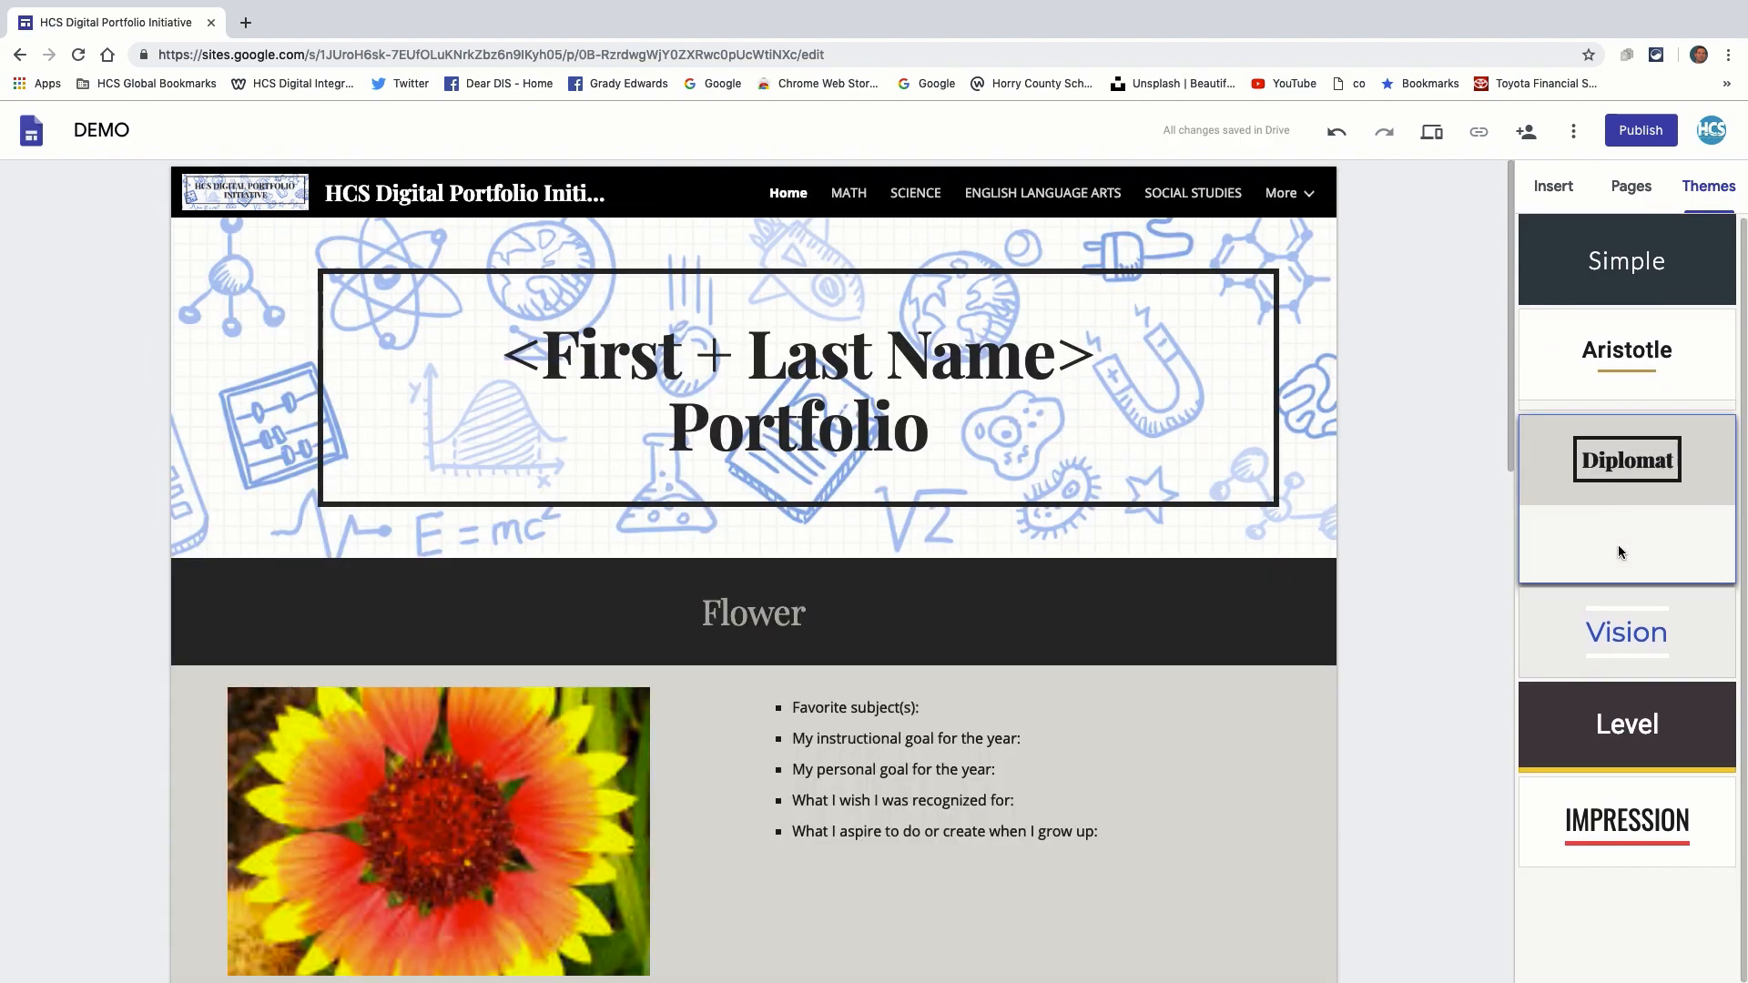
Apply the Impression theme, trying green and dark swatches before settling on red.
left_click(1626, 634)
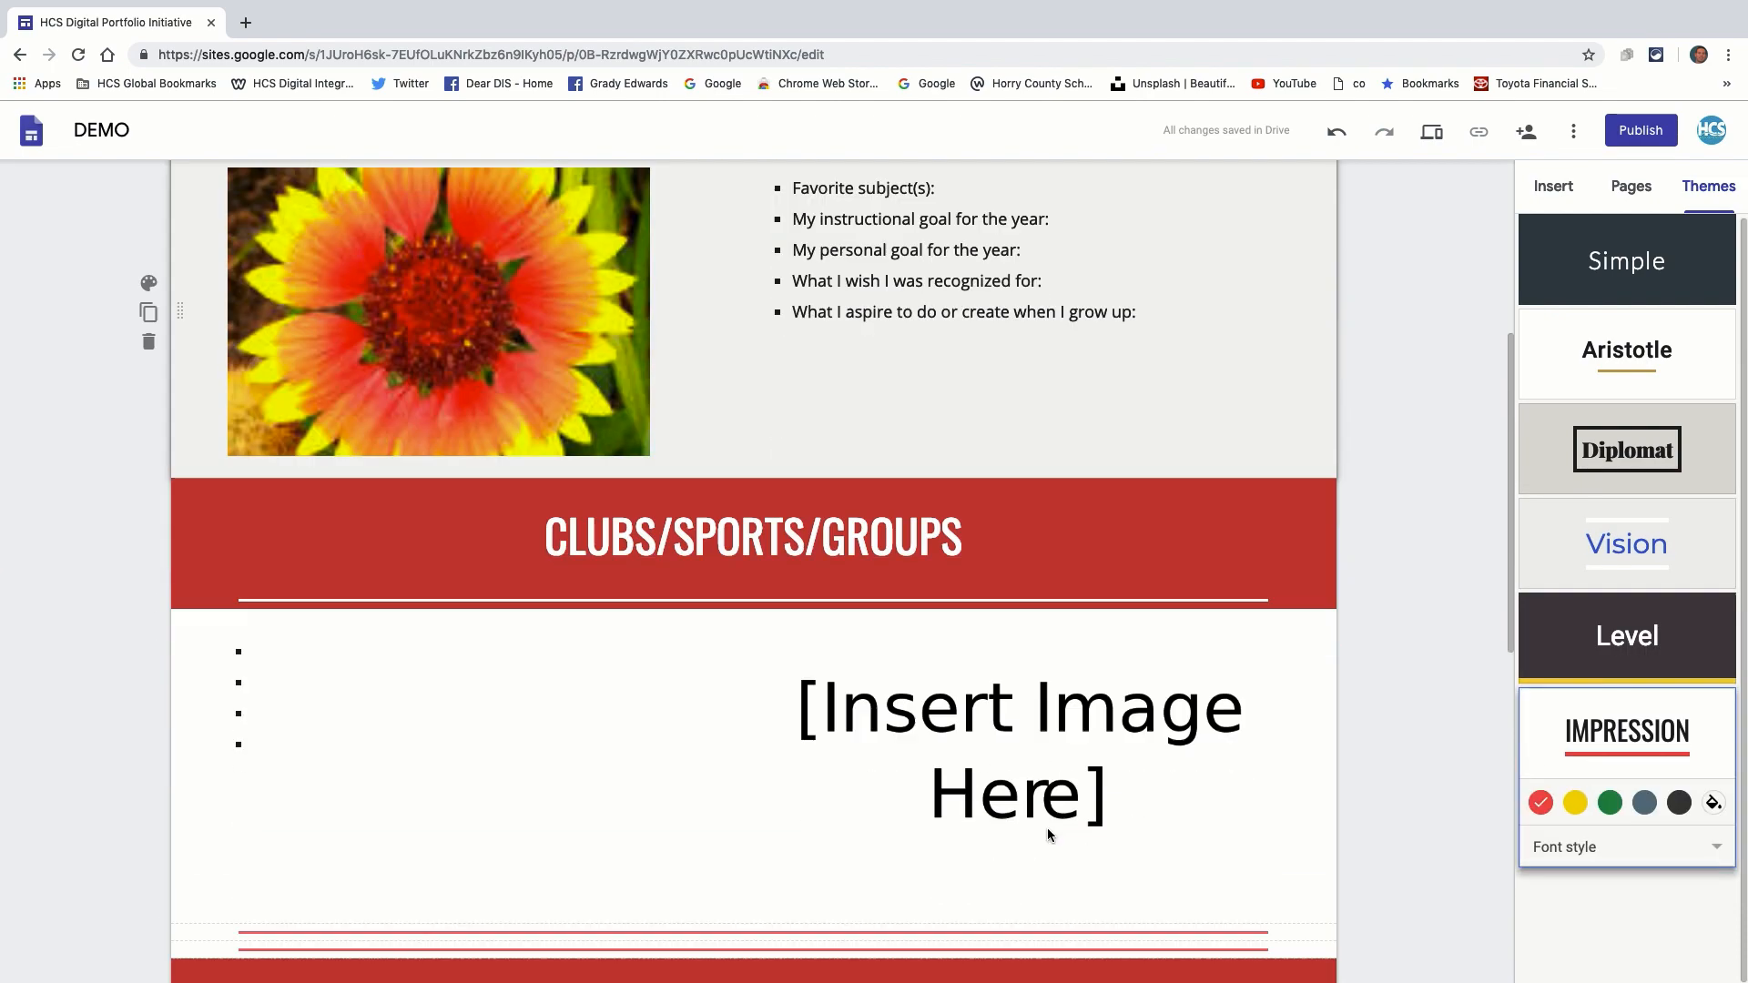
scroll("up", 3)
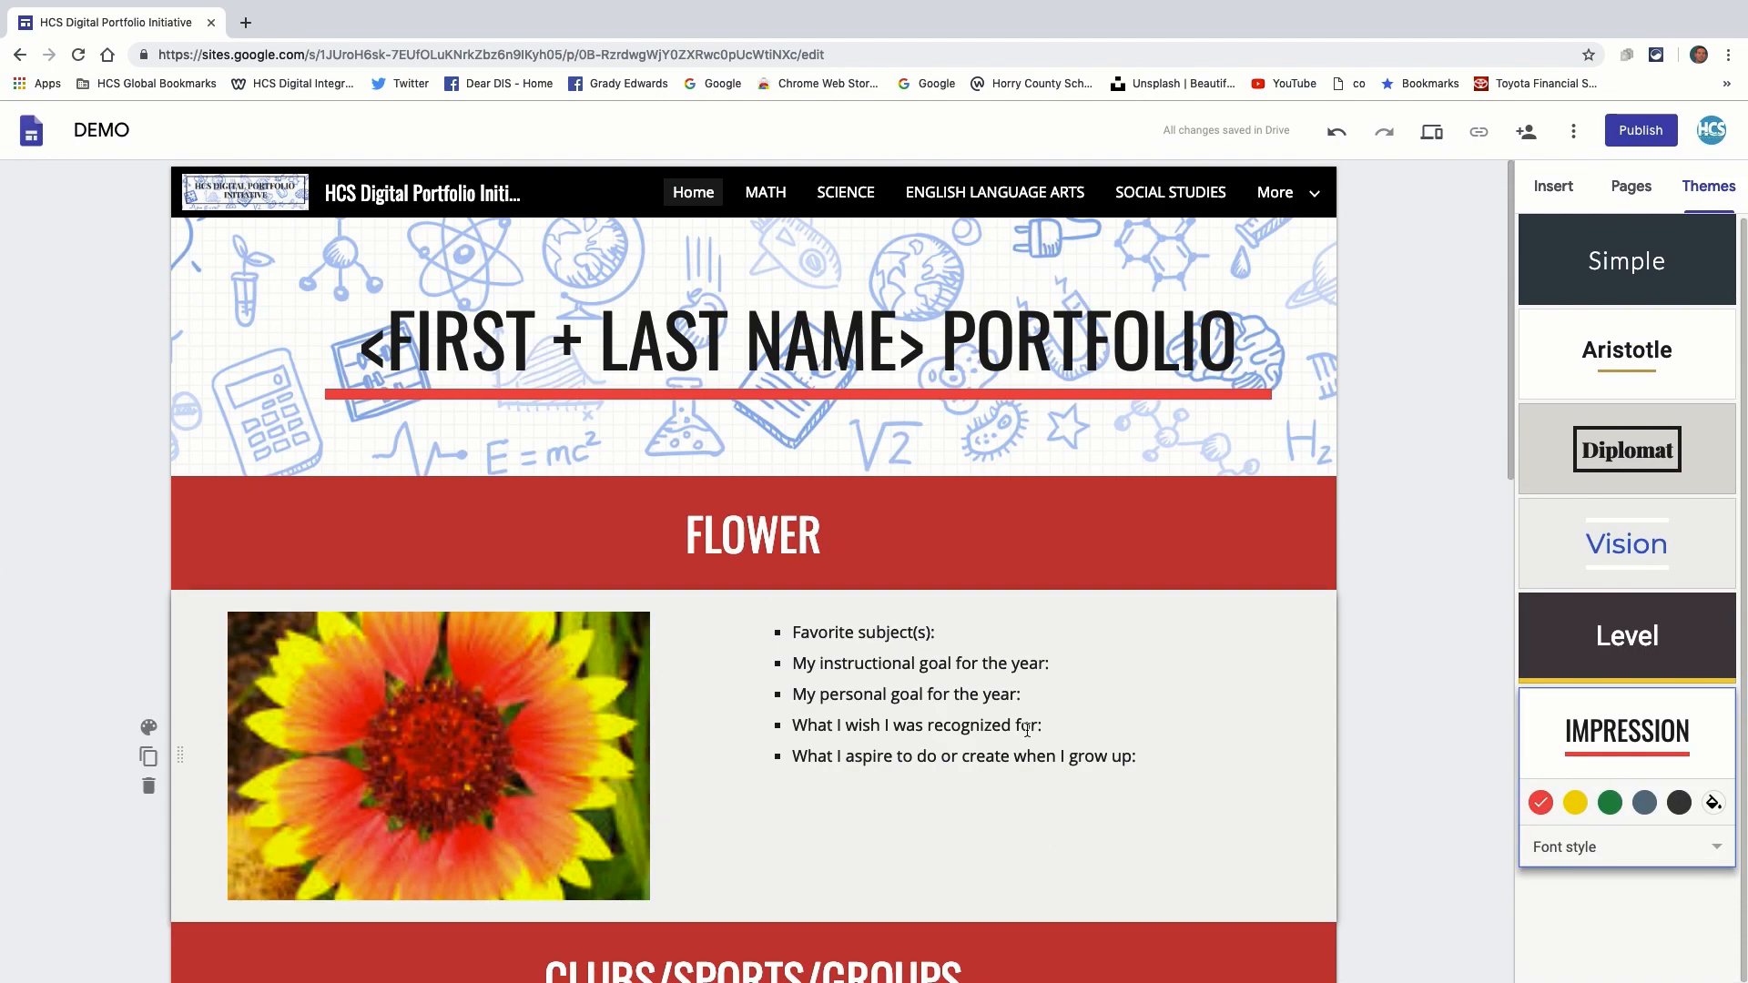
left_click(1608, 803)
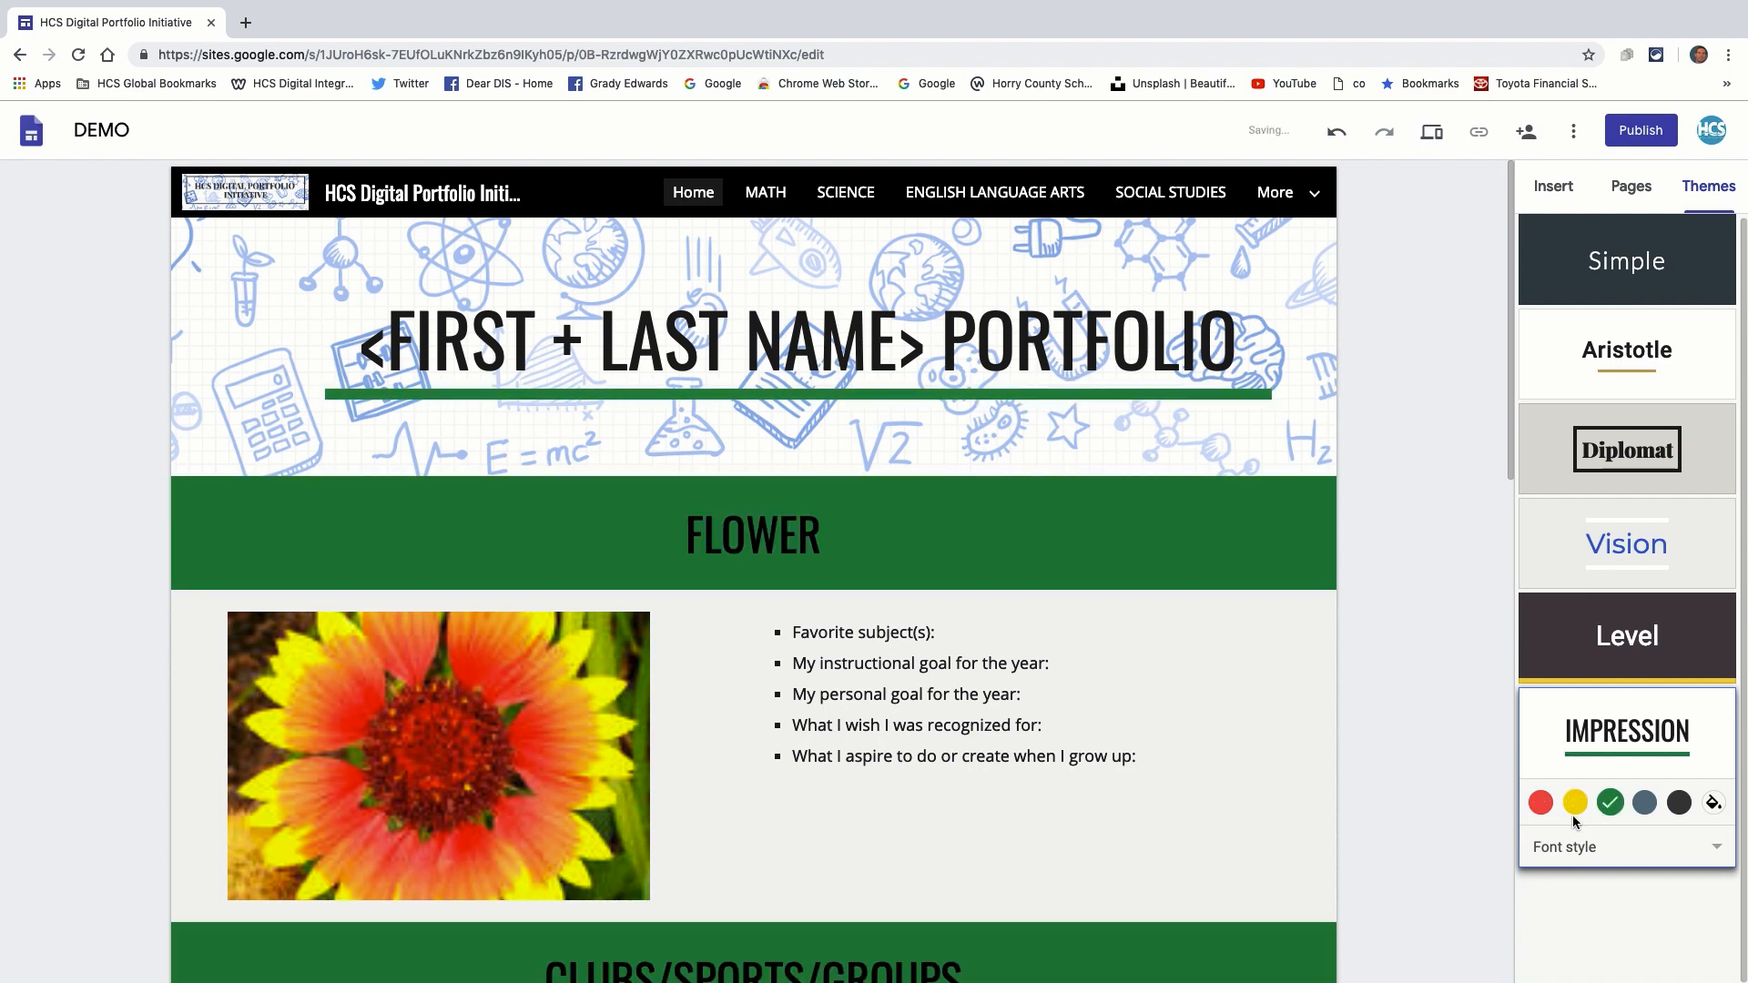
left_click(1678, 803)
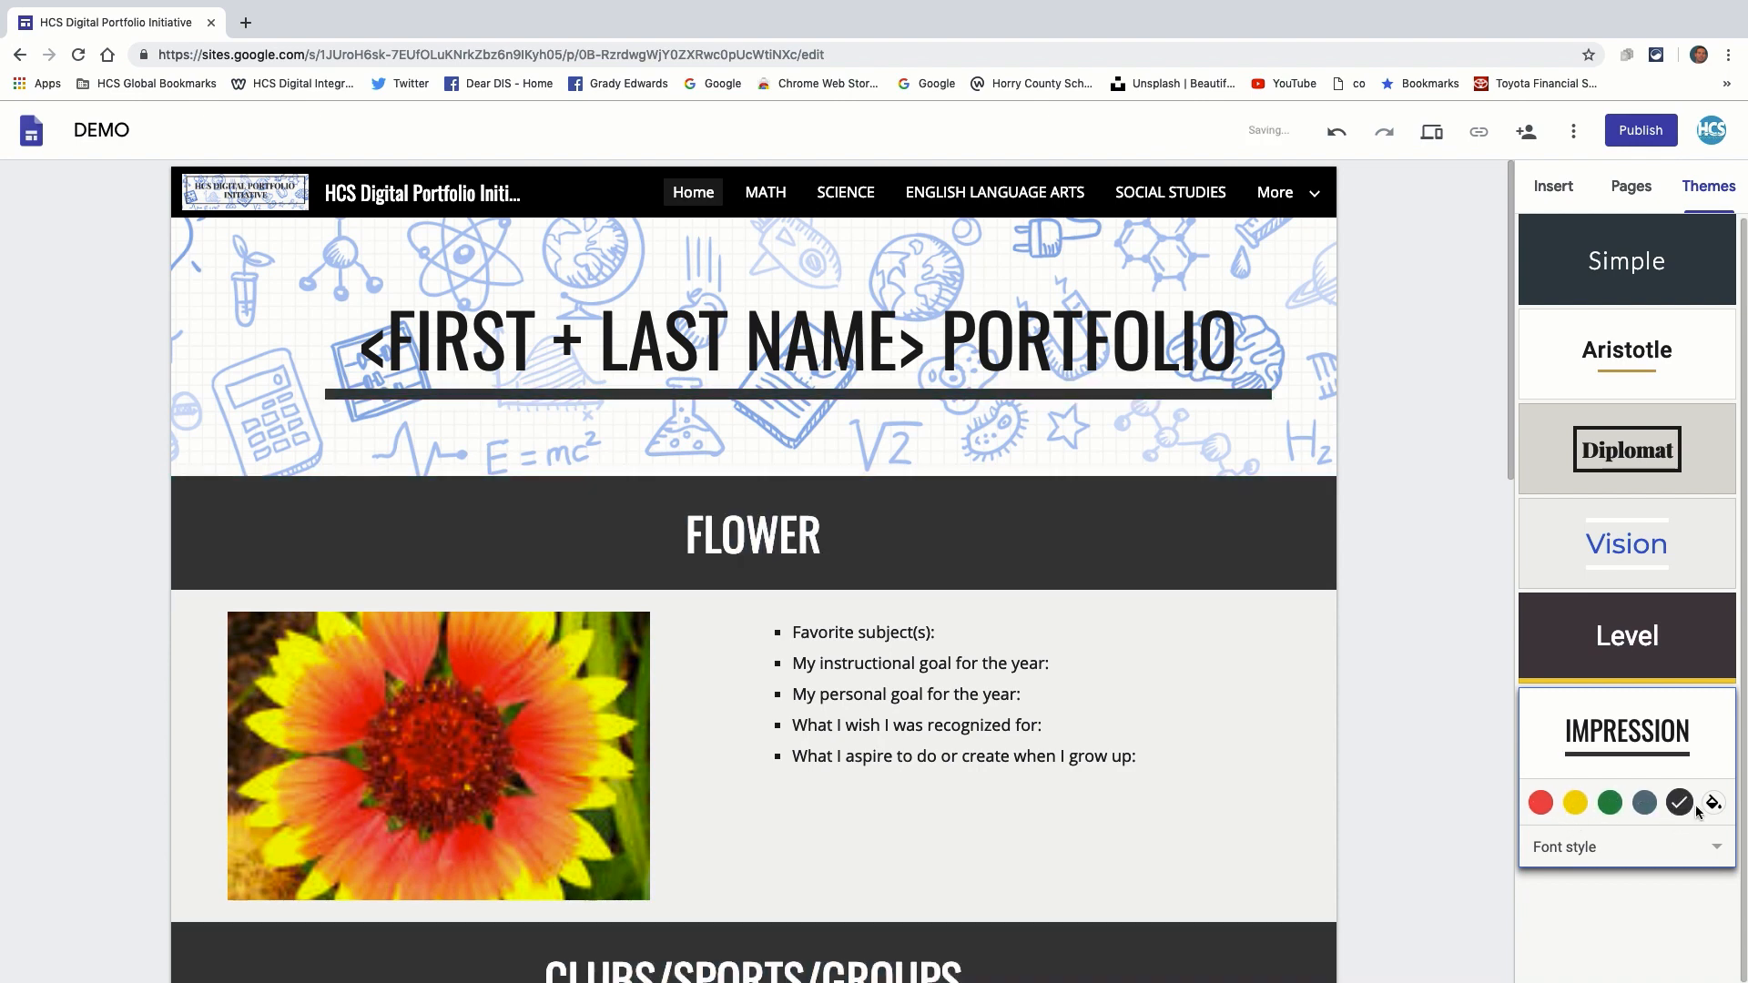
left_click(1541, 803)
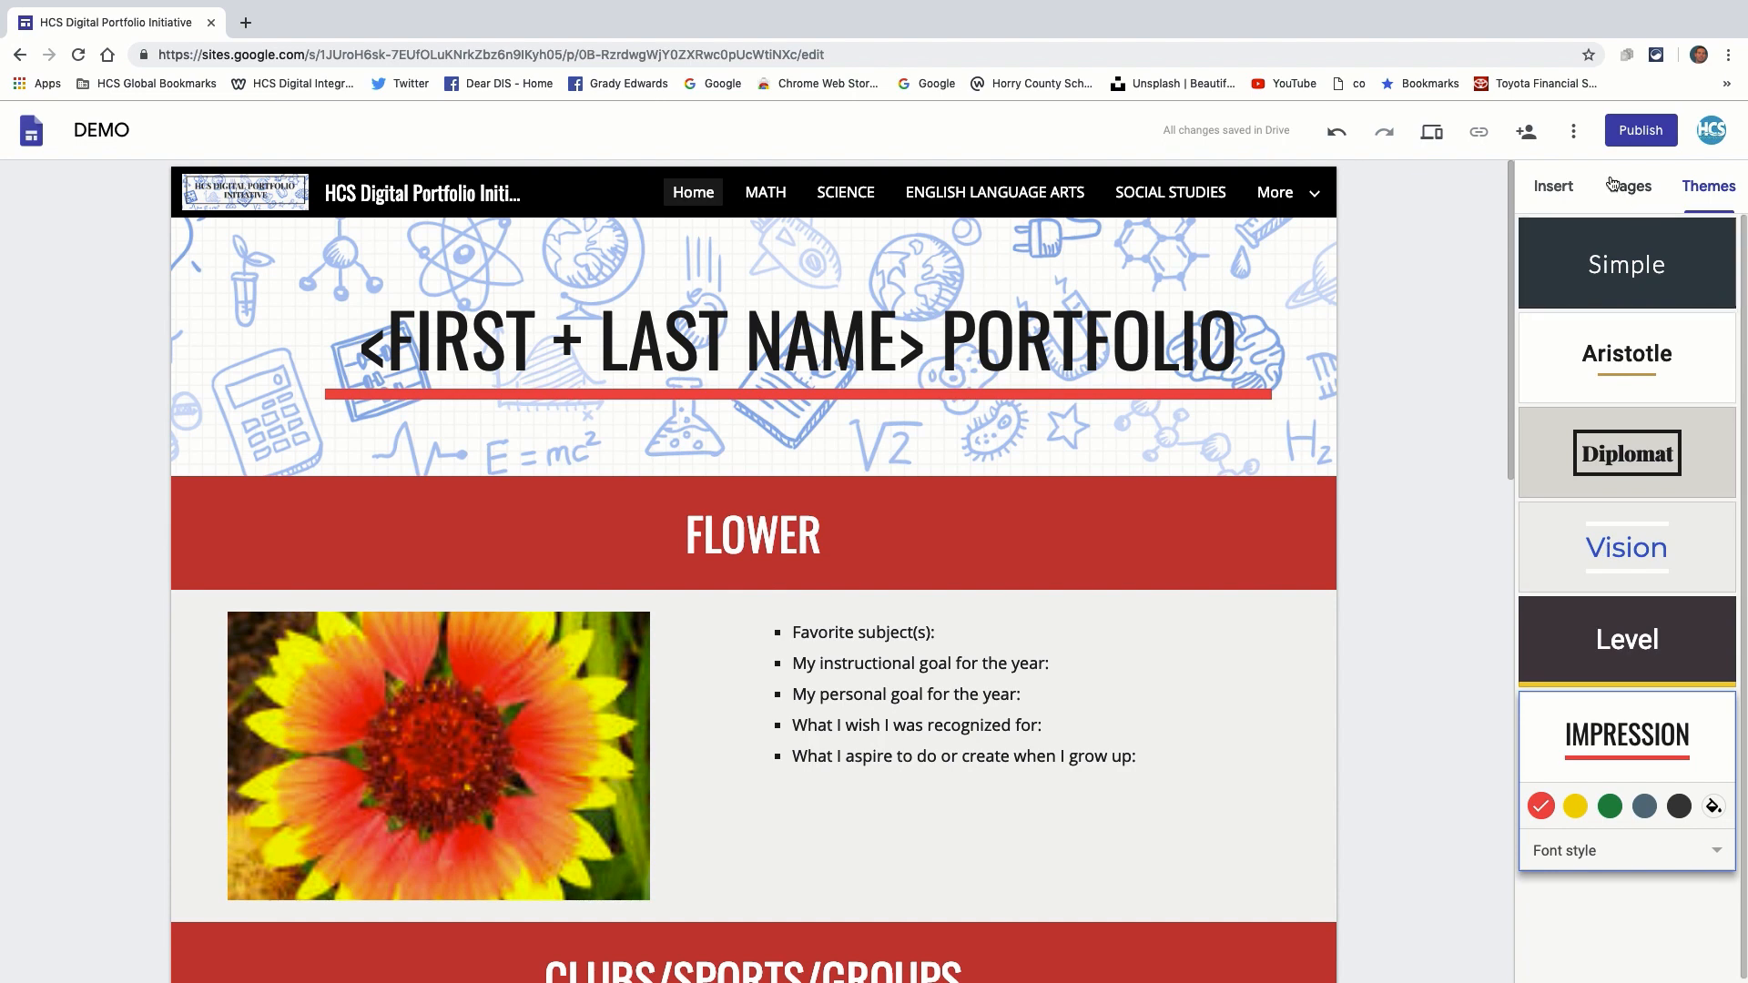
left_click(1553, 186)
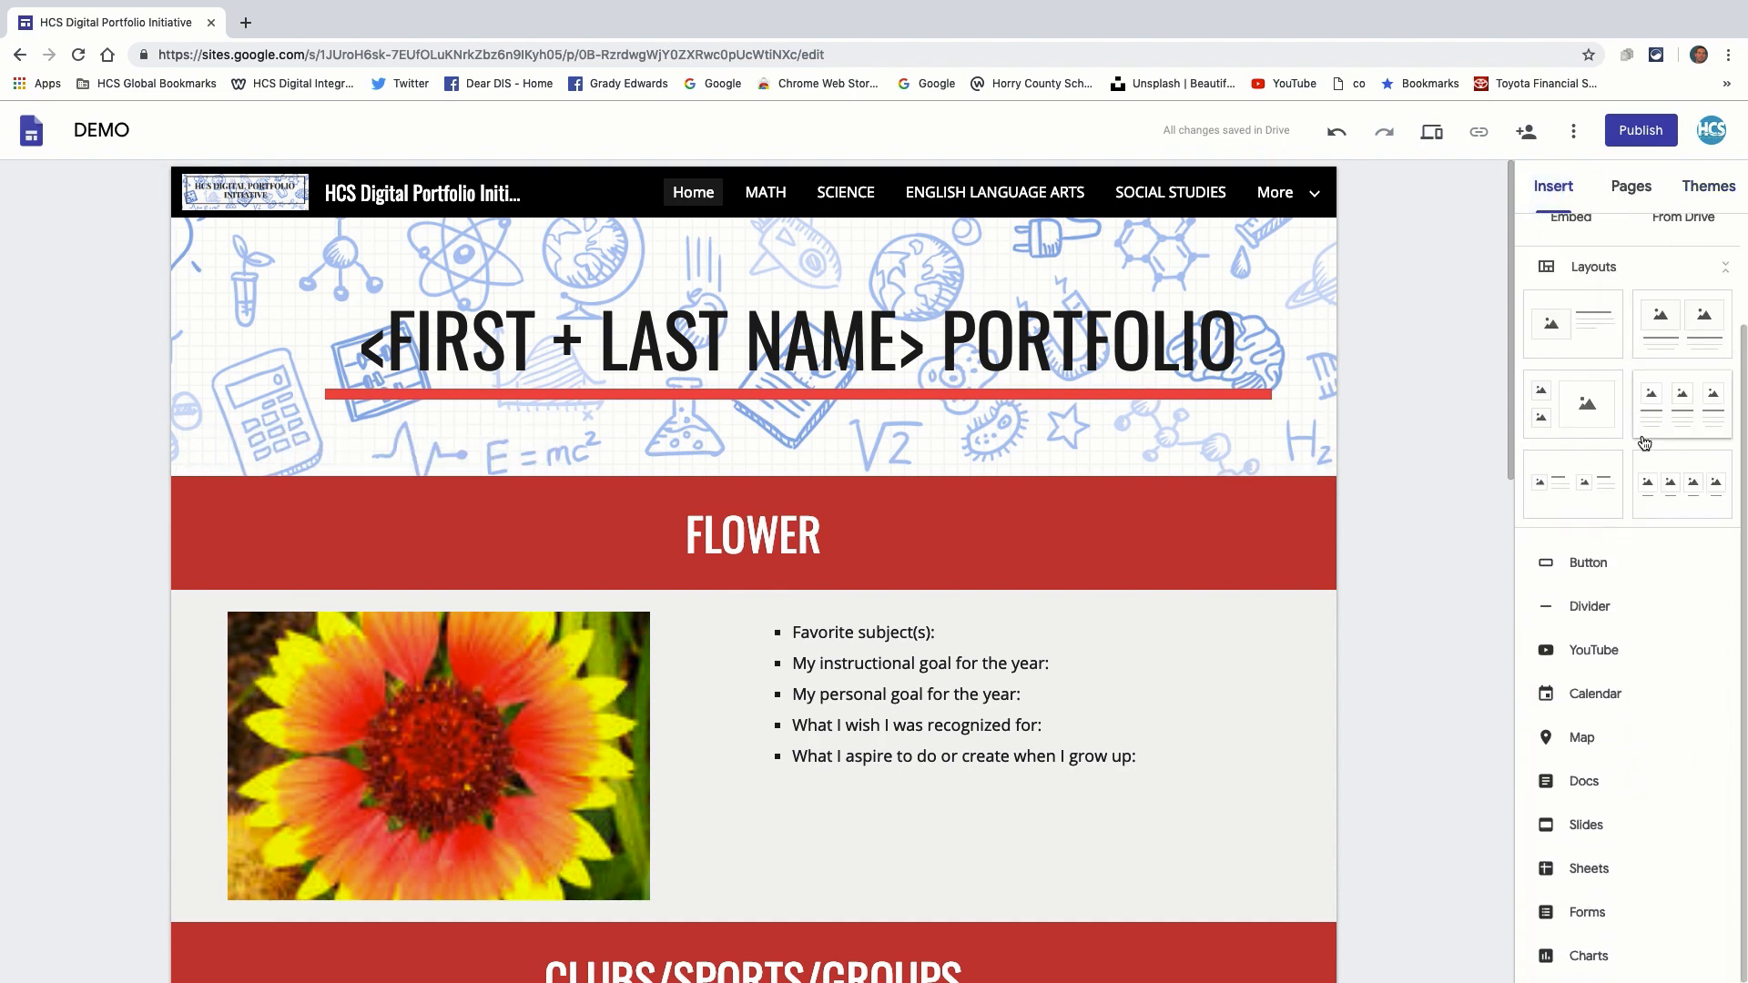
mouse_move(1597, 774)
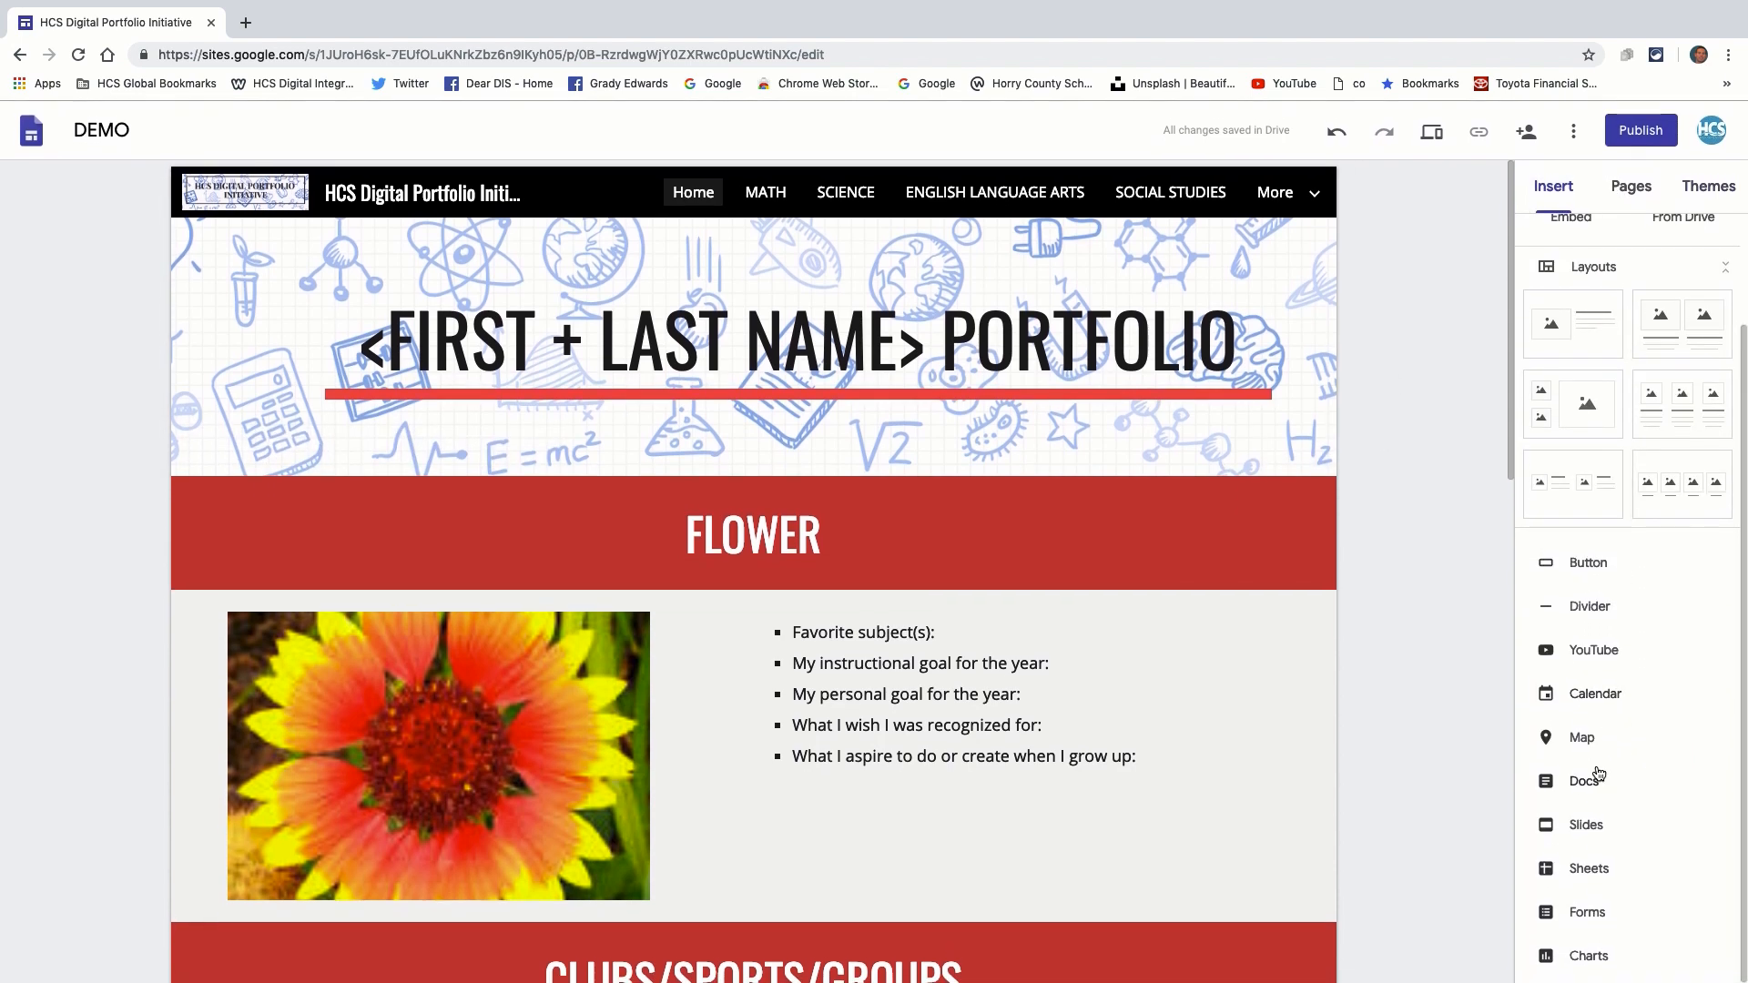